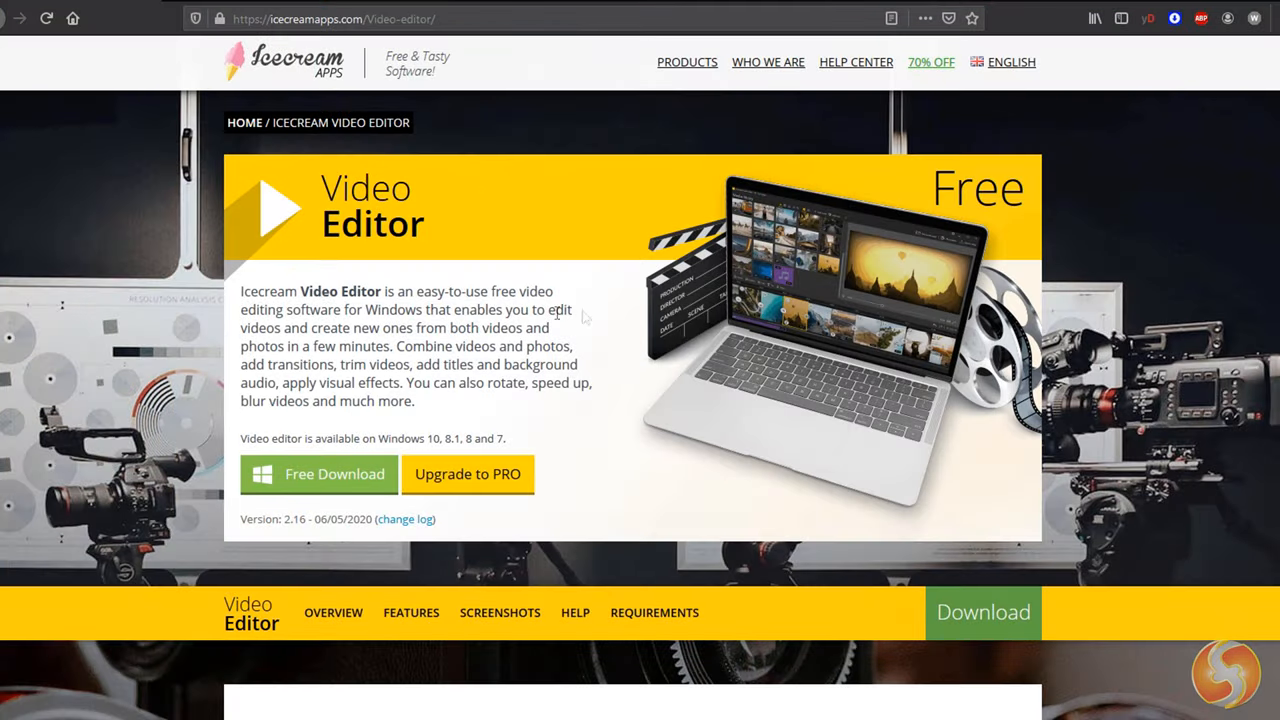
Scroll the Icecream Video Editor page down to the 'Video editor features' section.
{"action": "scroll", "scroll_direction": "down", "scroll_amount": 3}
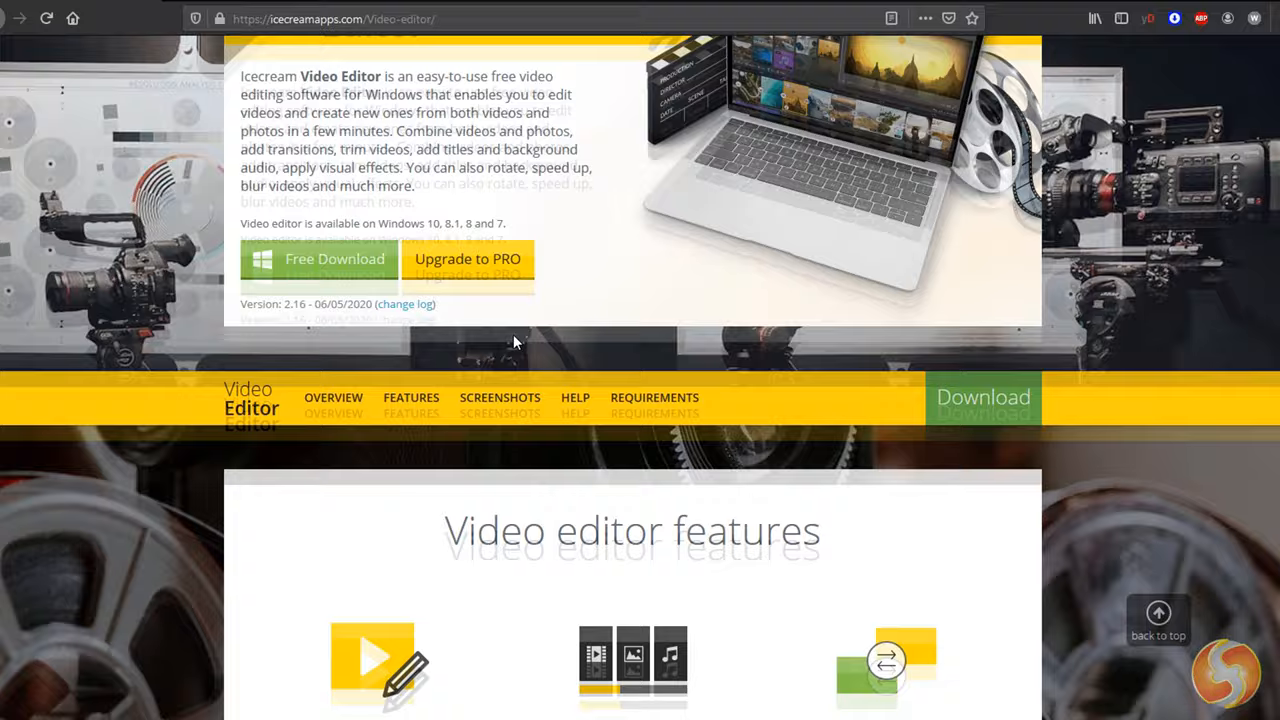
{"action": "scroll", "scroll_direction": "down", "scroll_amount": 3}
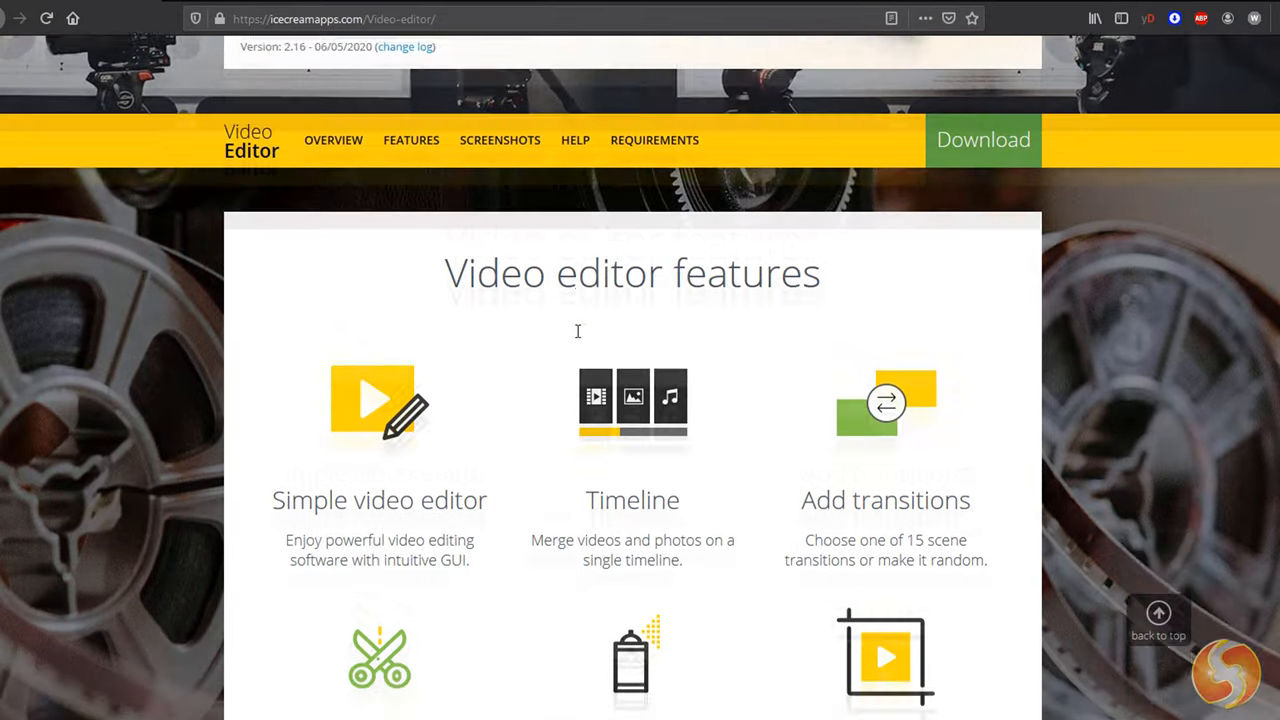
{"action": "scroll", "scroll_direction": "down", "scroll_amount": 3}
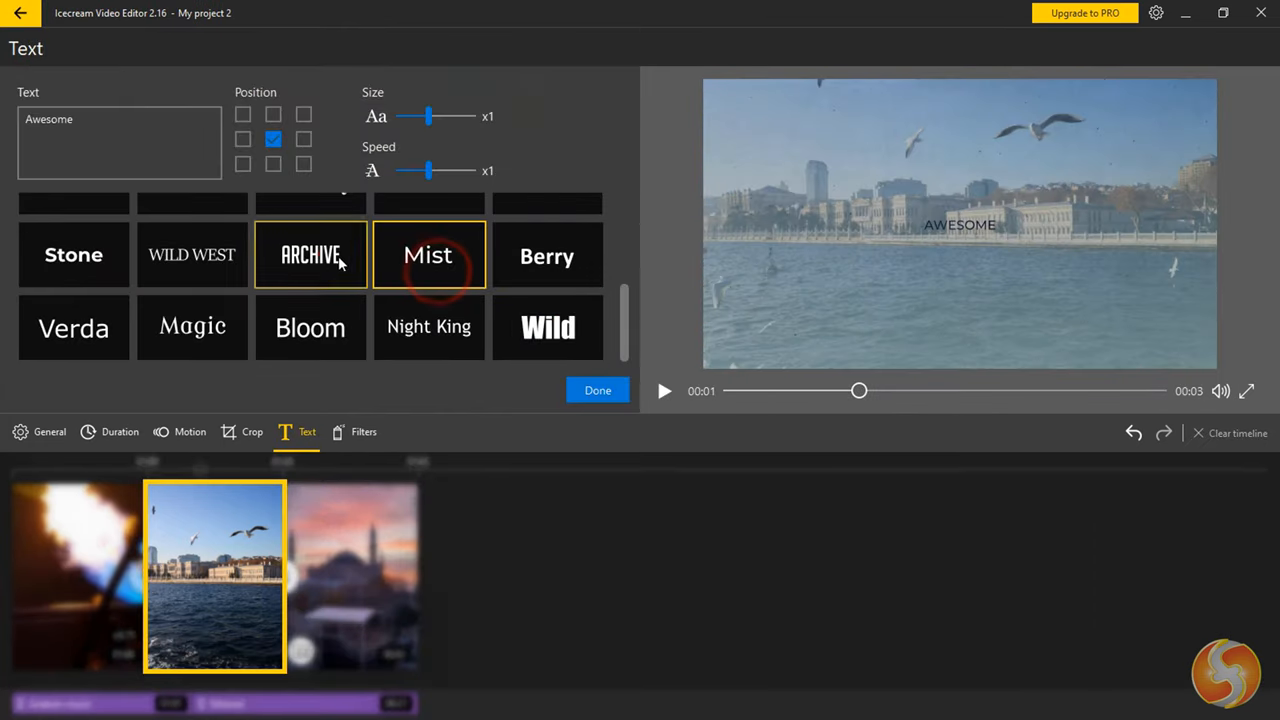
Apply a font style preset from the Text panel grid to the 'Awesome' caption.
{"action": "left_click", "coordinate": [310, 256]}
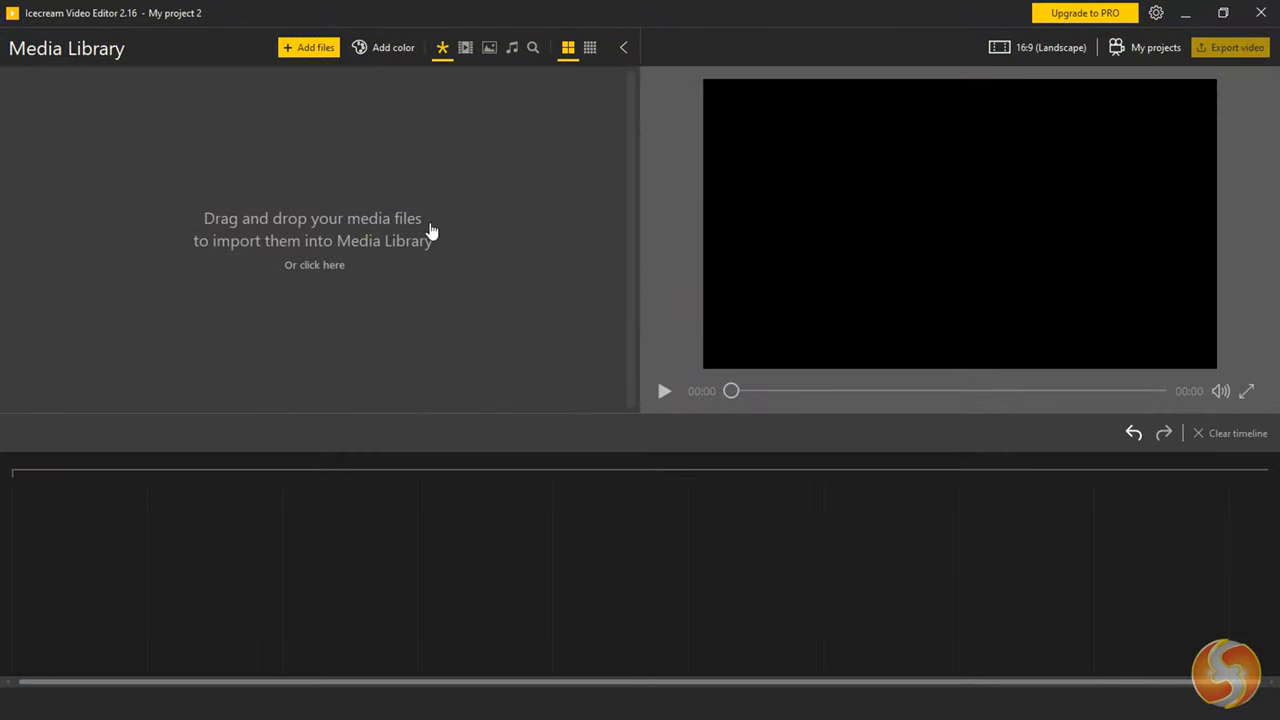
{"action": "mouse_move", "coordinate": [302, 310]}
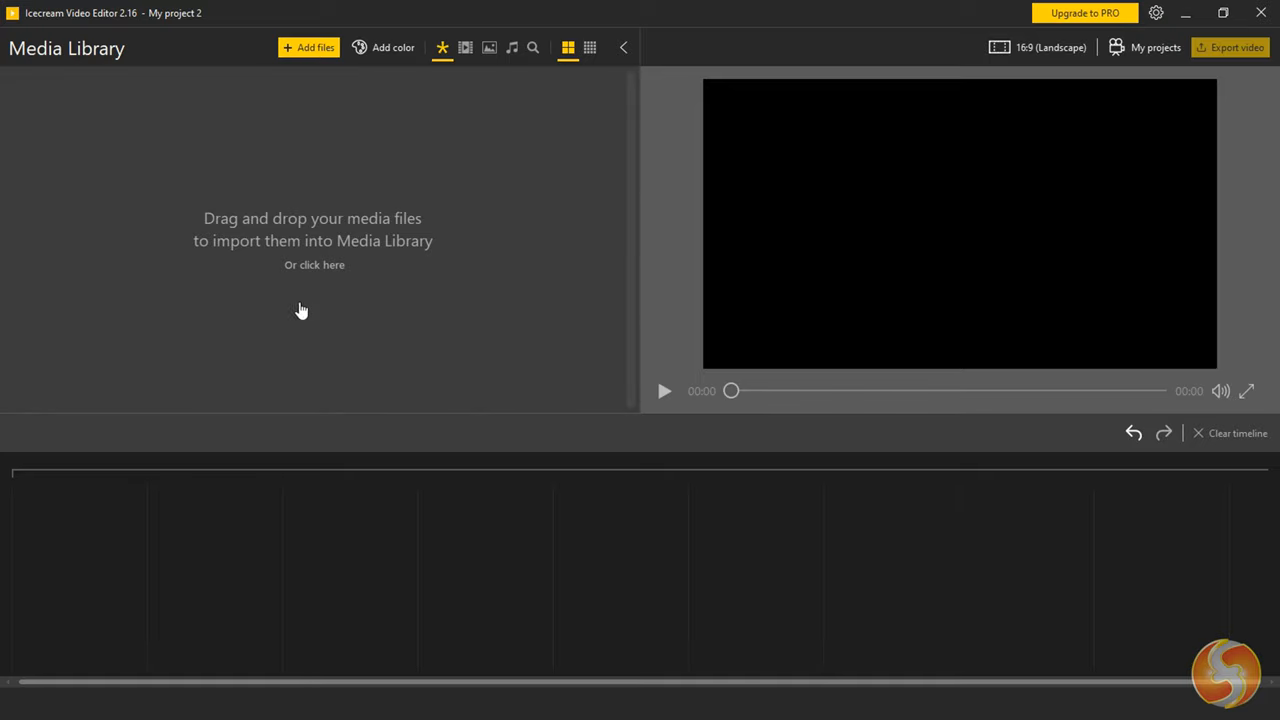
{"action": "mouse_move", "coordinate": [324, 240]}
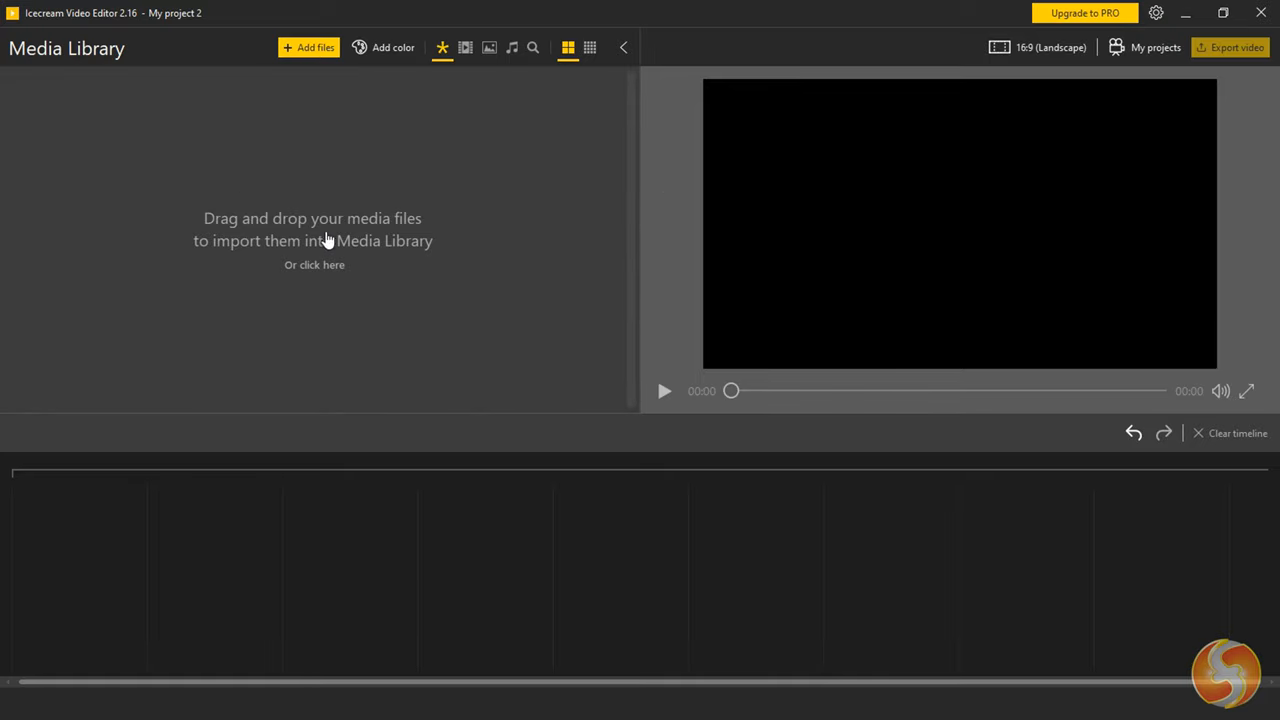
{"action": "mouse_move", "coordinate": [856, 198]}
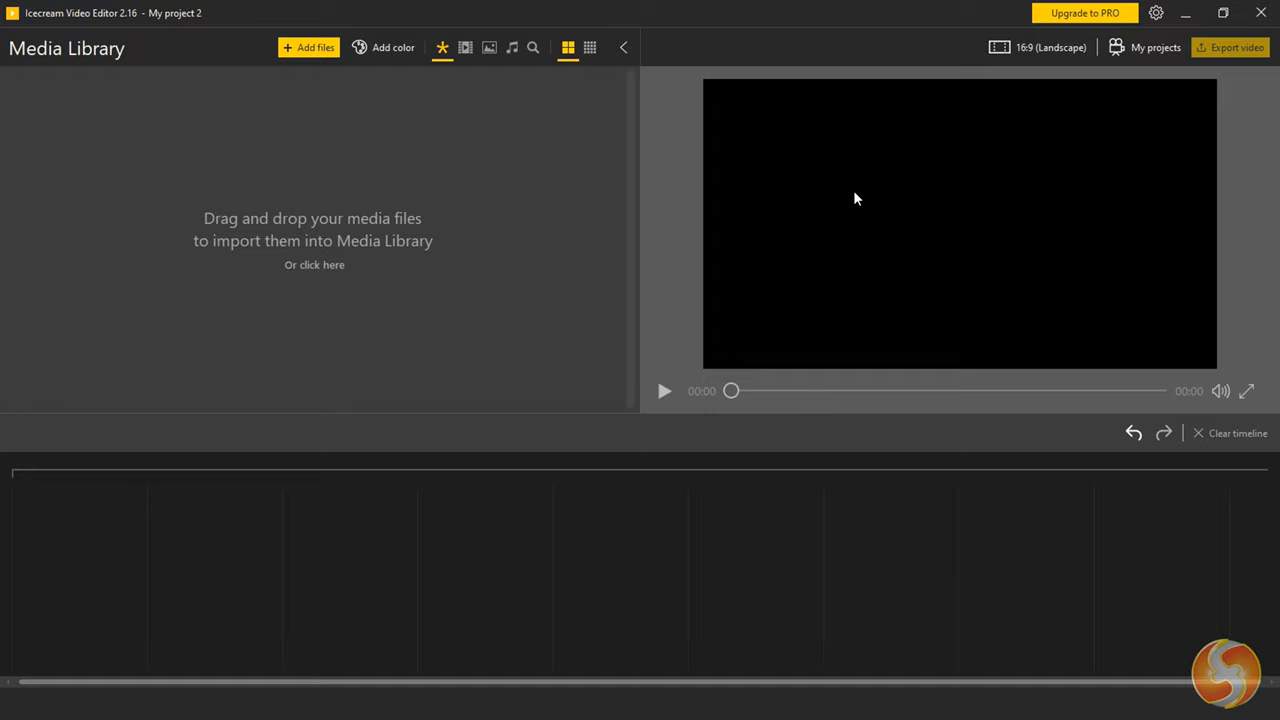
{"action": "mouse_move", "coordinate": [404, 520]}
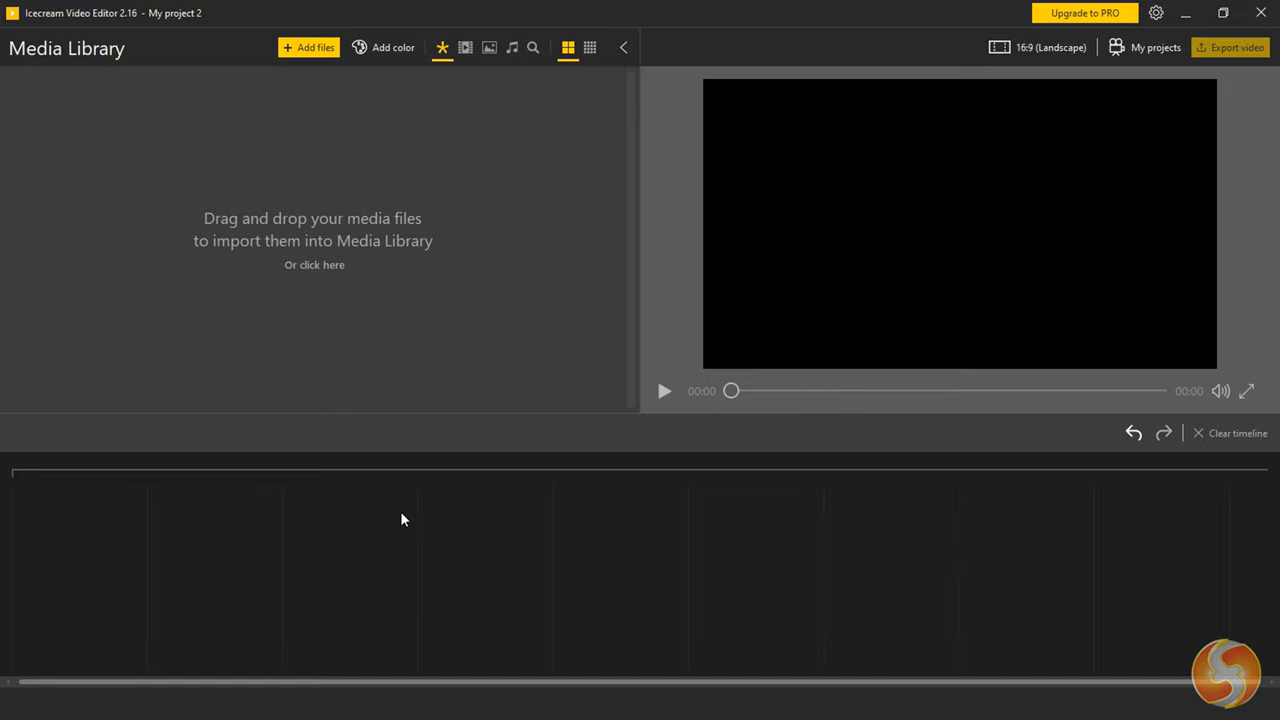
{"action": "mouse_move", "coordinate": [732, 520]}
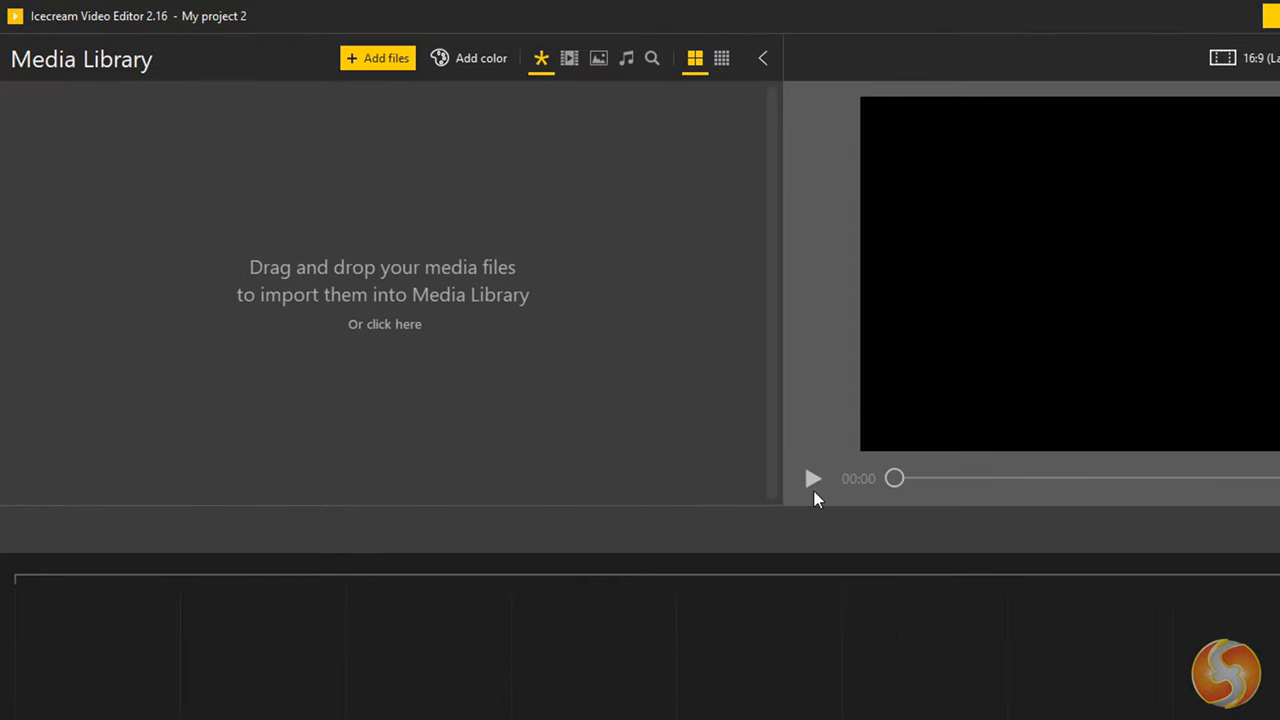
Import the two mp3 tracks, two jpg photos and the mp4 clip via Add files.
{"action": "left_click", "coordinate": [378, 56]}
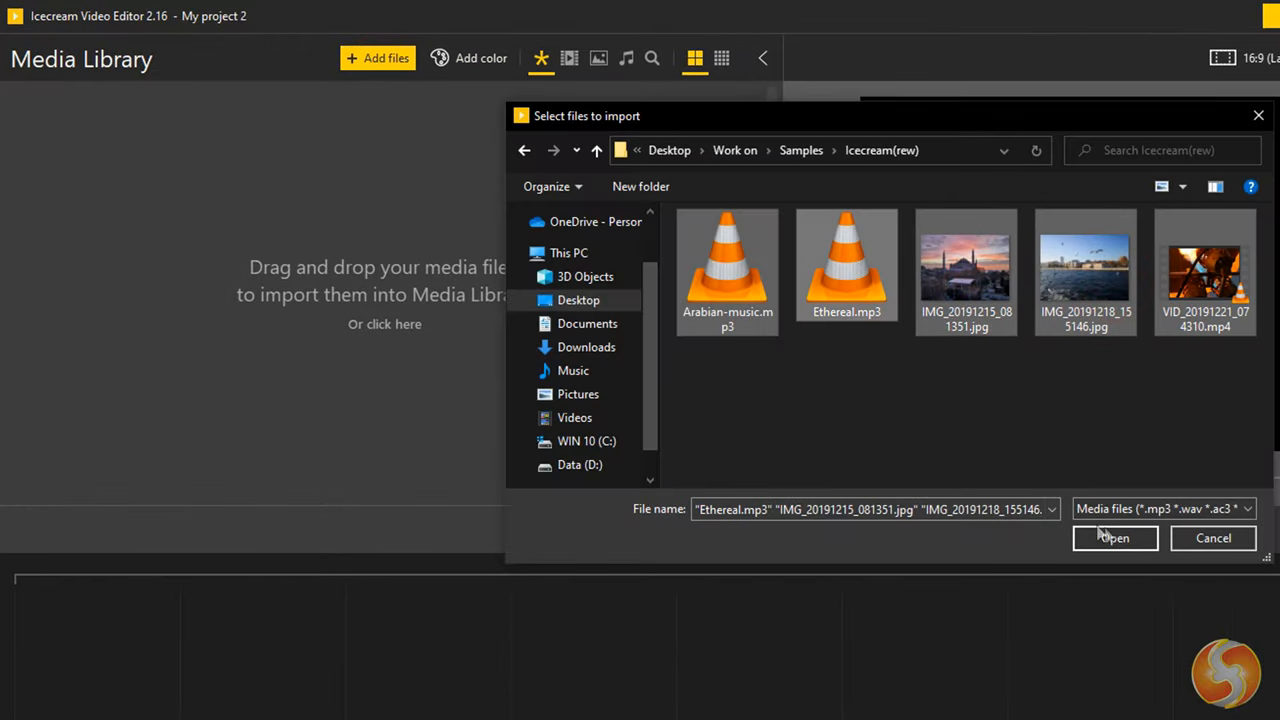
{"action": "left_click", "coordinate": [1114, 538]}
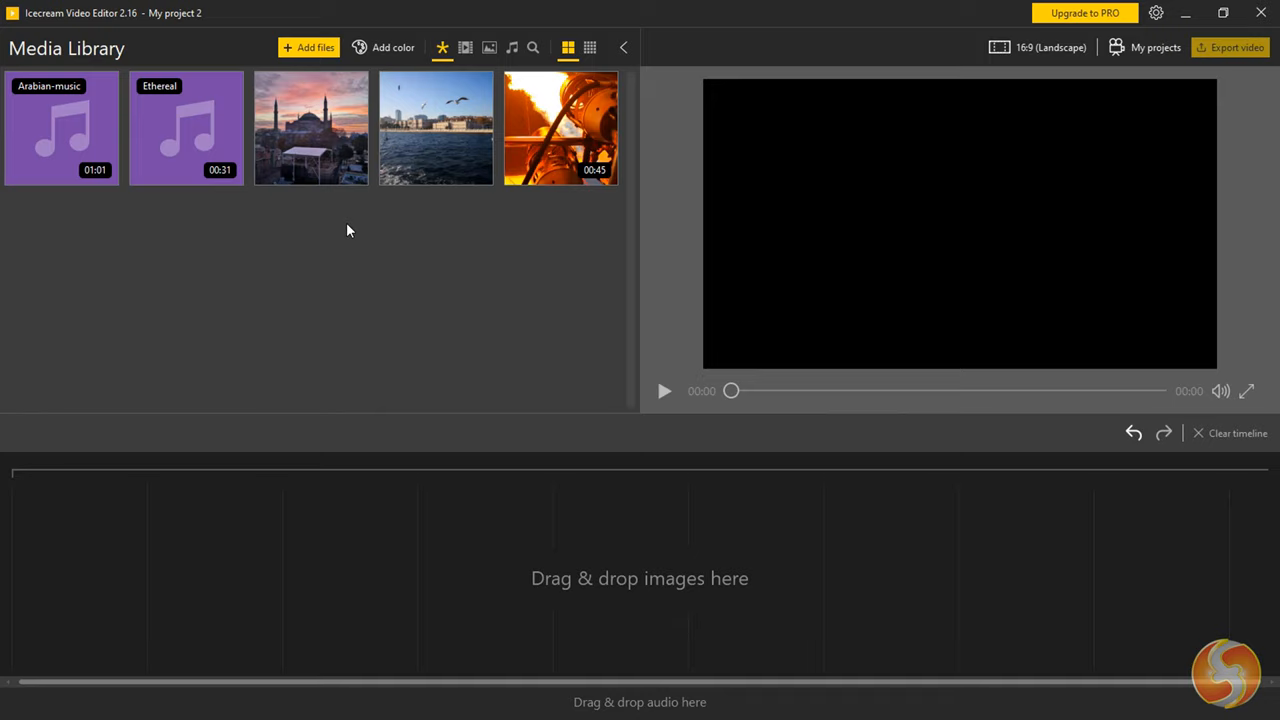
Add a solid red colour block from the Add color palette to the media library.
{"action": "left_click", "coordinate": [384, 48]}
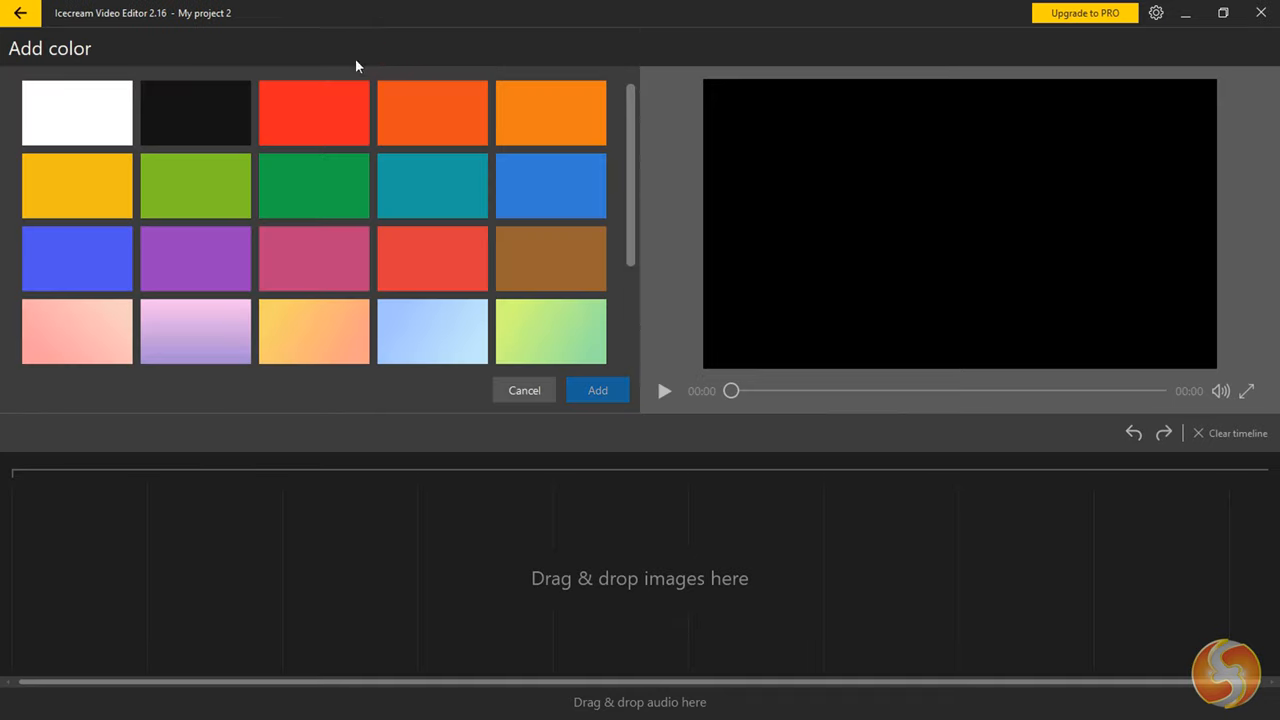
{"action": "left_click", "coordinate": [432, 258]}
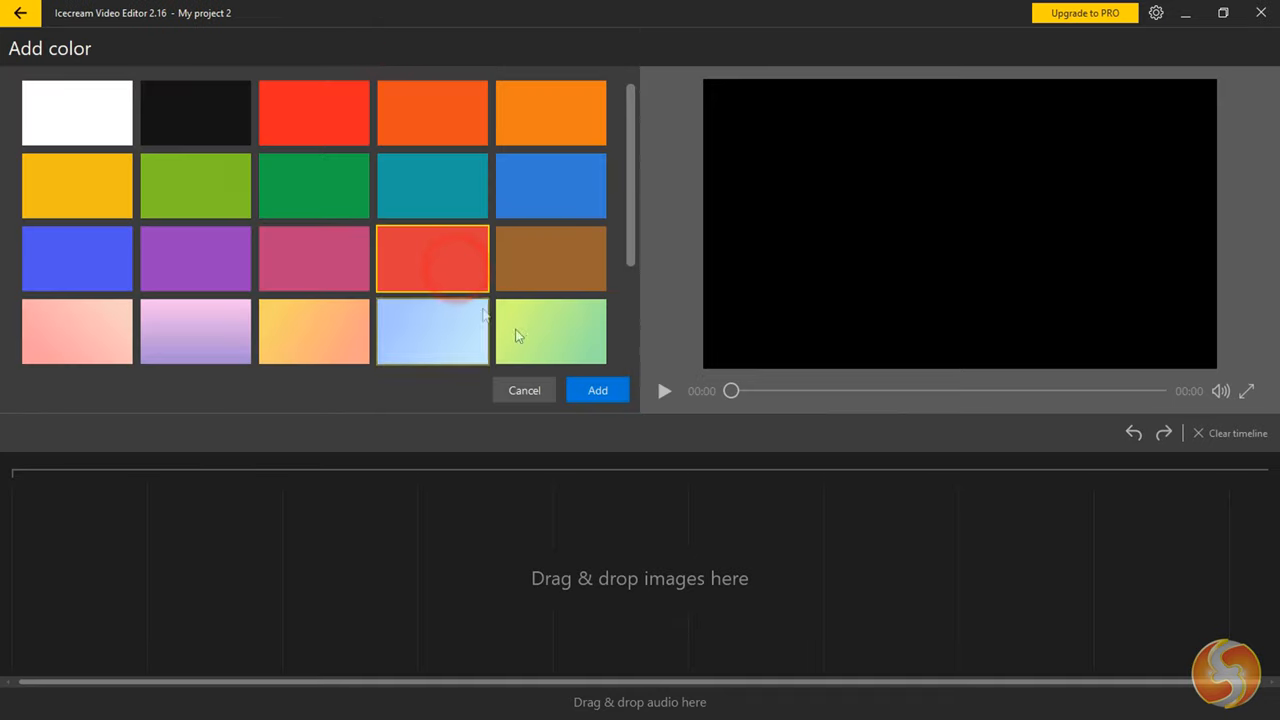
{"action": "left_click", "coordinate": [596, 390]}
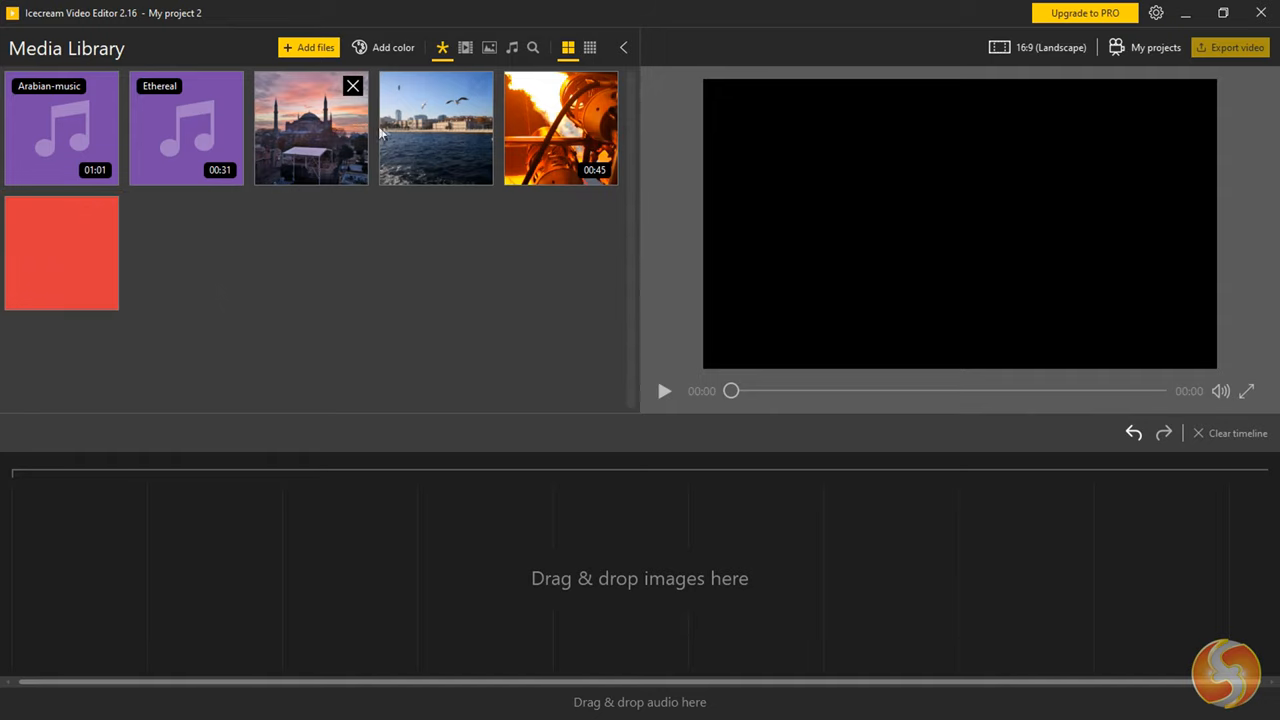
Drag the video clip, then the seaside and mosque photos, onto the timeline in sequence.
{"action": "left_click_drag", "start_coordinate": [560, 128], "coordinate": [350, 364]}
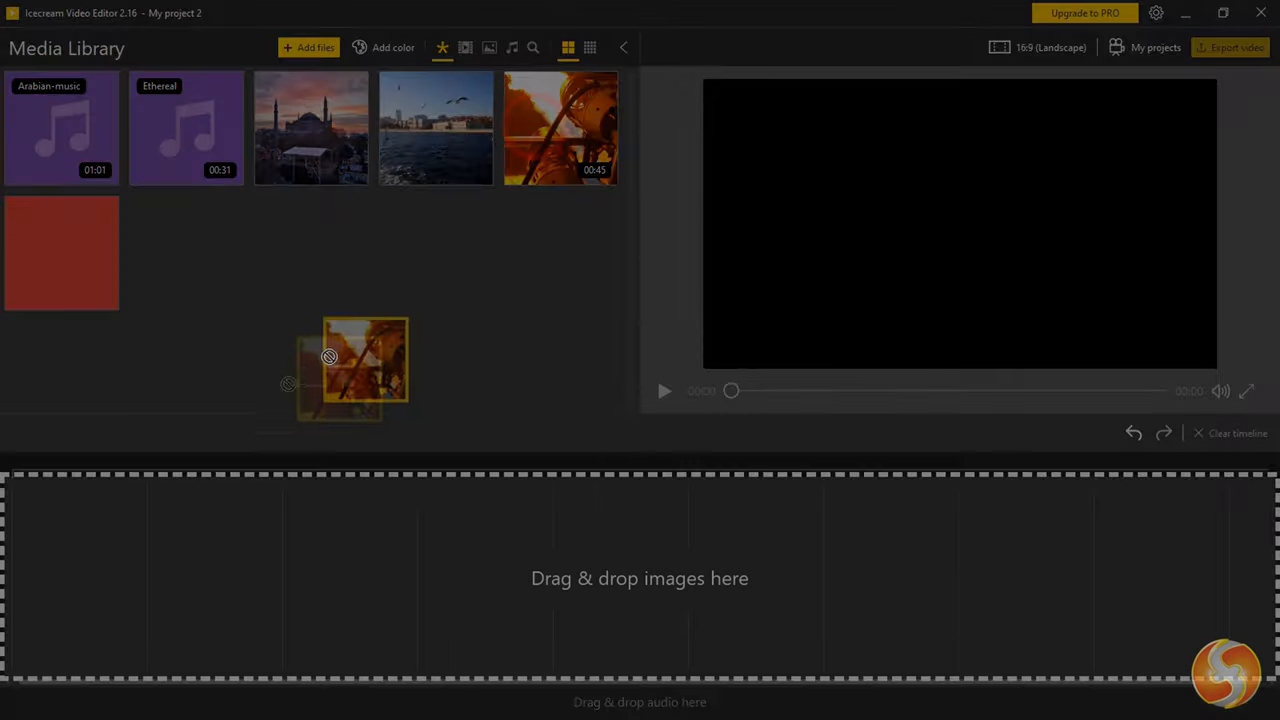
{"action": "left_click_drag", "start_coordinate": [364, 364], "coordinate": [80, 576]}
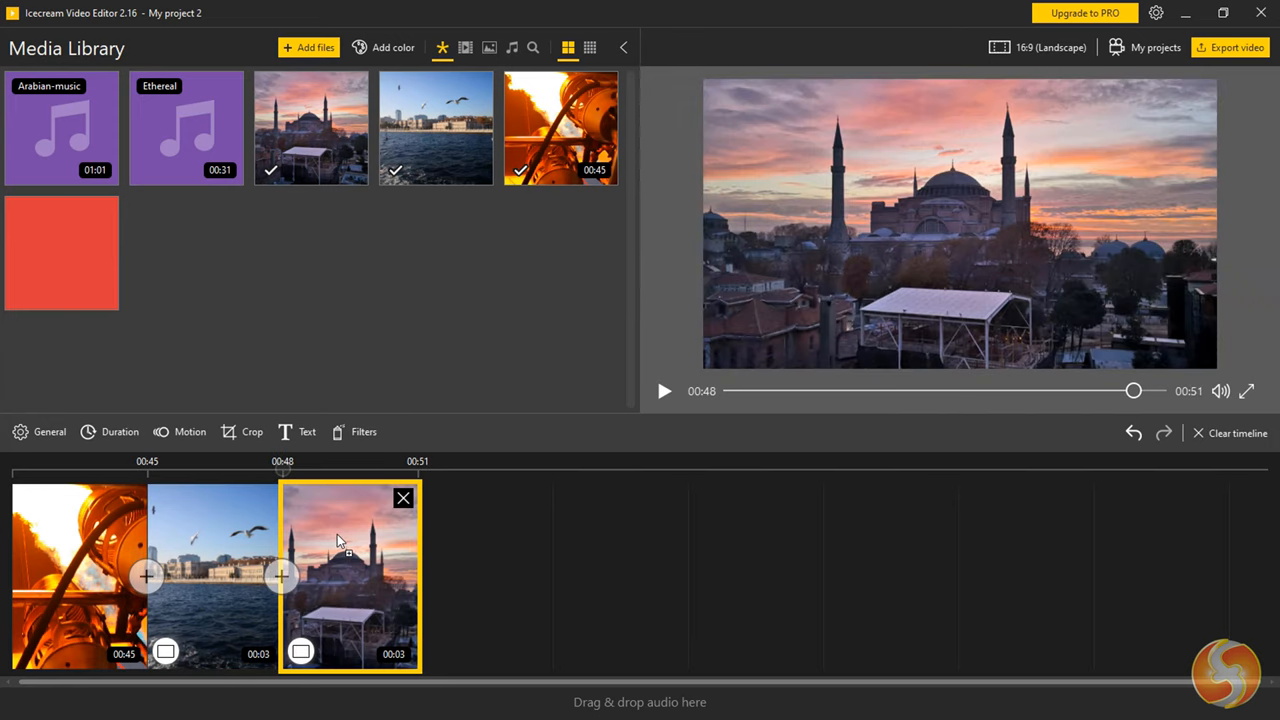
{"action": "left_click", "coordinate": [184, 128]}
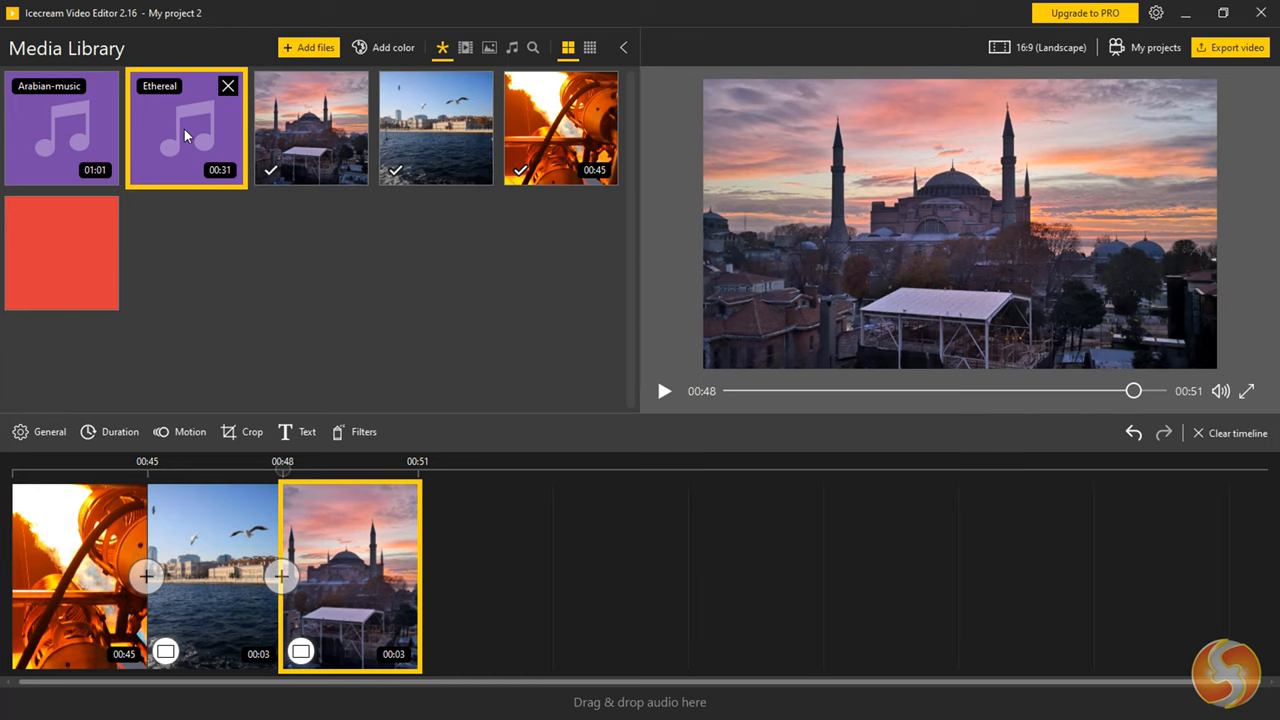
Drag the Ethereal track onto the audio track after Arabian-music.
{"action": "left_click_drag", "start_coordinate": [60, 128], "coordinate": [108, 700]}
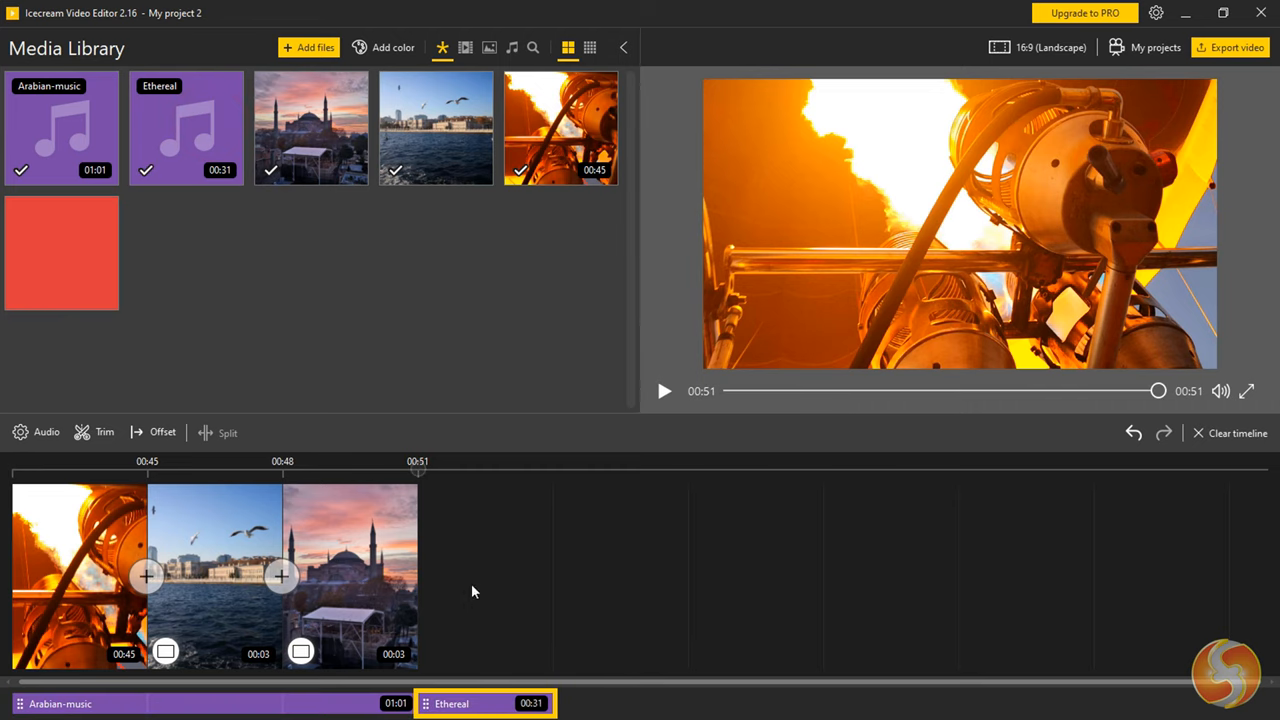
{"action": "mouse_move", "coordinate": [76, 538]}
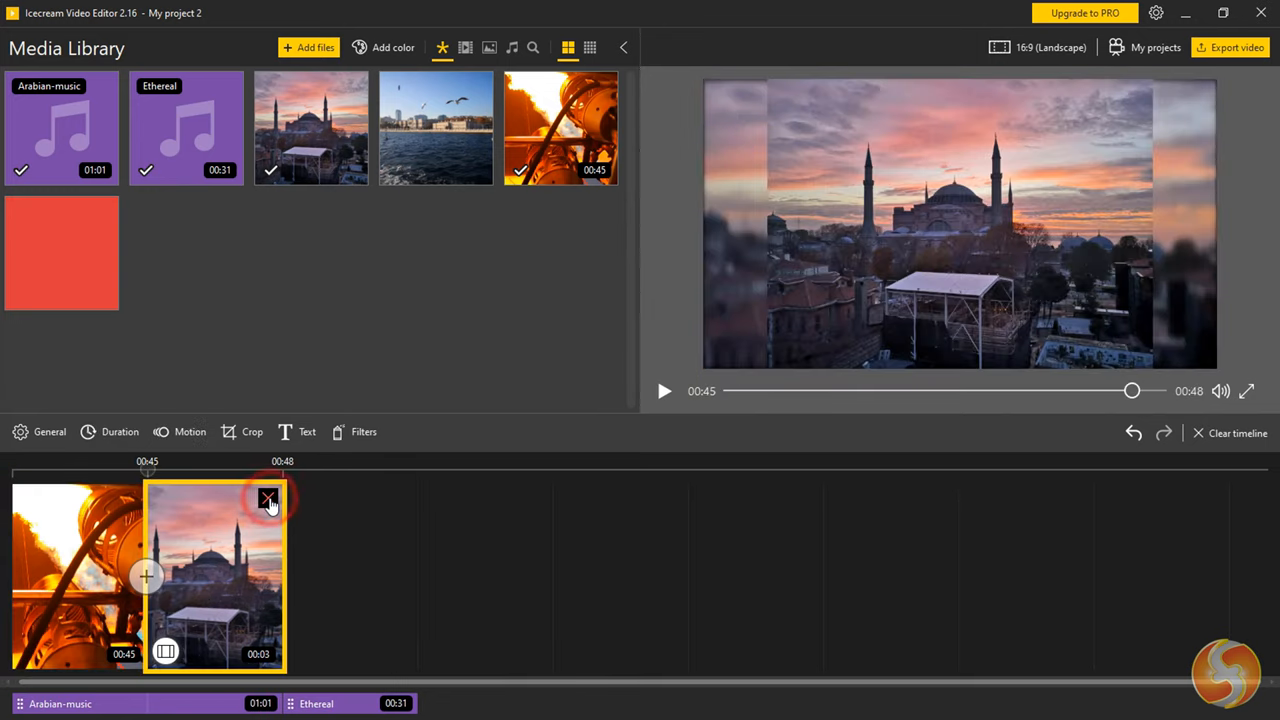
Restore the seaside photo to the timeline and move the playhead to about 00:46 to preview it.
{"action": "left_click", "coordinate": [268, 498]}
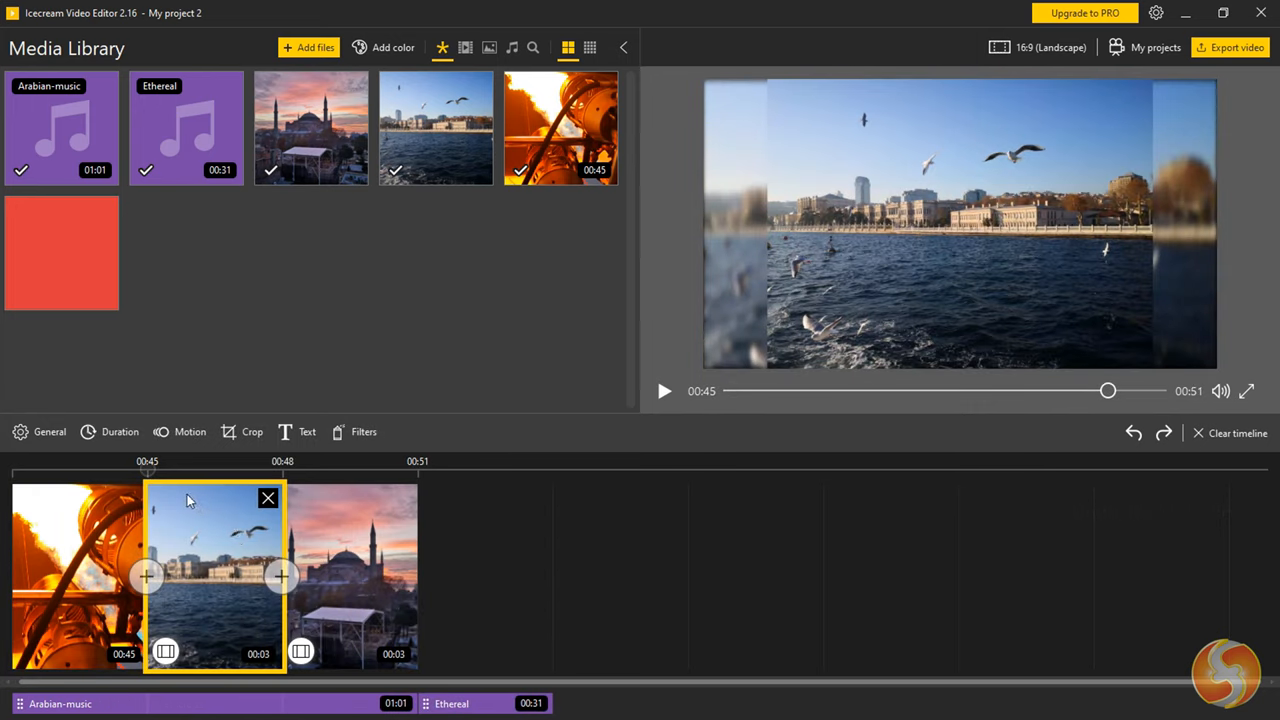
{"action": "mouse_move", "coordinate": [208, 472]}
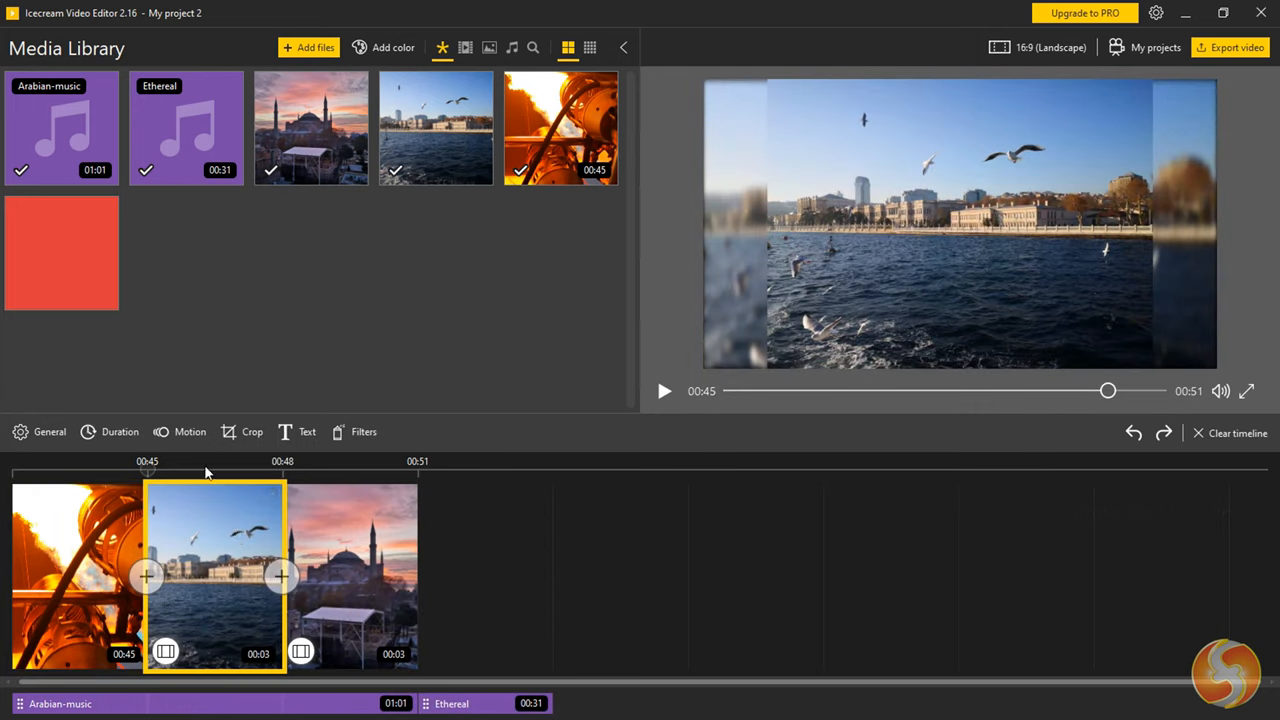
{"action": "left_click", "coordinate": [204, 468]}
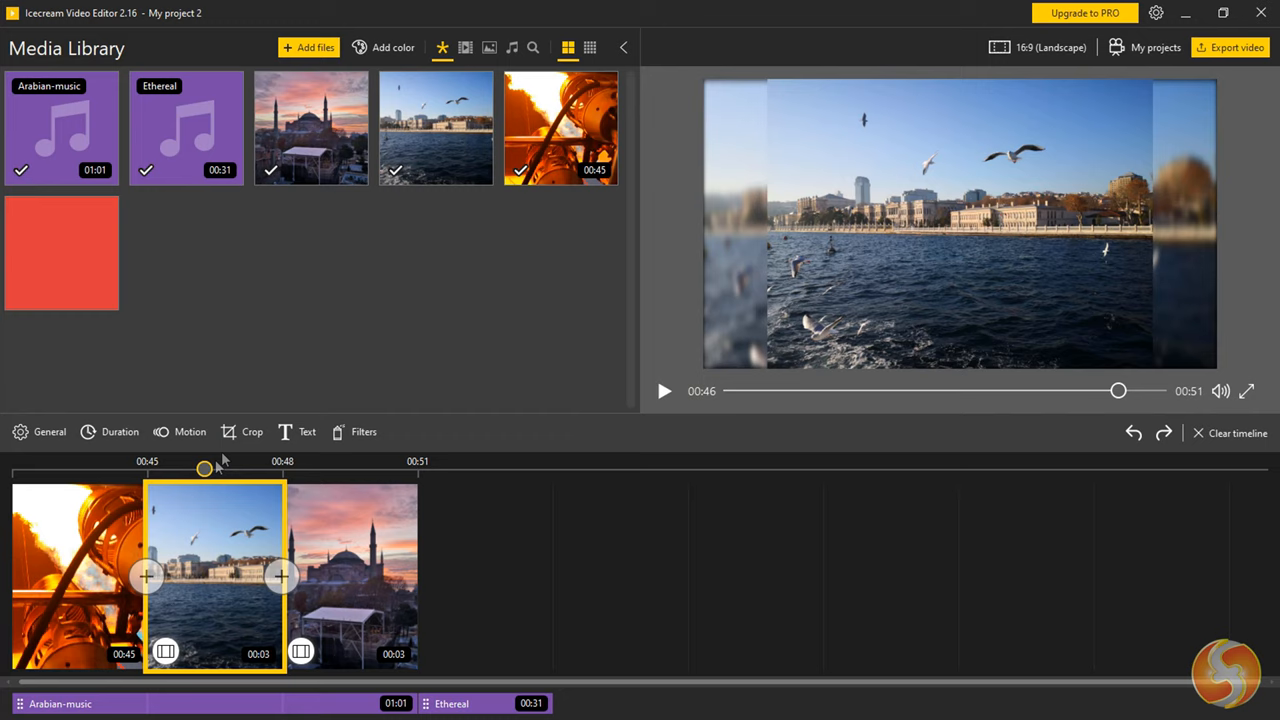
{"action": "mouse_move", "coordinate": [830, 200]}
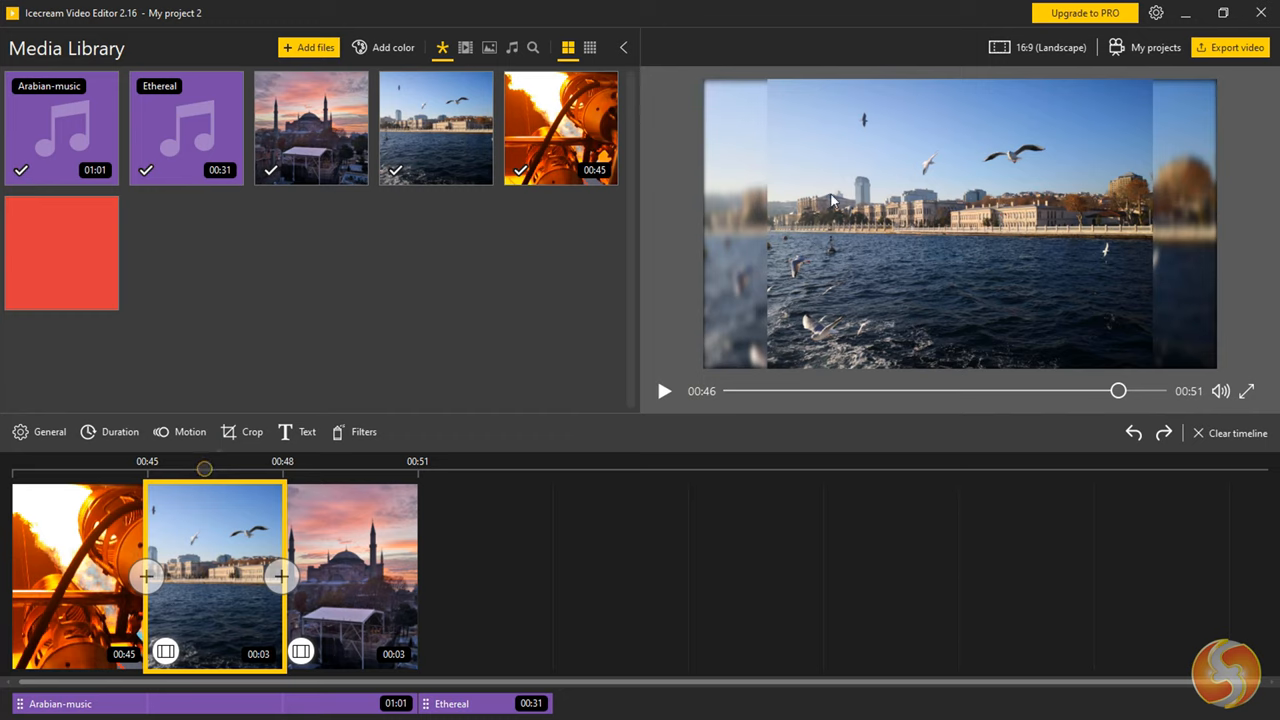
{"action": "mouse_move", "coordinate": [744, 180]}
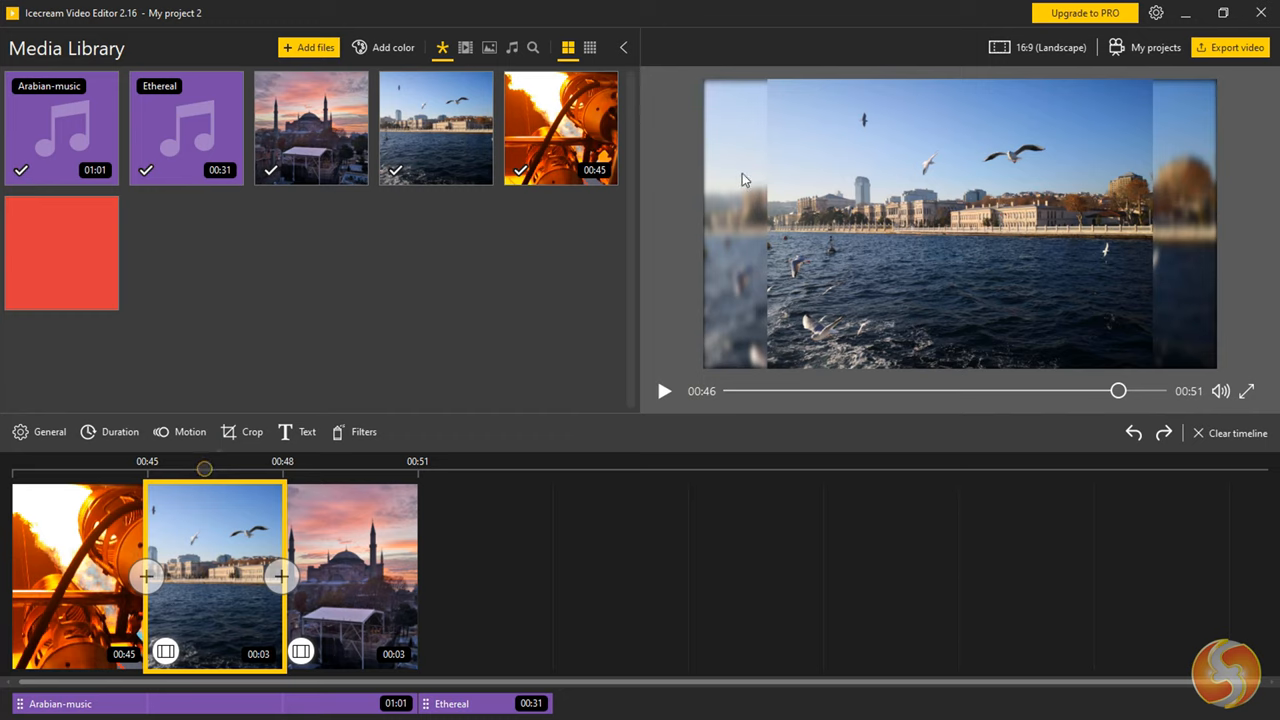
{"action": "mouse_move", "coordinate": [984, 136]}
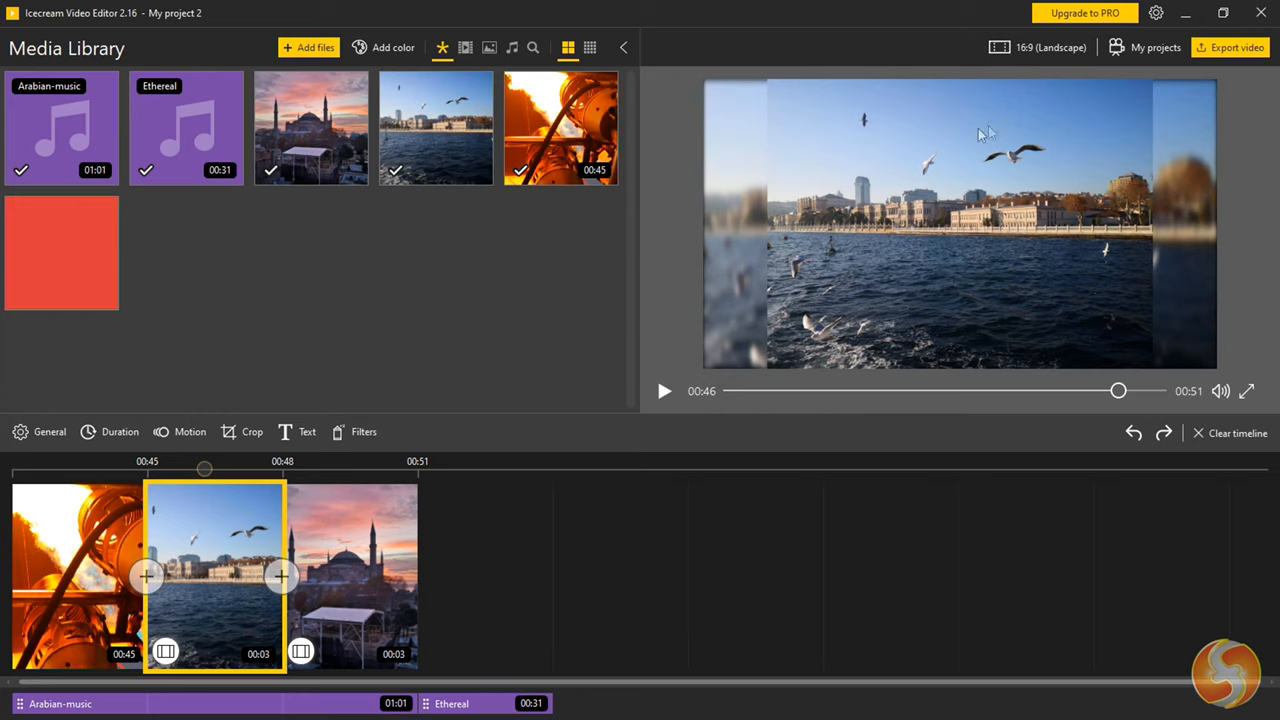
{"action": "mouse_move", "coordinate": [1092, 178]}
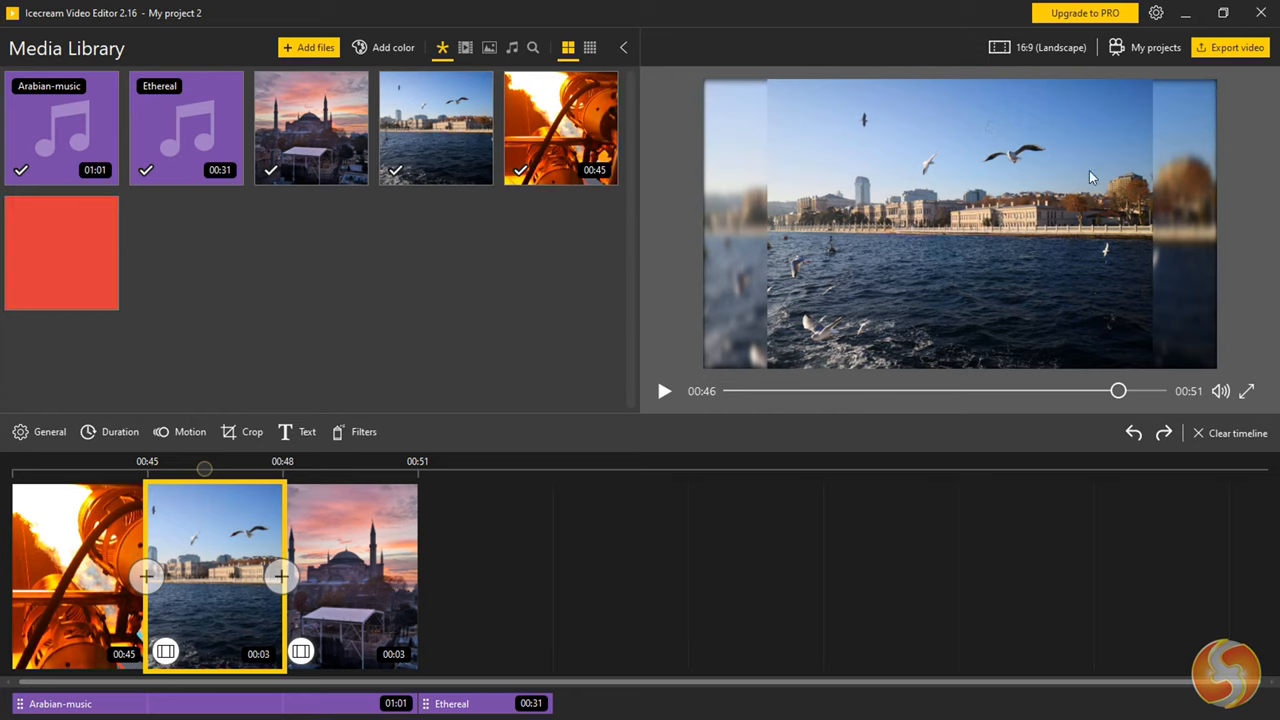
{"action": "mouse_move", "coordinate": [1116, 200]}
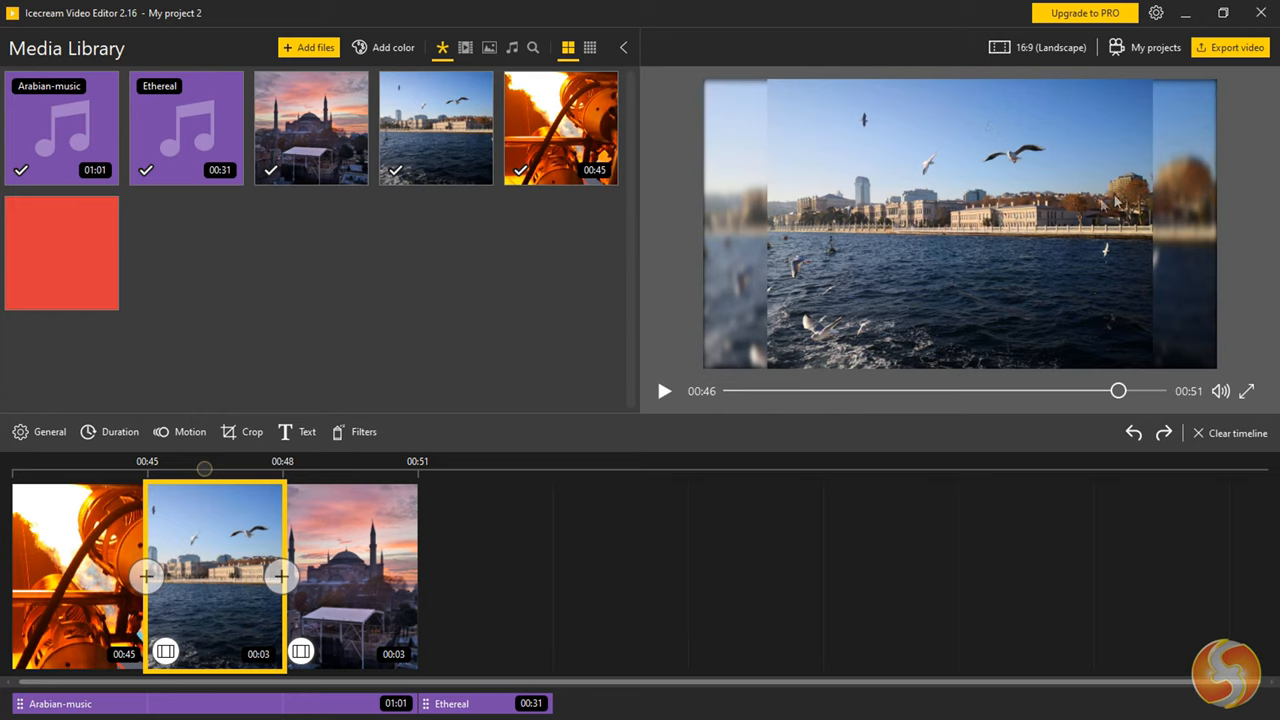
{"action": "mouse_move", "coordinate": [936, 232]}
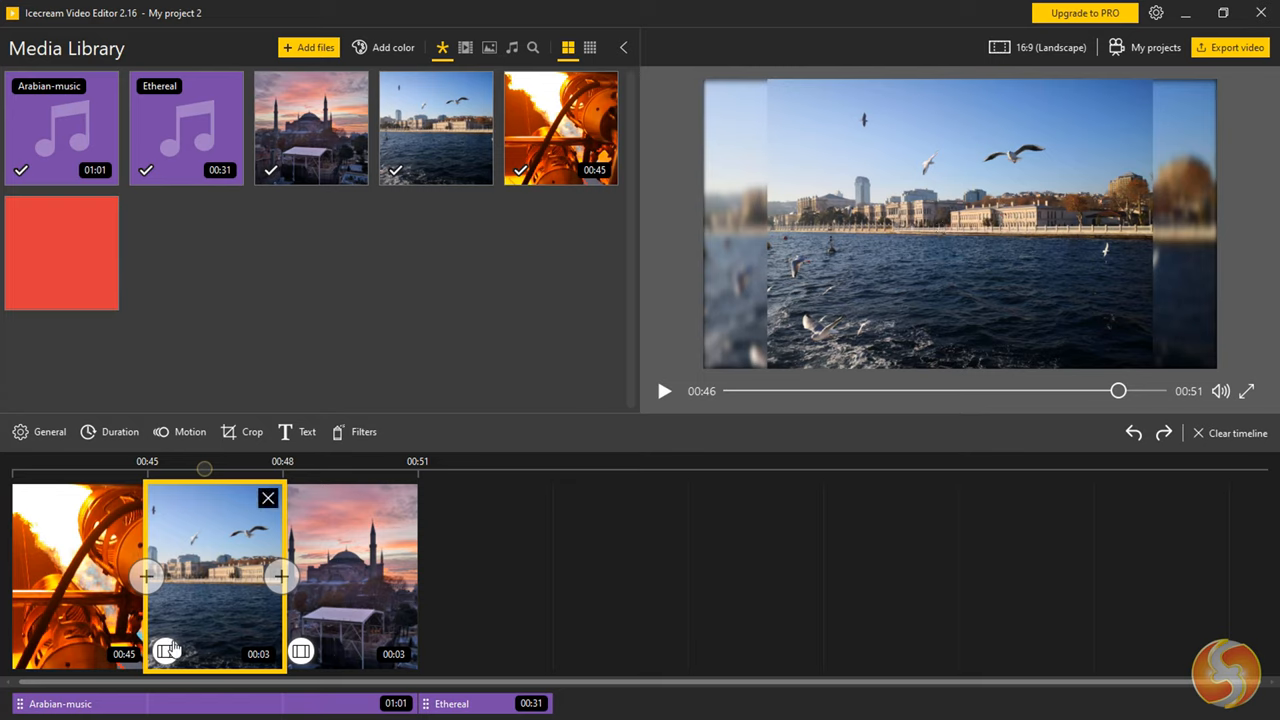
Try Black bars on the seagull photo, then set it to fill the frame with no bars.
{"action": "left_click", "coordinate": [164, 652]}
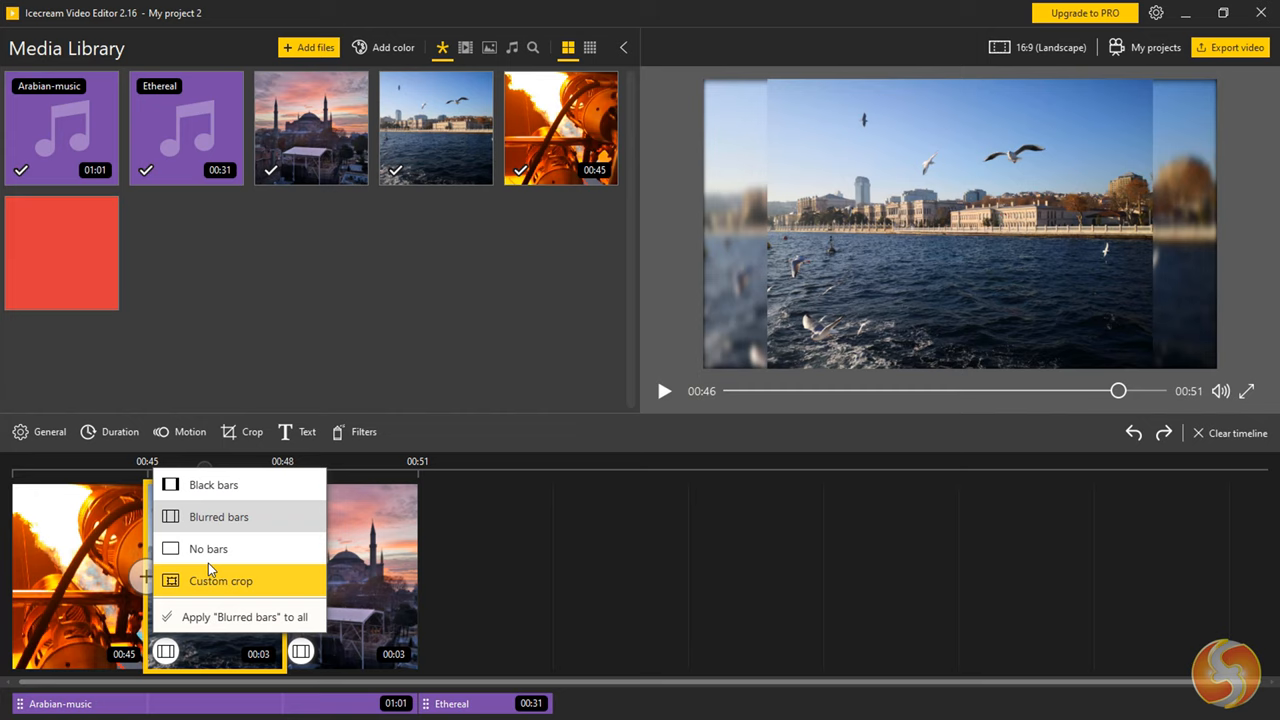
{"action": "left_click", "coordinate": [212, 484]}
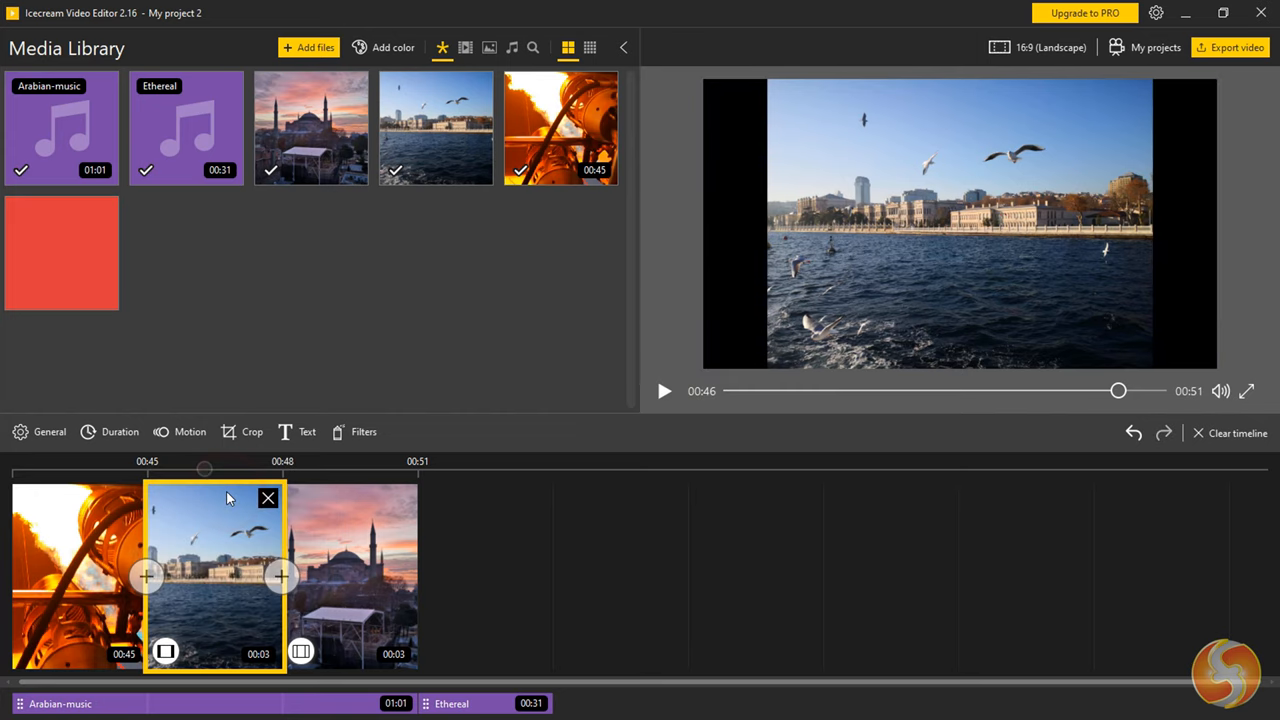
{"action": "left_click", "coordinate": [164, 652]}
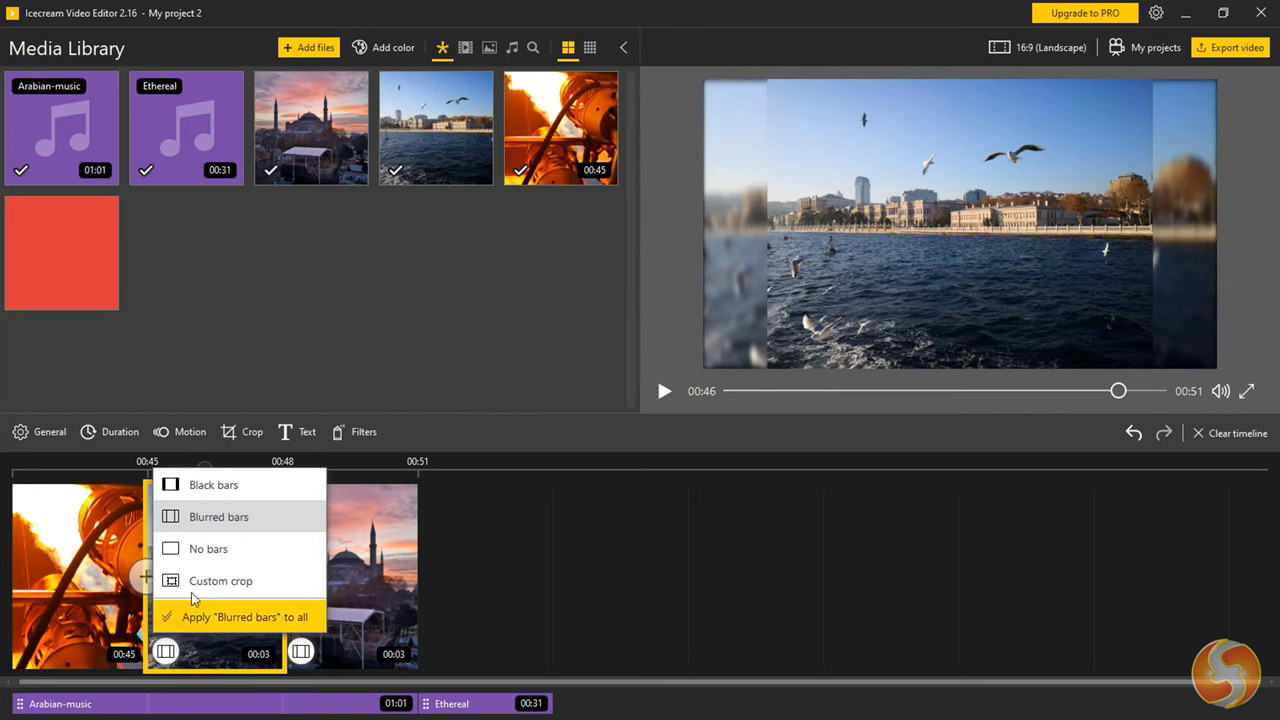
{"action": "left_click", "coordinate": [208, 548]}
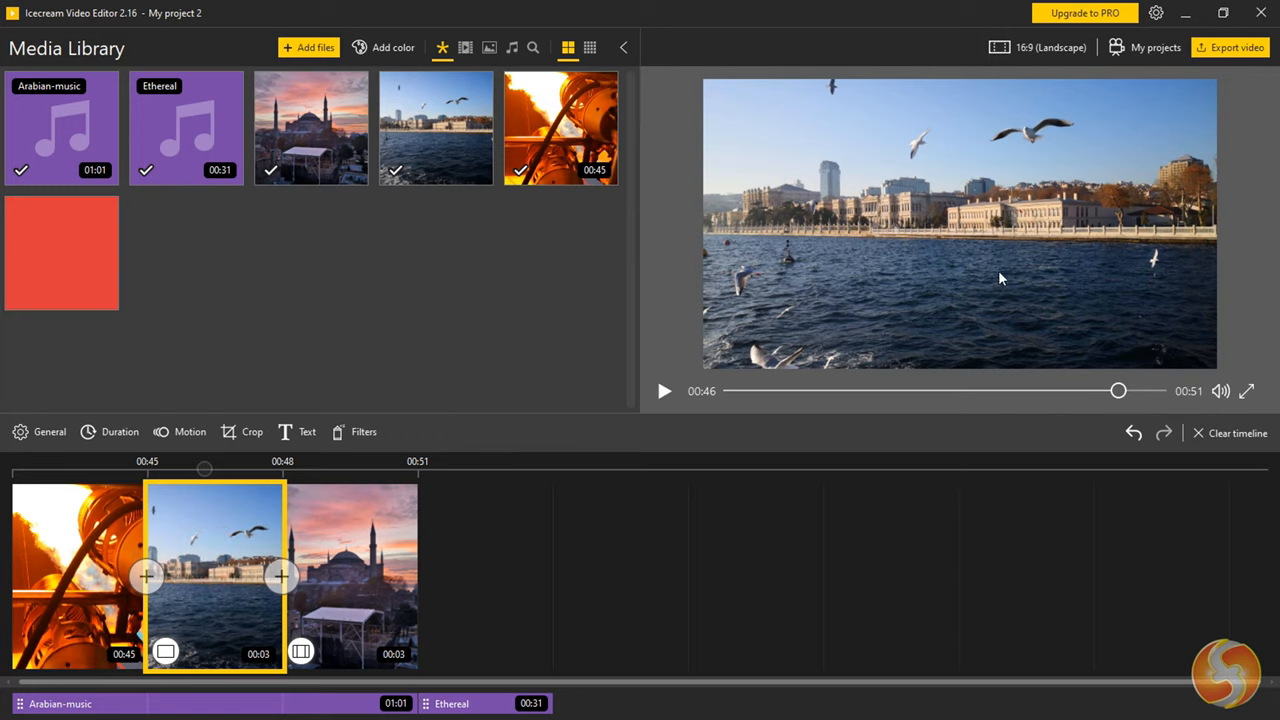
{"action": "mouse_move", "coordinate": [950, 308]}
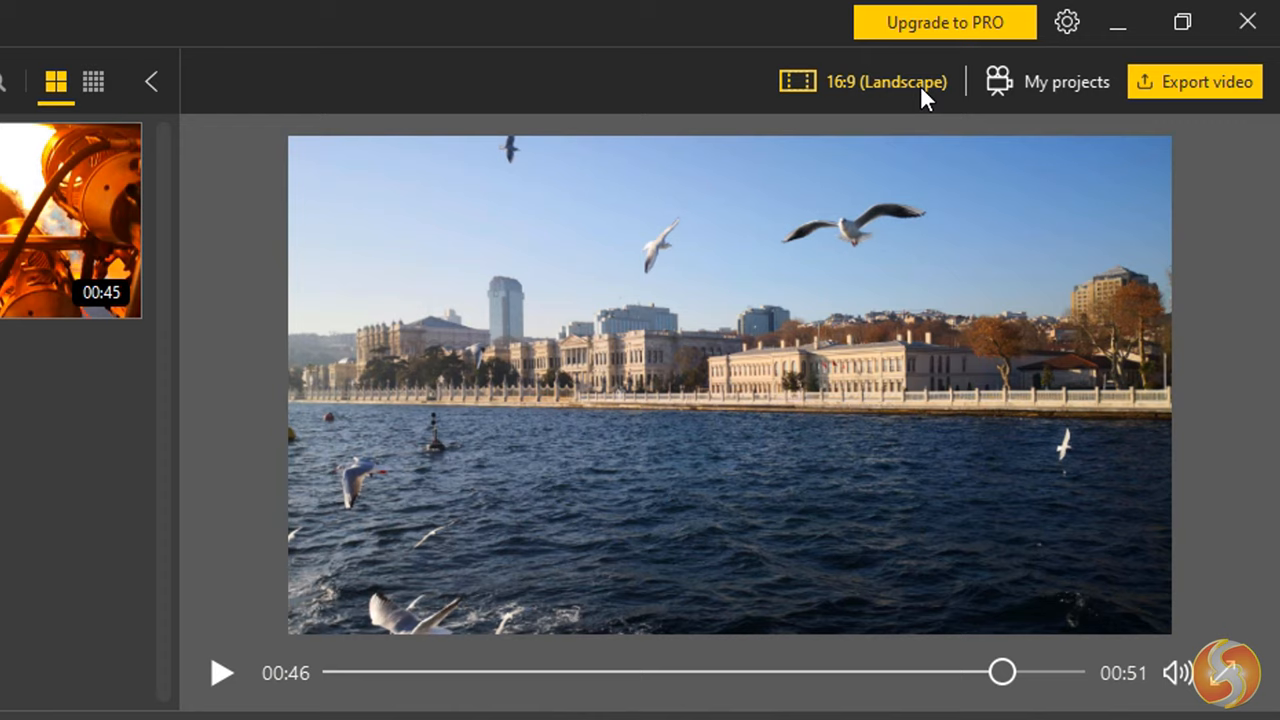
{"action": "mouse_move", "coordinate": [896, 96]}
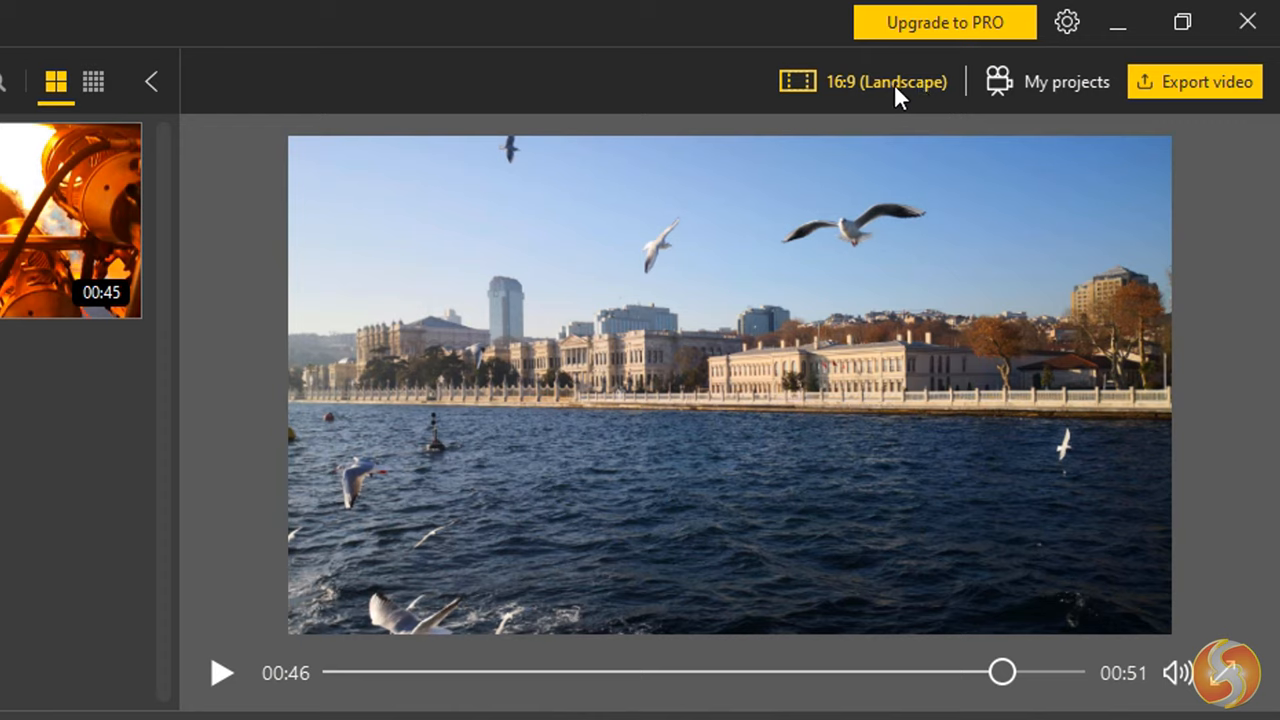
{"action": "left_click", "coordinate": [872, 82]}
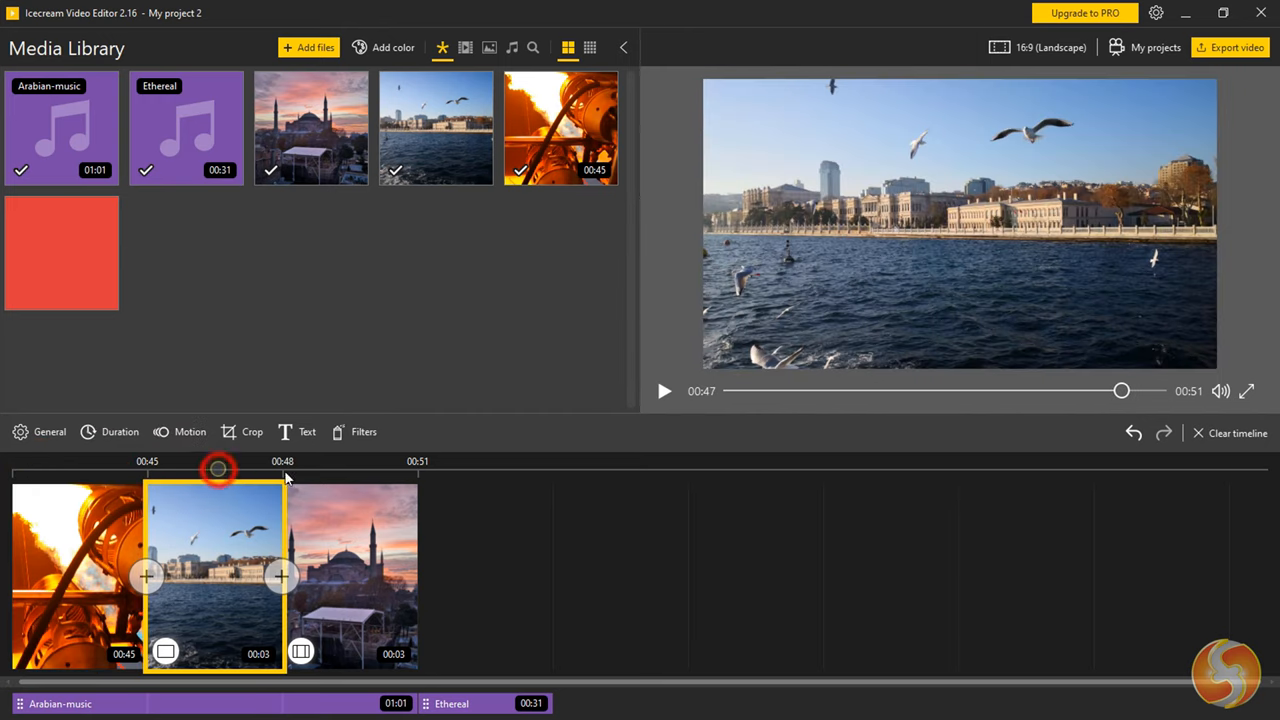
{"action": "left_click", "coordinate": [368, 468]}
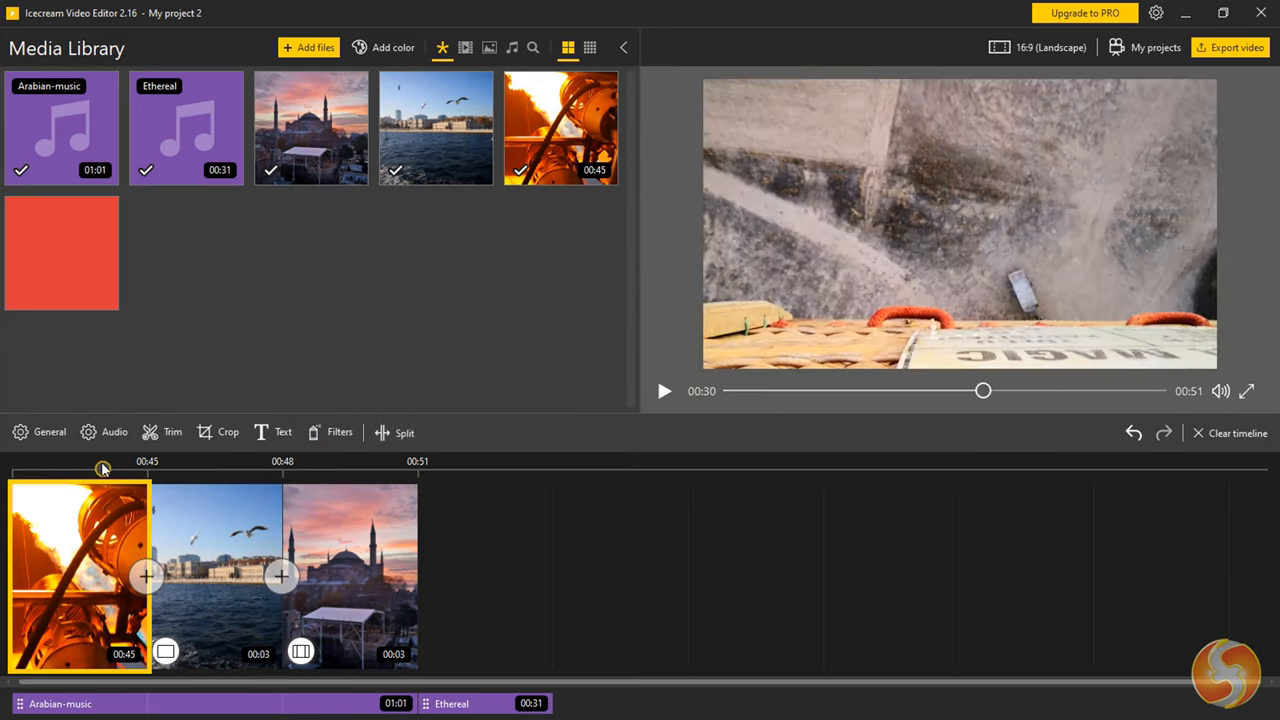
{"action": "left_click_drag", "start_coordinate": [104, 468], "coordinate": [128, 468]}
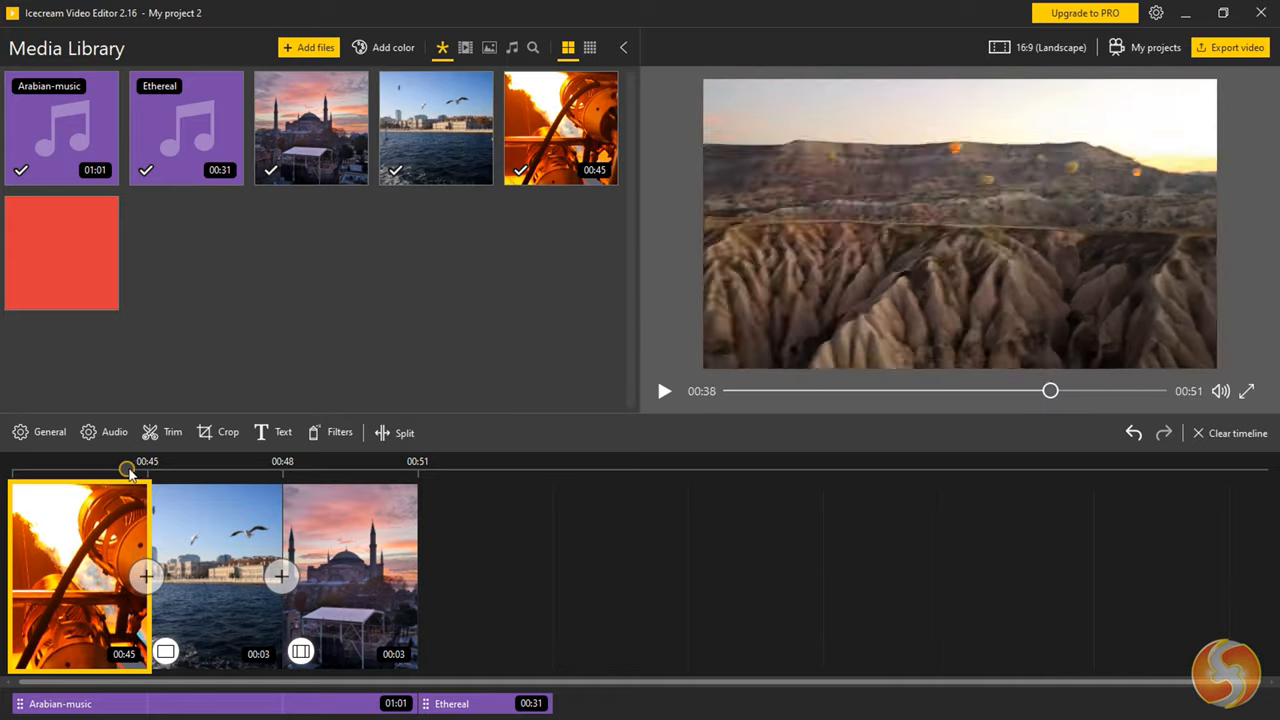
{"action": "left_click", "coordinate": [664, 390]}
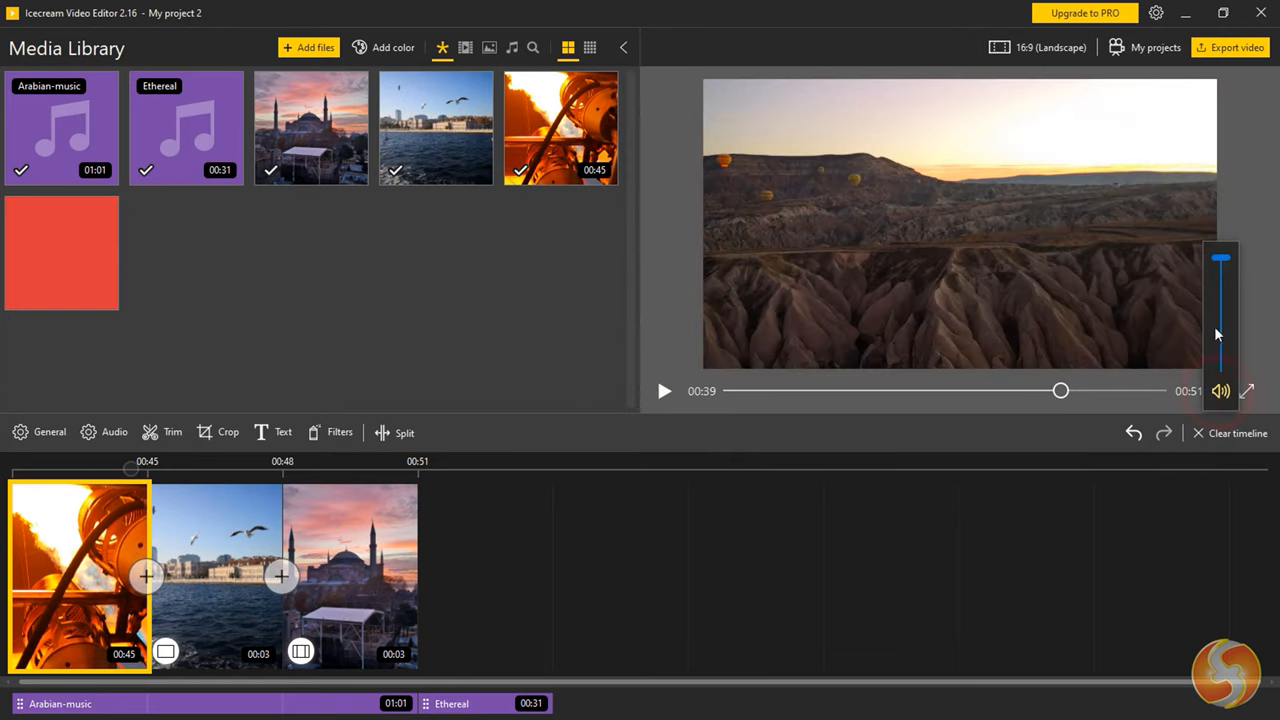
{"action": "mouse_move", "coordinate": [1248, 390]}
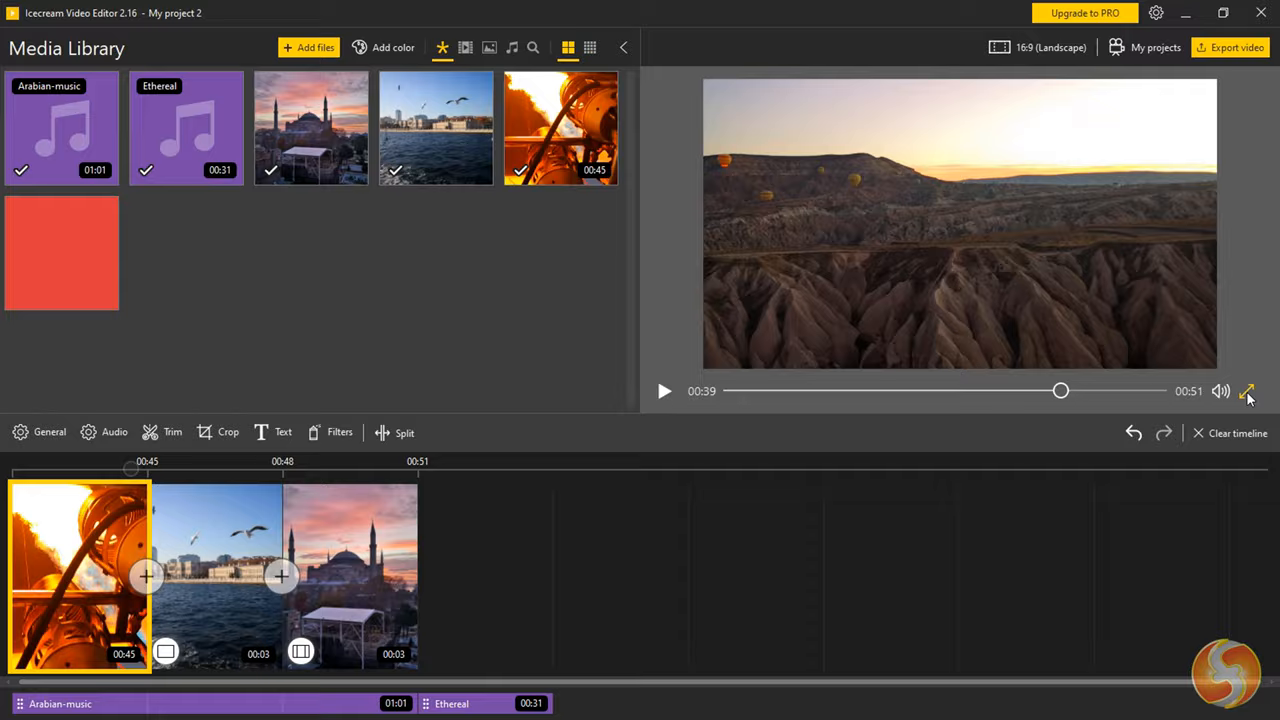
{"action": "left_click", "coordinate": [1248, 390]}
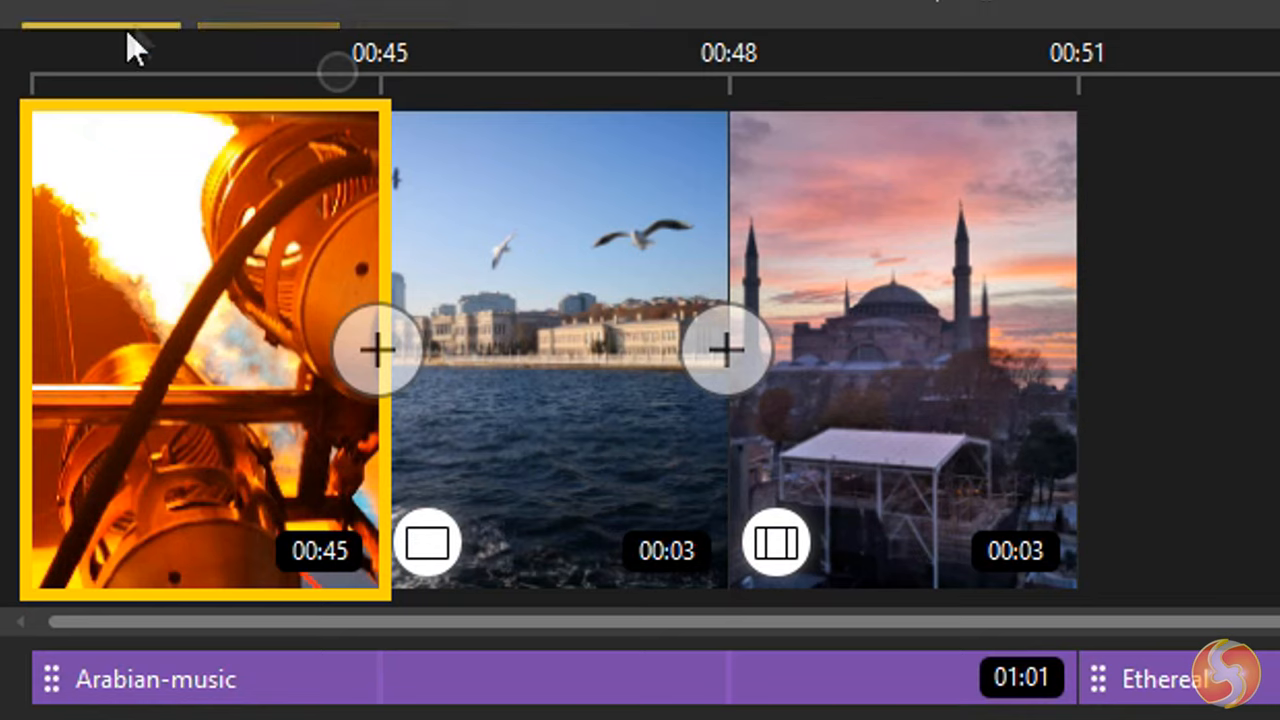
{"action": "mouse_move", "coordinate": [384, 96]}
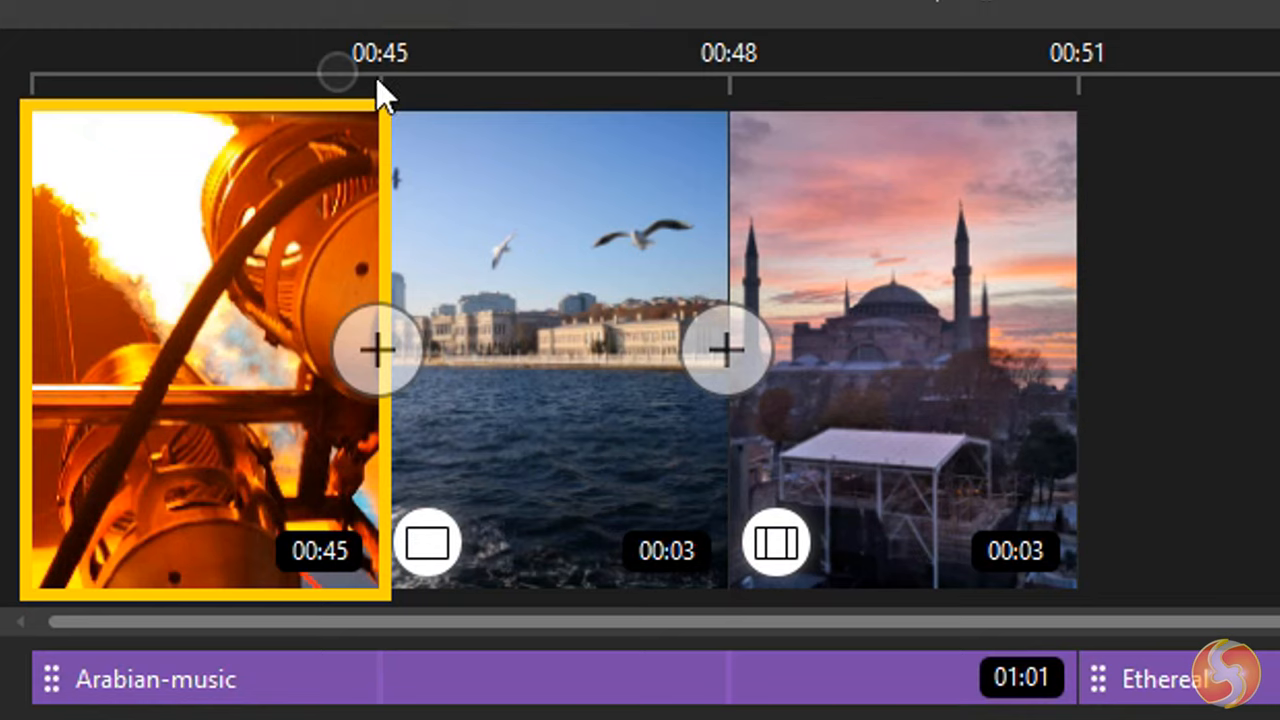
{"action": "mouse_move", "coordinate": [748, 90]}
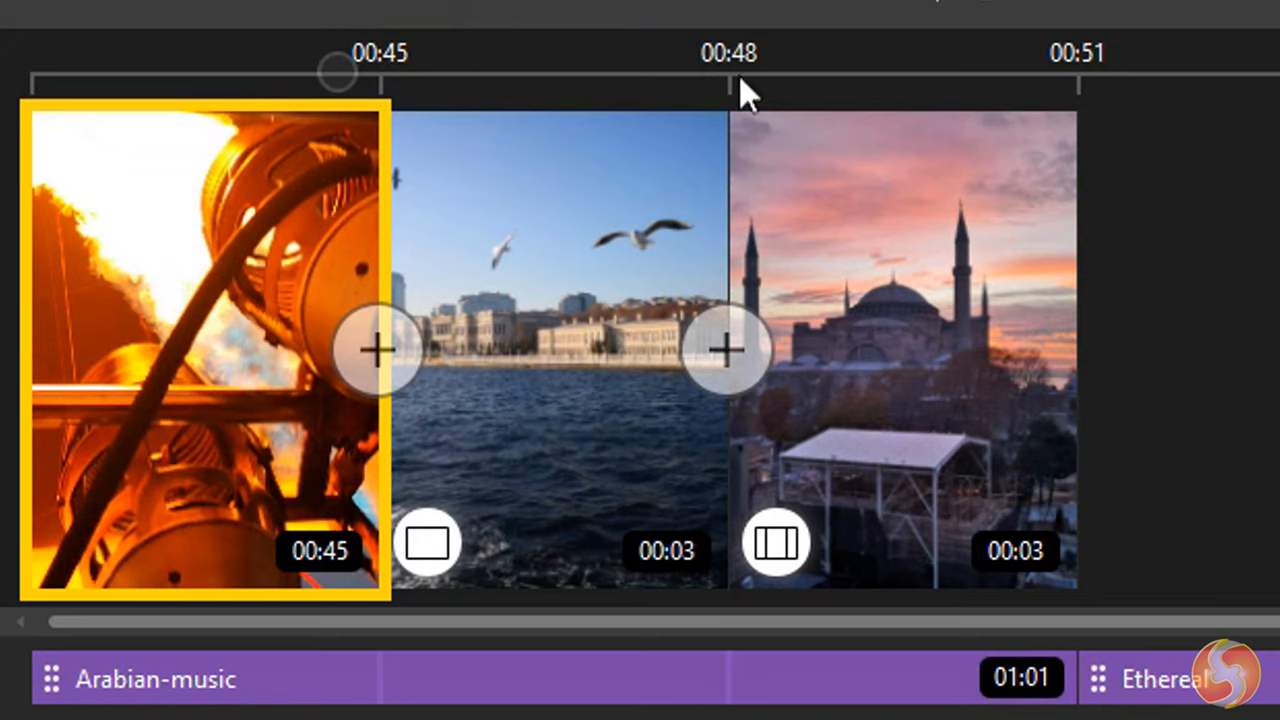
{"action": "mouse_move", "coordinate": [1104, 100]}
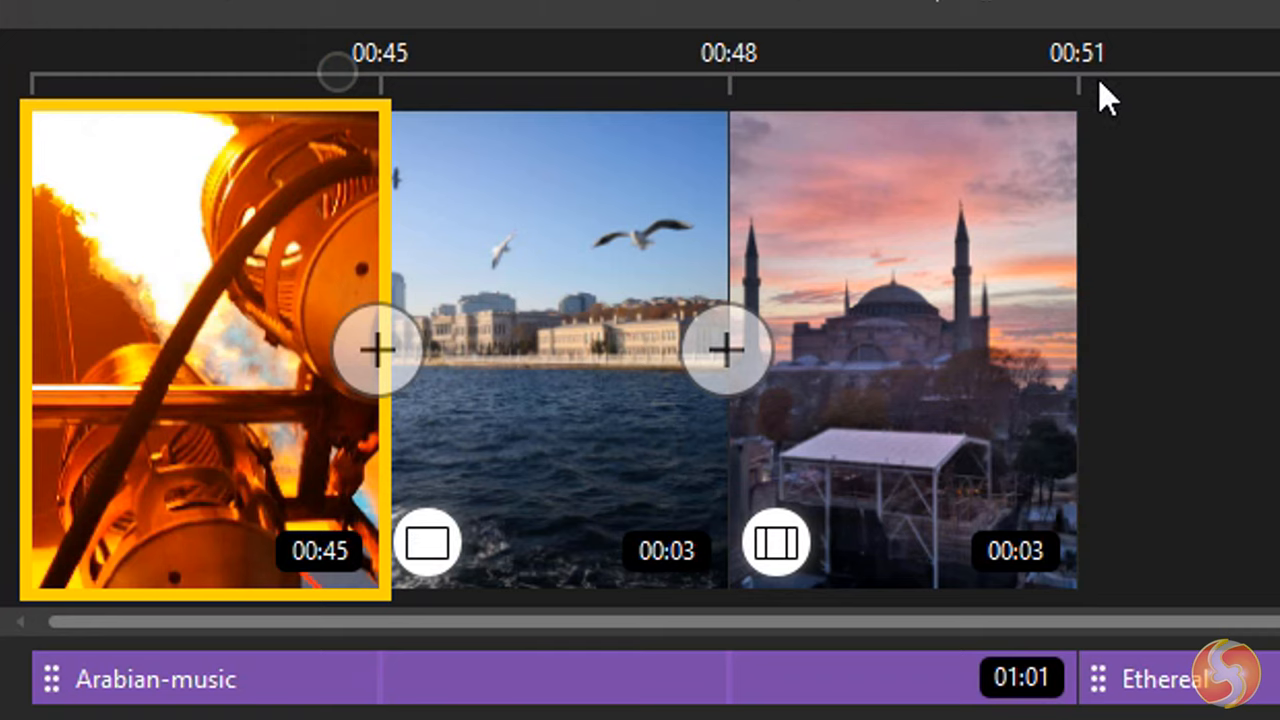
{"action": "mouse_move", "coordinate": [1076, 90]}
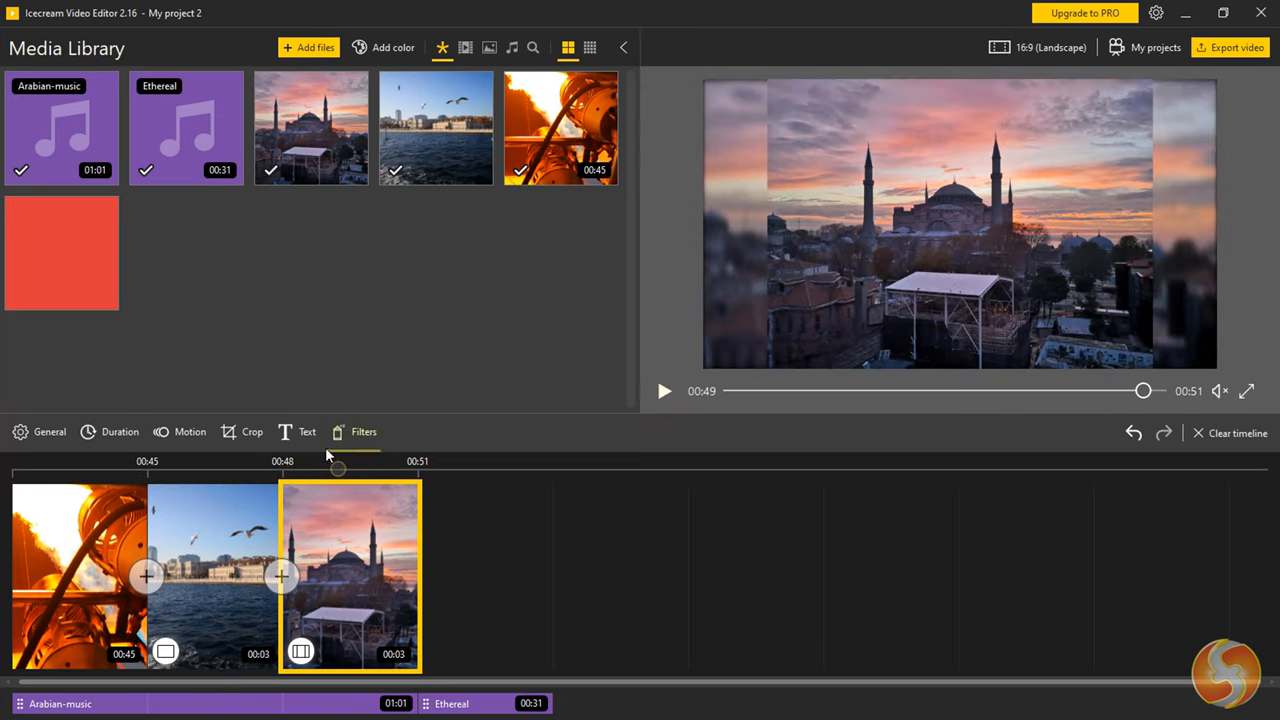
Insert a transition between the seagull and mosque photos, then swap it for a different effect.
{"action": "left_click", "coordinate": [212, 576]}
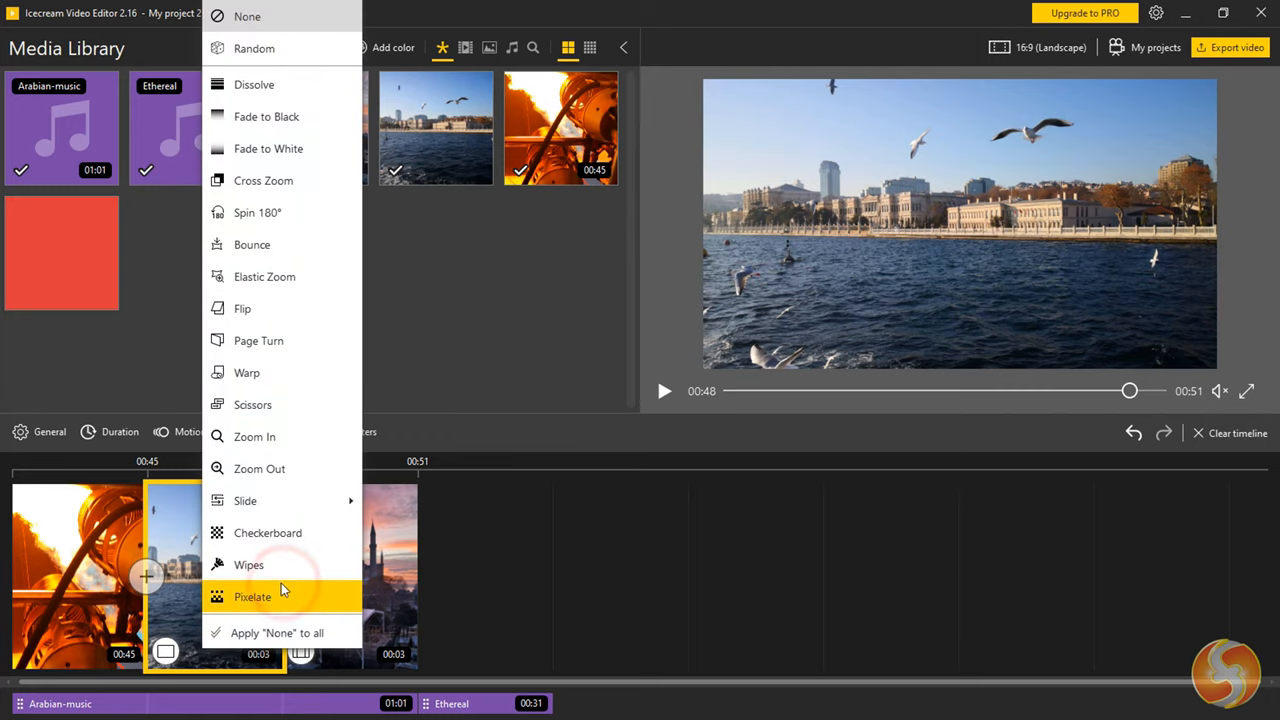
{"action": "mouse_move", "coordinate": [258, 340]}
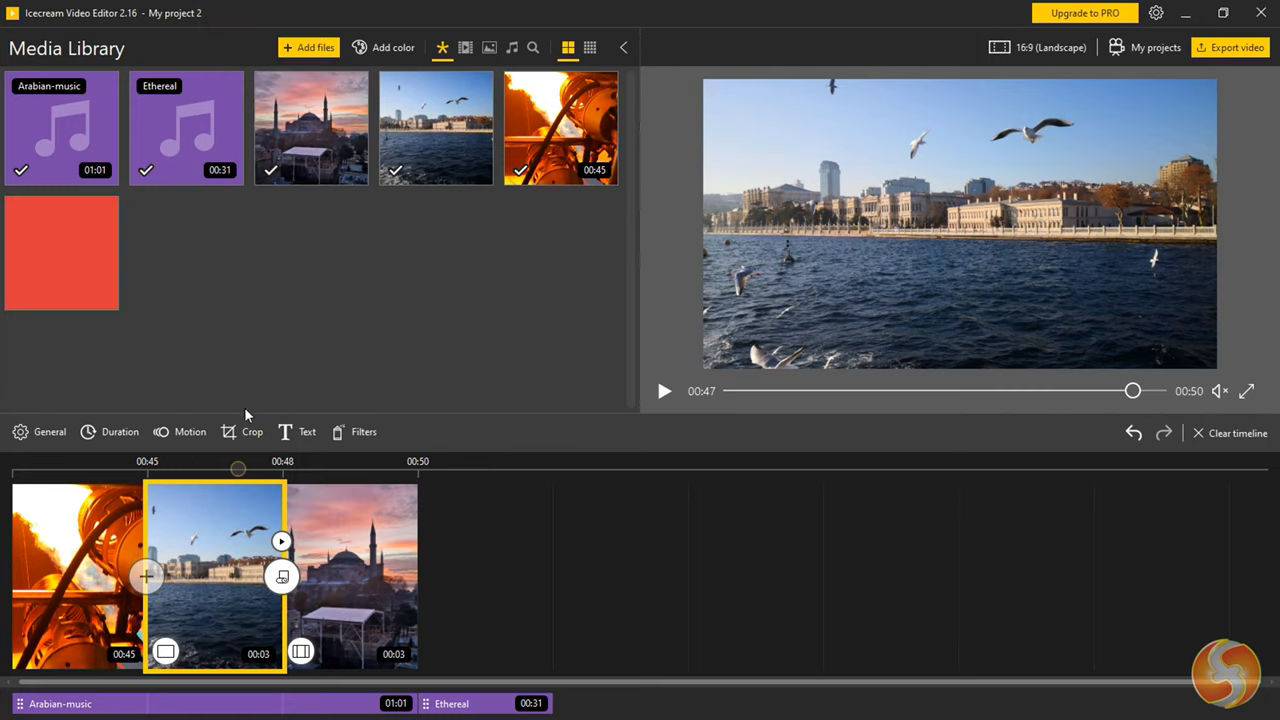
{"action": "left_click", "coordinate": [280, 540]}
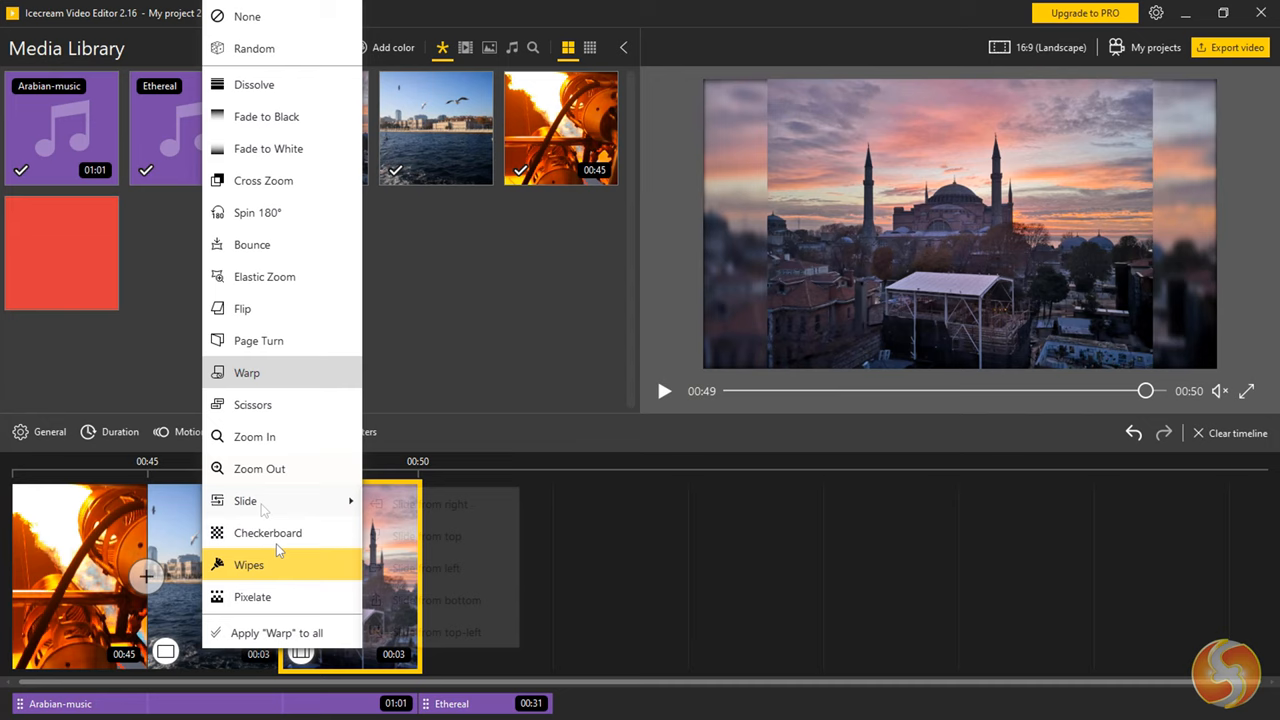
{"action": "left_click", "coordinate": [268, 532]}
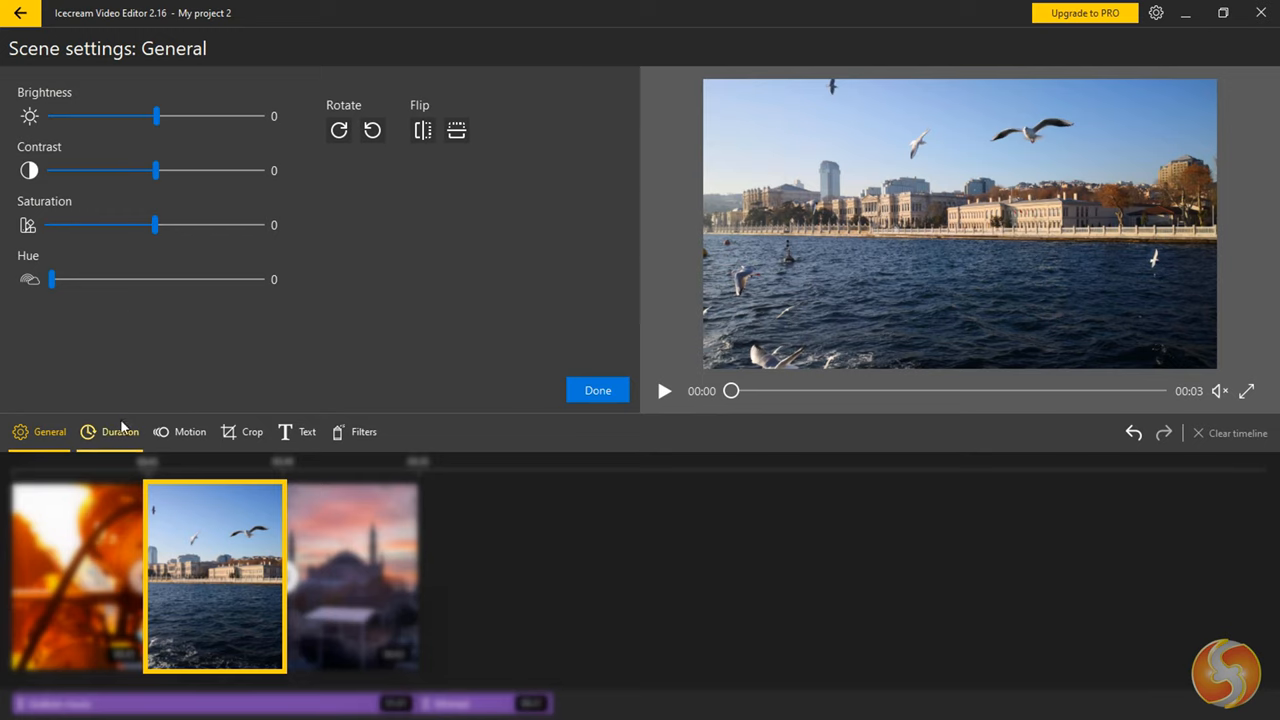
Step through the mosque and seagull scenes, then bring up the opening clip's scene settings.
{"action": "left_click", "coordinate": [352, 576]}
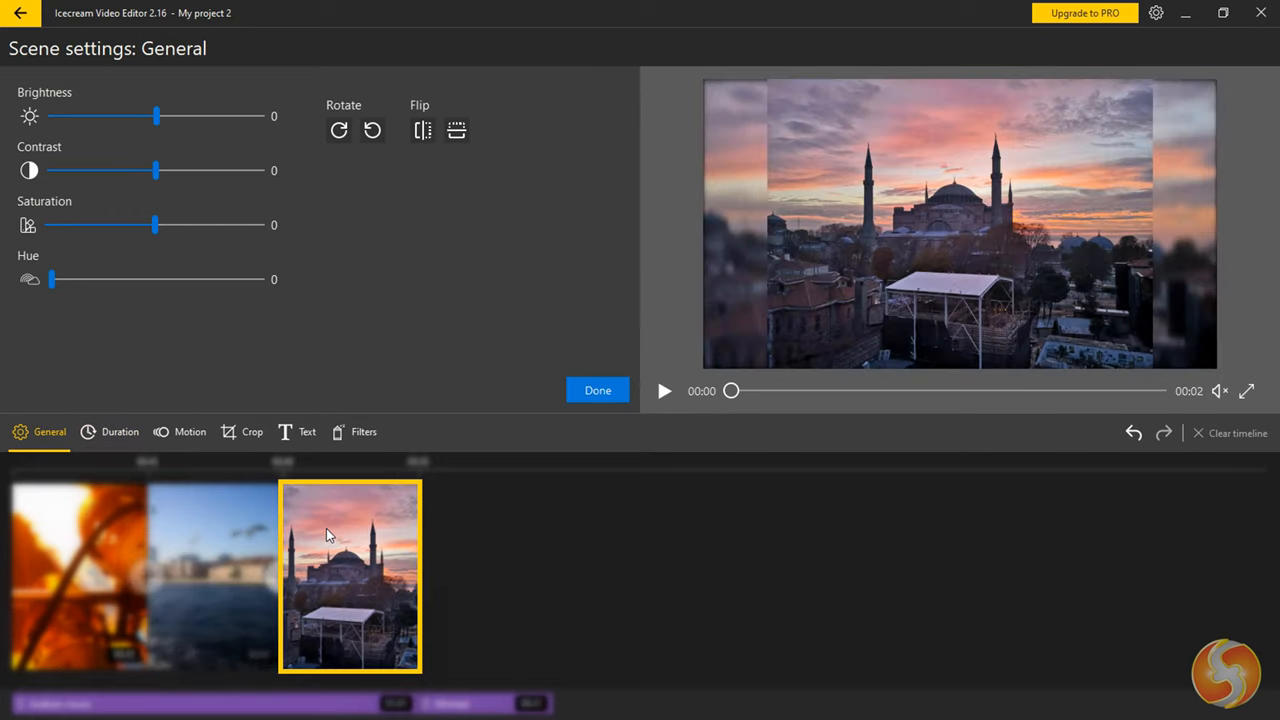
{"action": "left_click", "coordinate": [216, 576]}
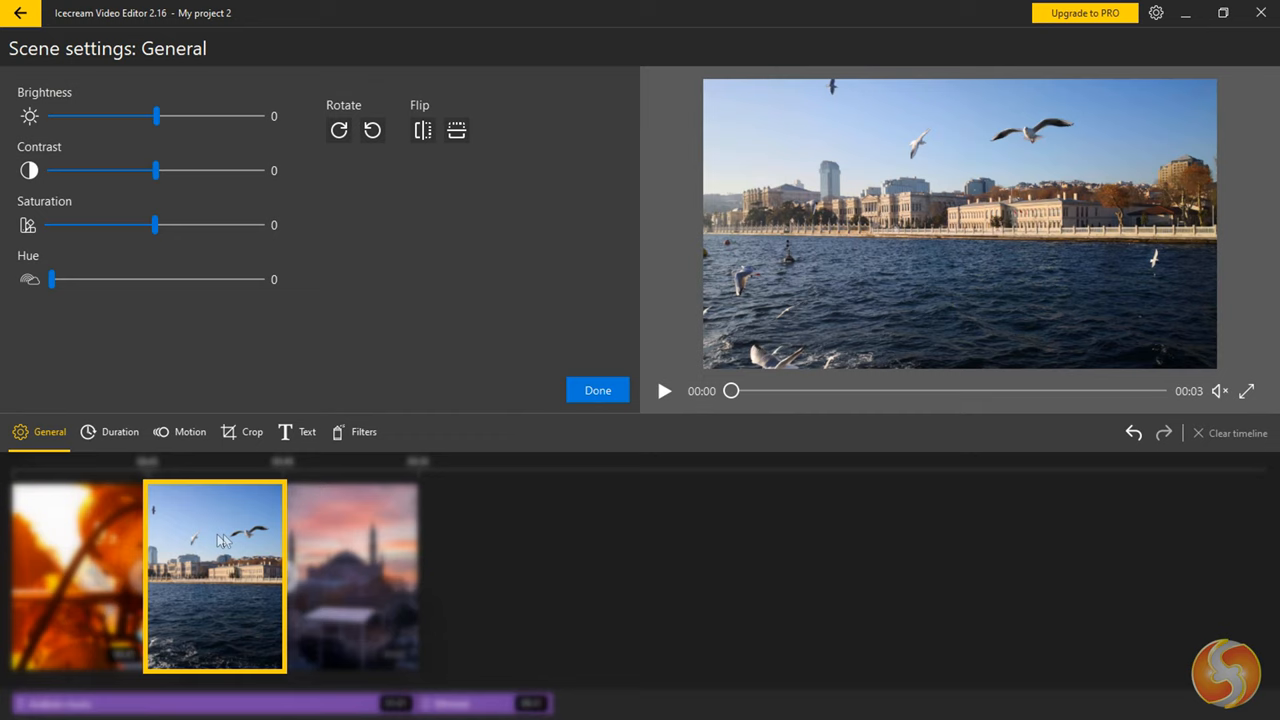
{"action": "left_click", "coordinate": [112, 432]}
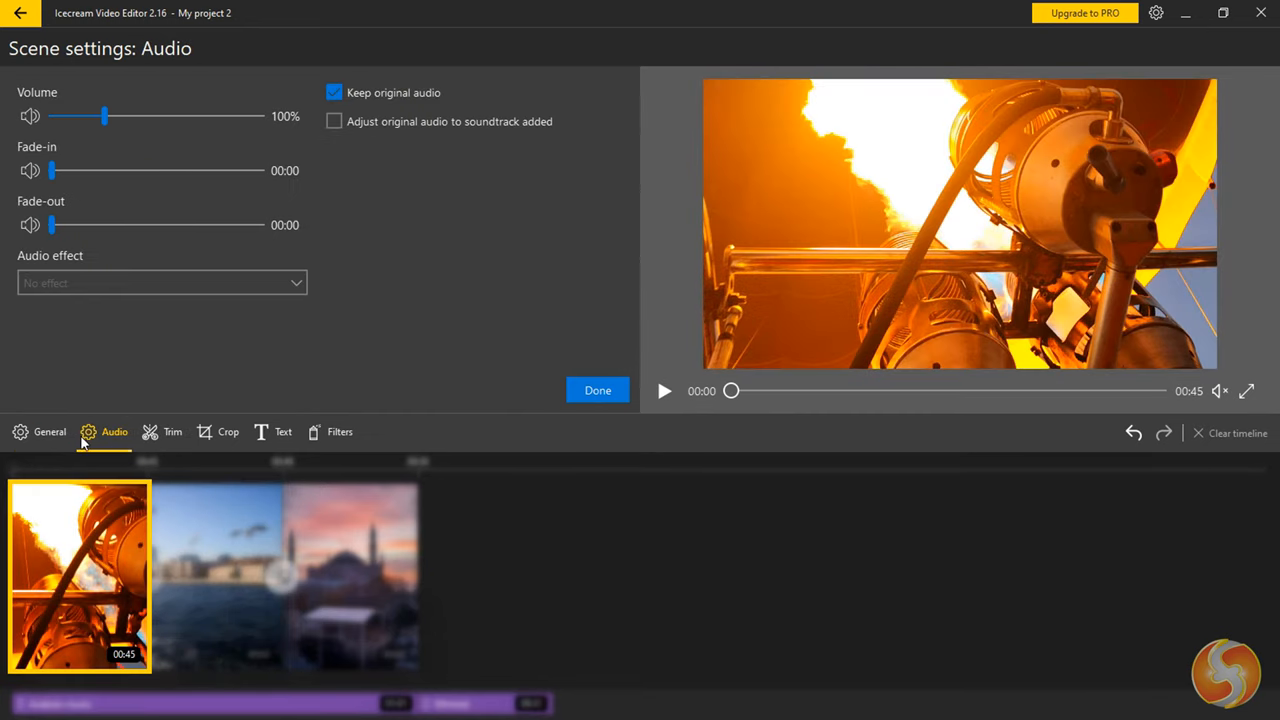
Review the clip's General adjustments and Audio options, ending on General with speed x1.
{"action": "left_click", "coordinate": [48, 432]}
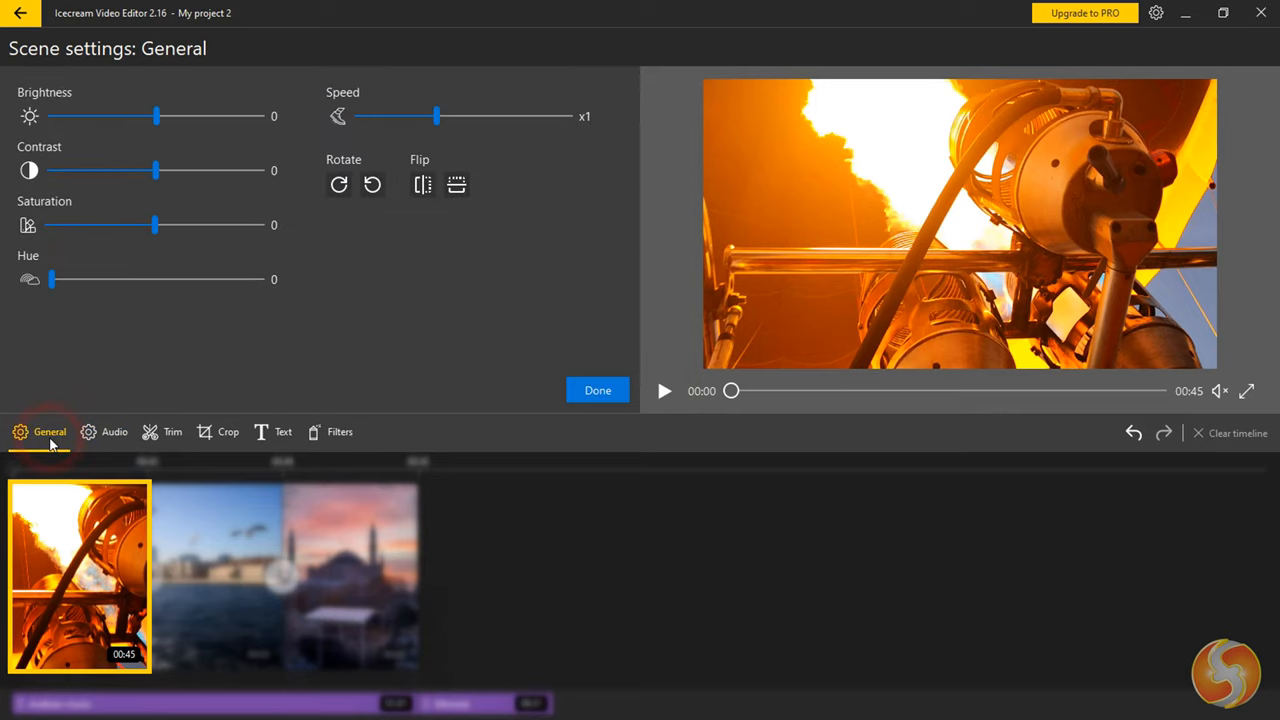
{"action": "left_click", "coordinate": [114, 432]}
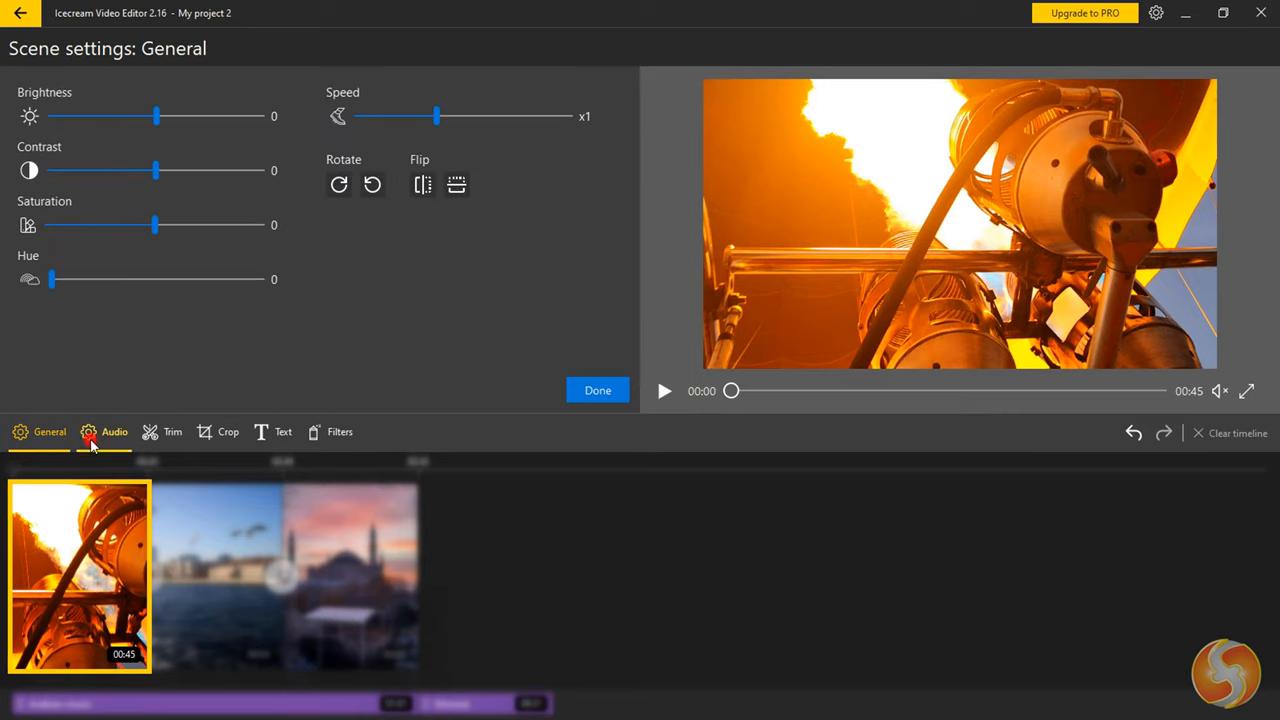
{"action": "left_click", "coordinate": [114, 432]}
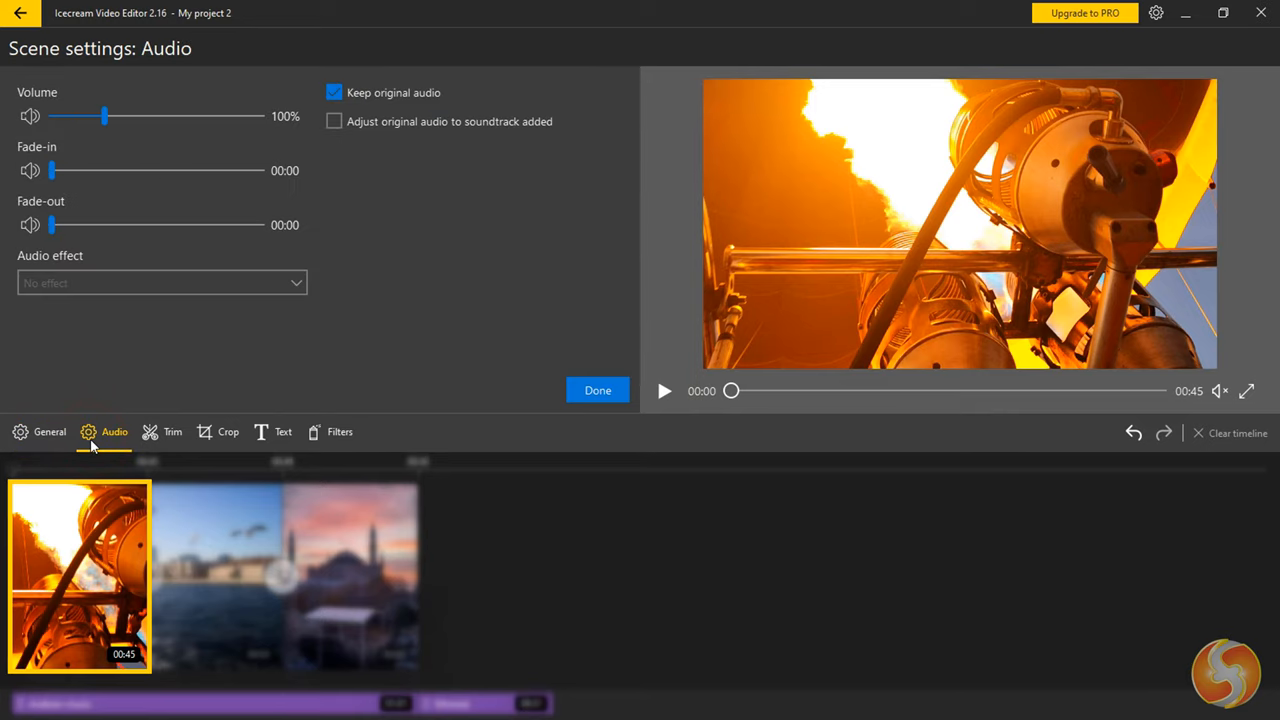
{"action": "left_click", "coordinate": [48, 432]}
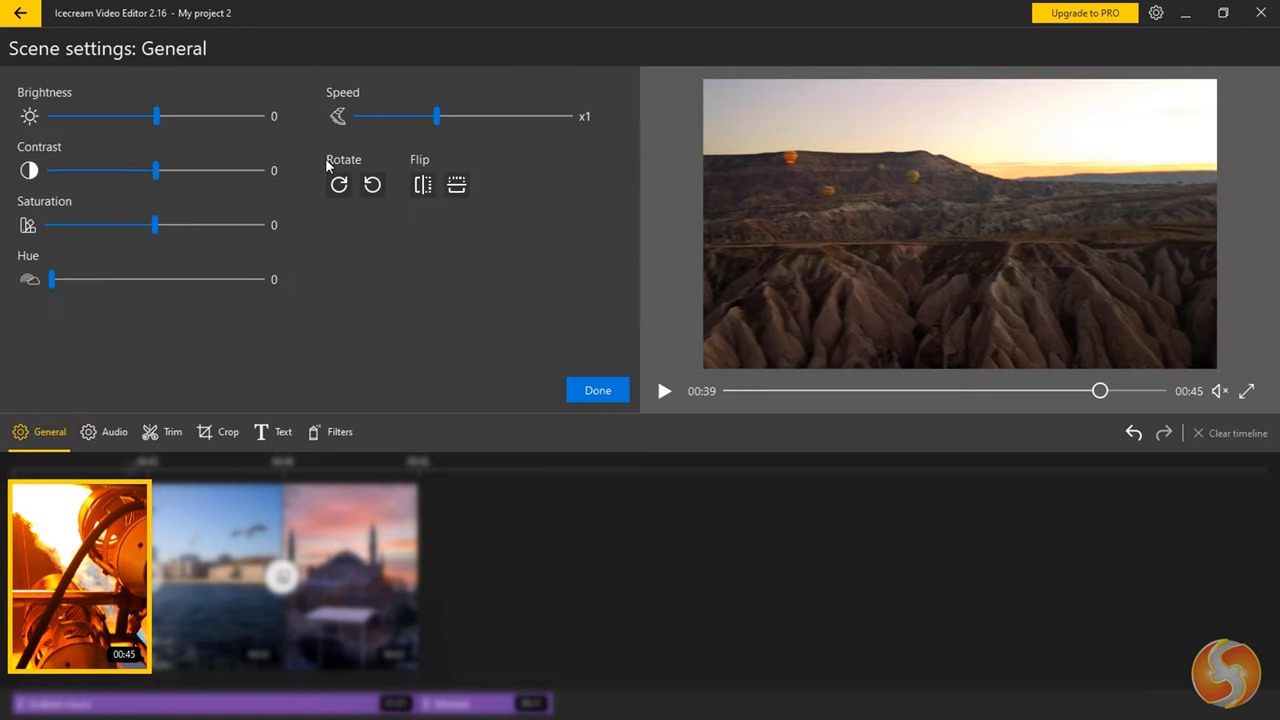
Set the opening clip to brightness −13, contrast 20, saturation 3 and speed x3, keeping it upright.
{"action": "left_click_drag", "start_coordinate": [156, 116], "coordinate": [152, 116]}
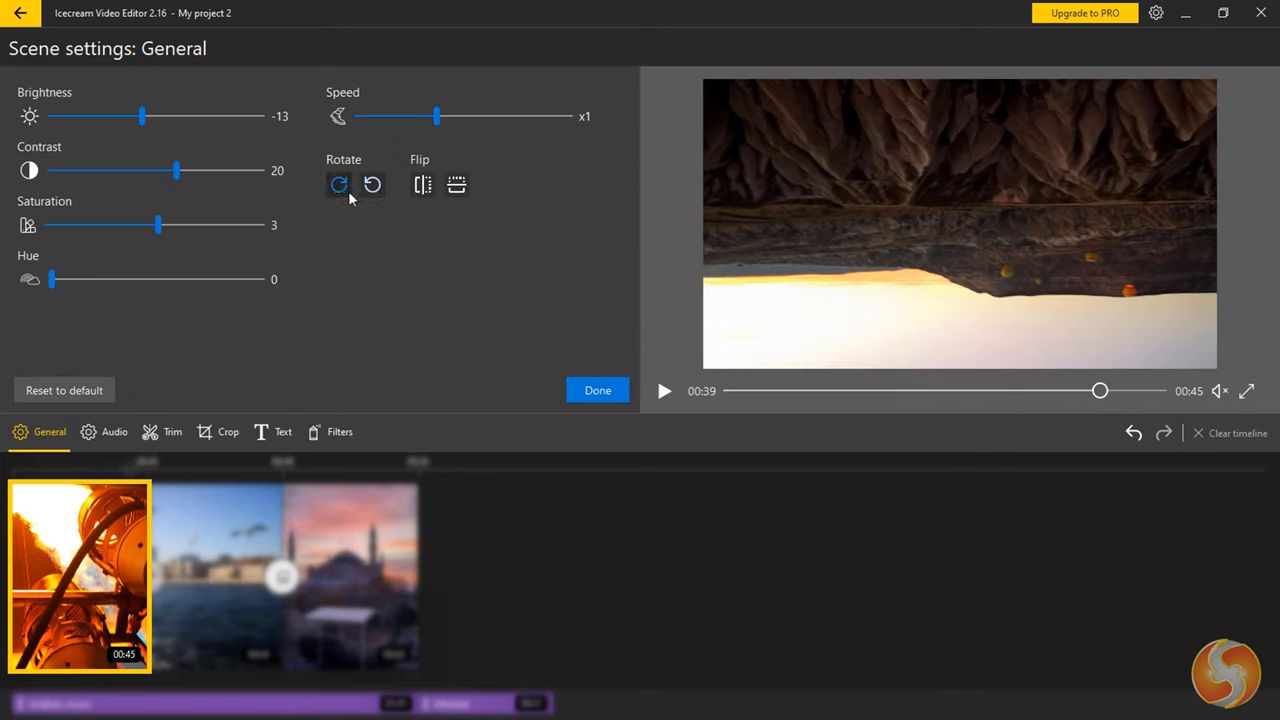
{"action": "left_click", "coordinate": [422, 184]}
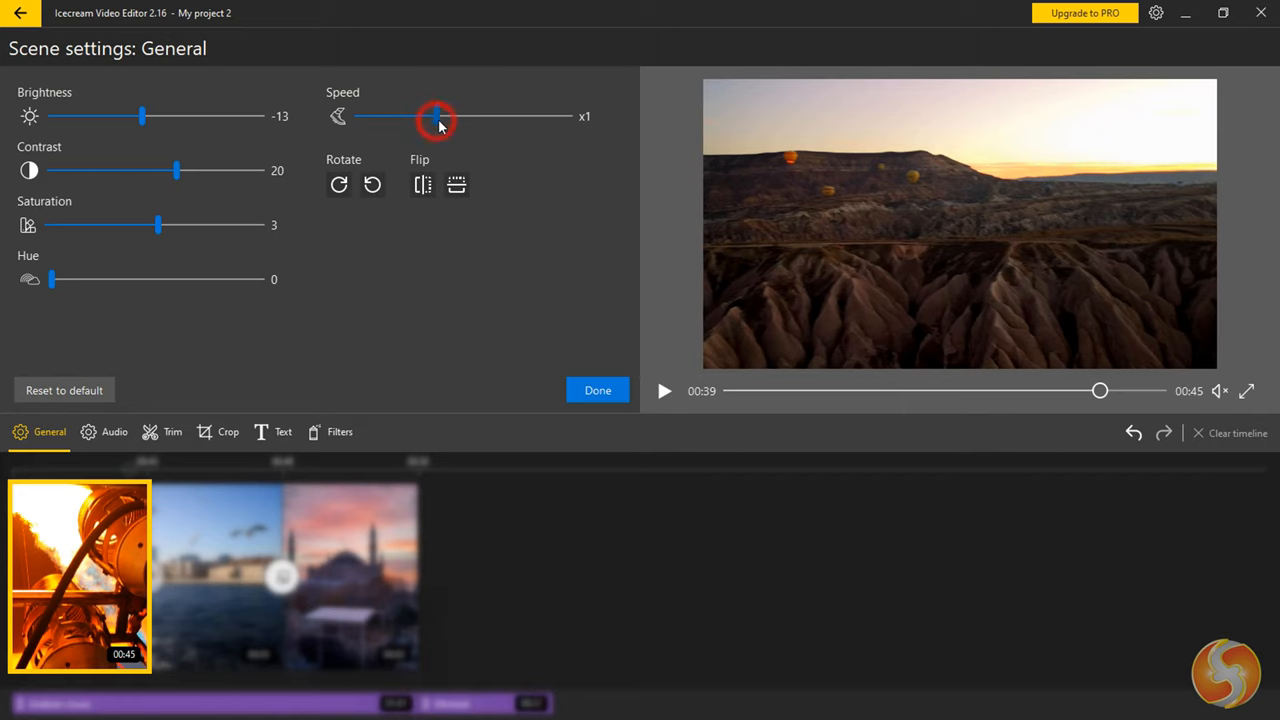
{"action": "left_click_drag", "start_coordinate": [436, 116], "coordinate": [544, 116]}
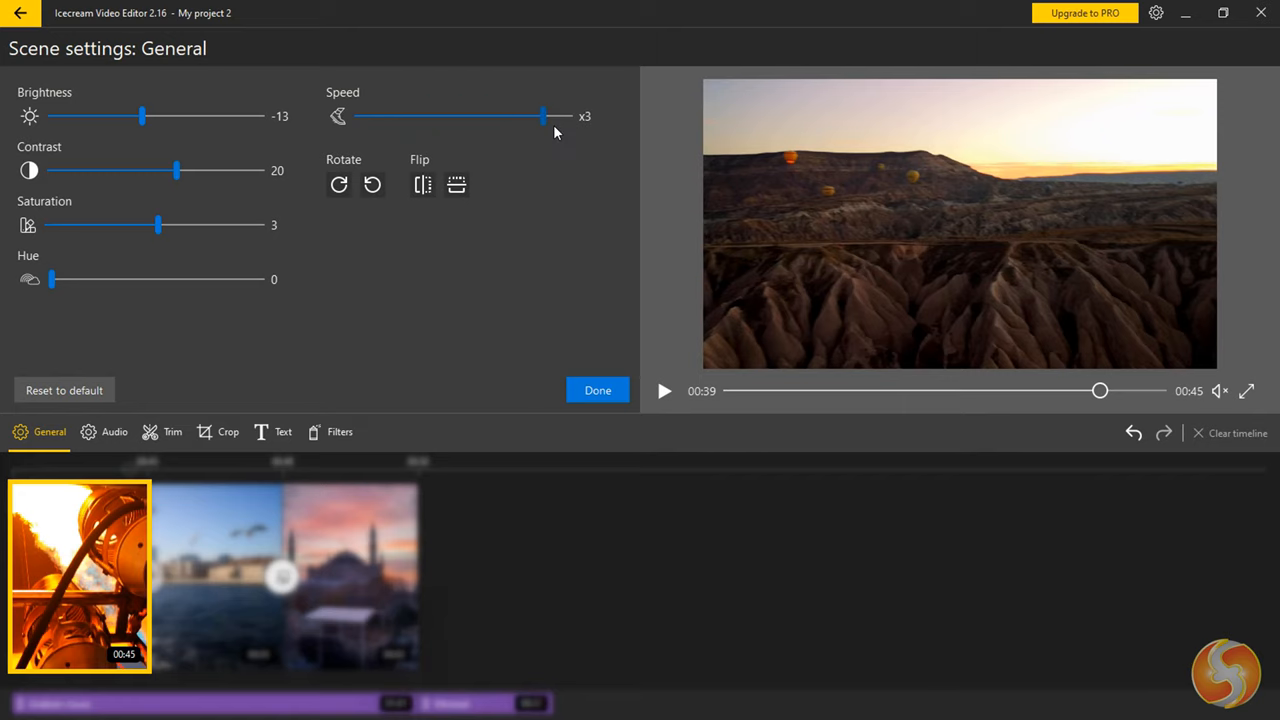
{"action": "left_click", "coordinate": [280, 704]}
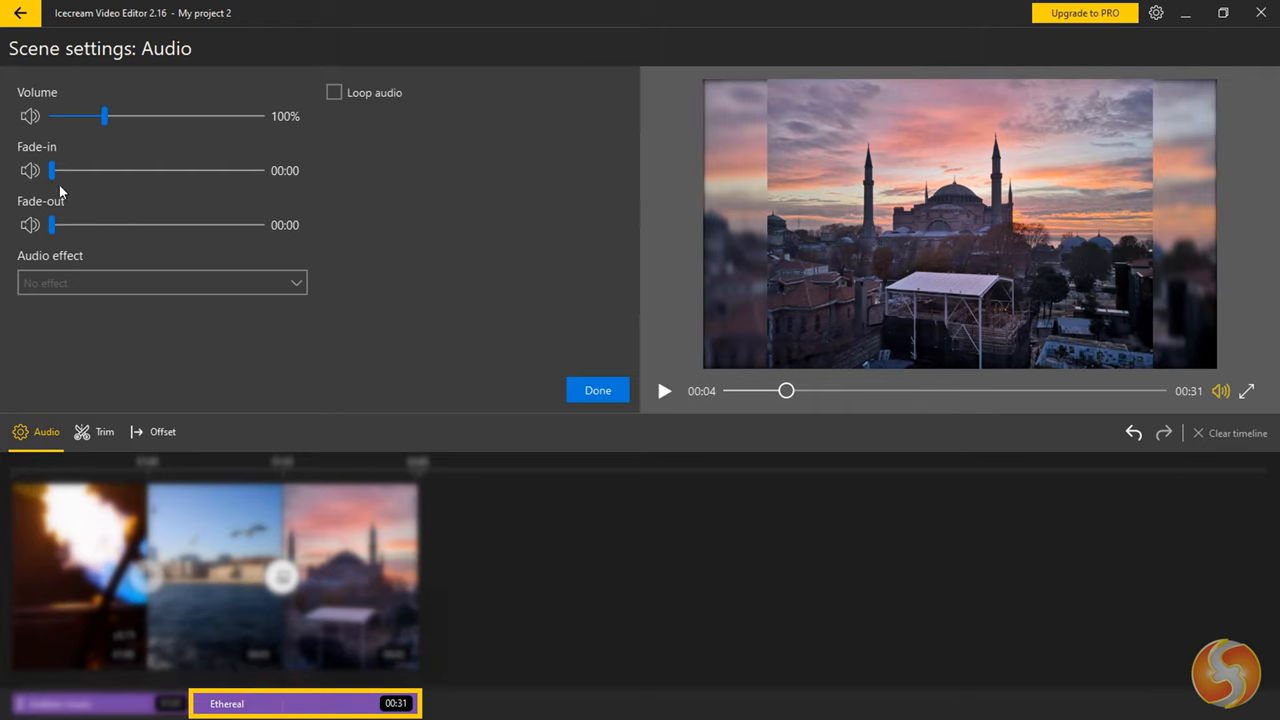
Give the Ethereal track a three-second fade-in and preview it.
{"action": "left_click_drag", "start_coordinate": [52, 170], "coordinate": [132, 170]}
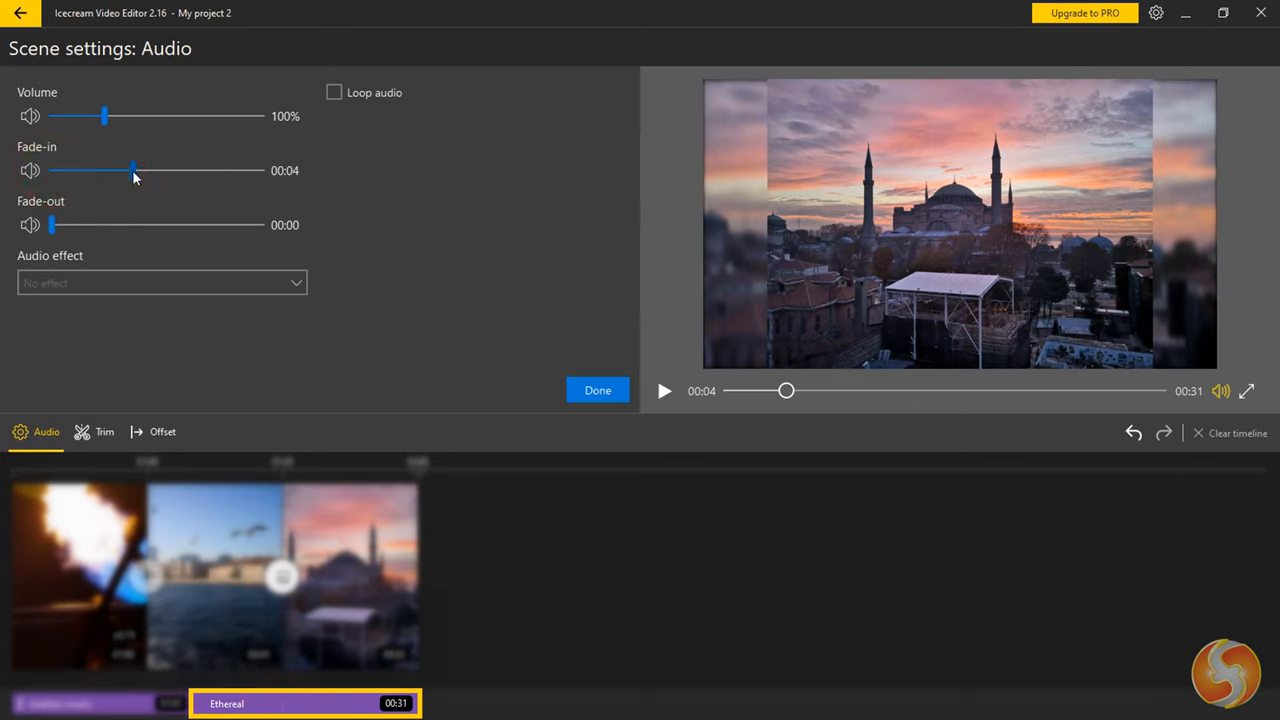
{"action": "left_click_drag", "start_coordinate": [134, 170], "coordinate": [122, 170]}
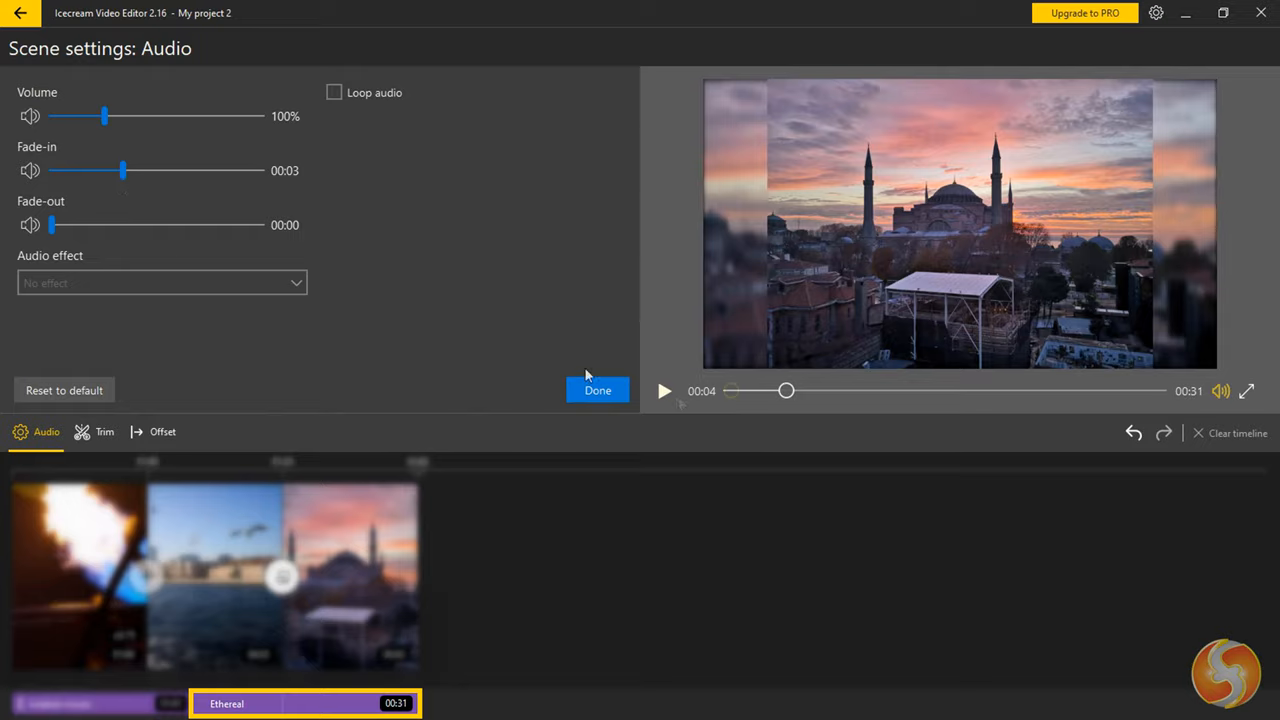
{"action": "left_click", "coordinate": [664, 390]}
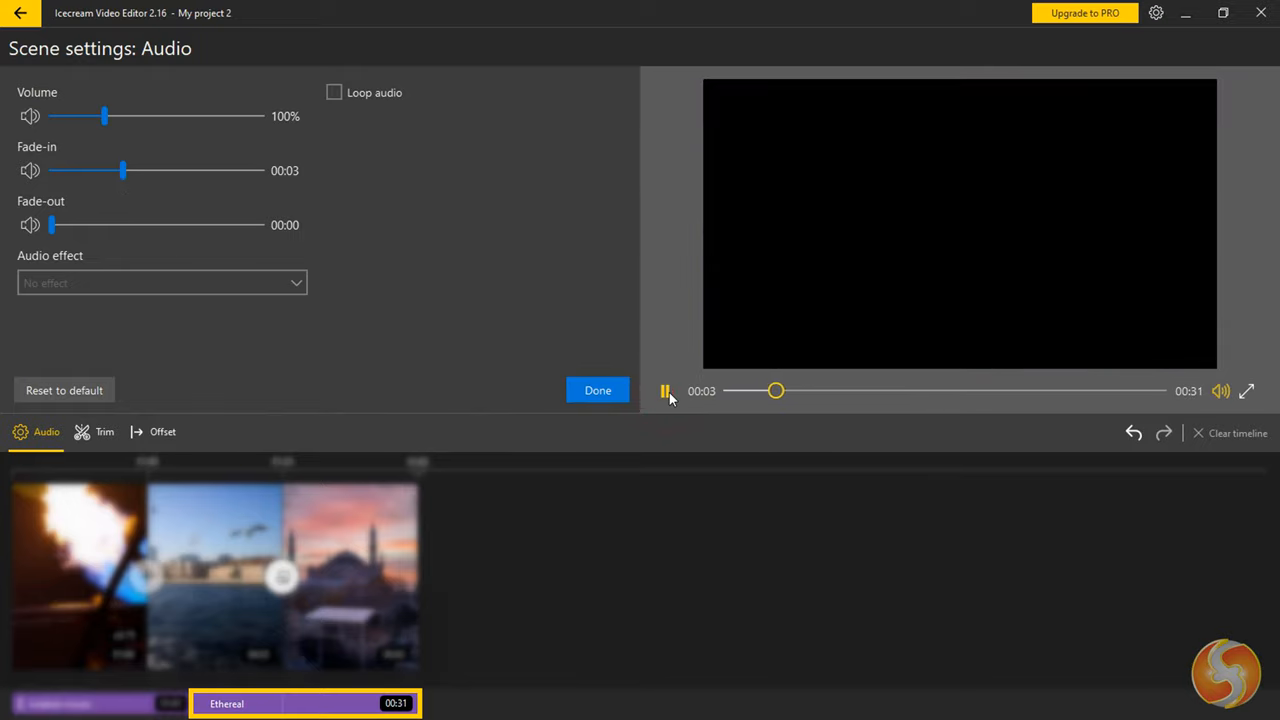
Apply the Robot voice audio effect to the Ethereal track and preview the result.
{"action": "left_click", "coordinate": [160, 284]}
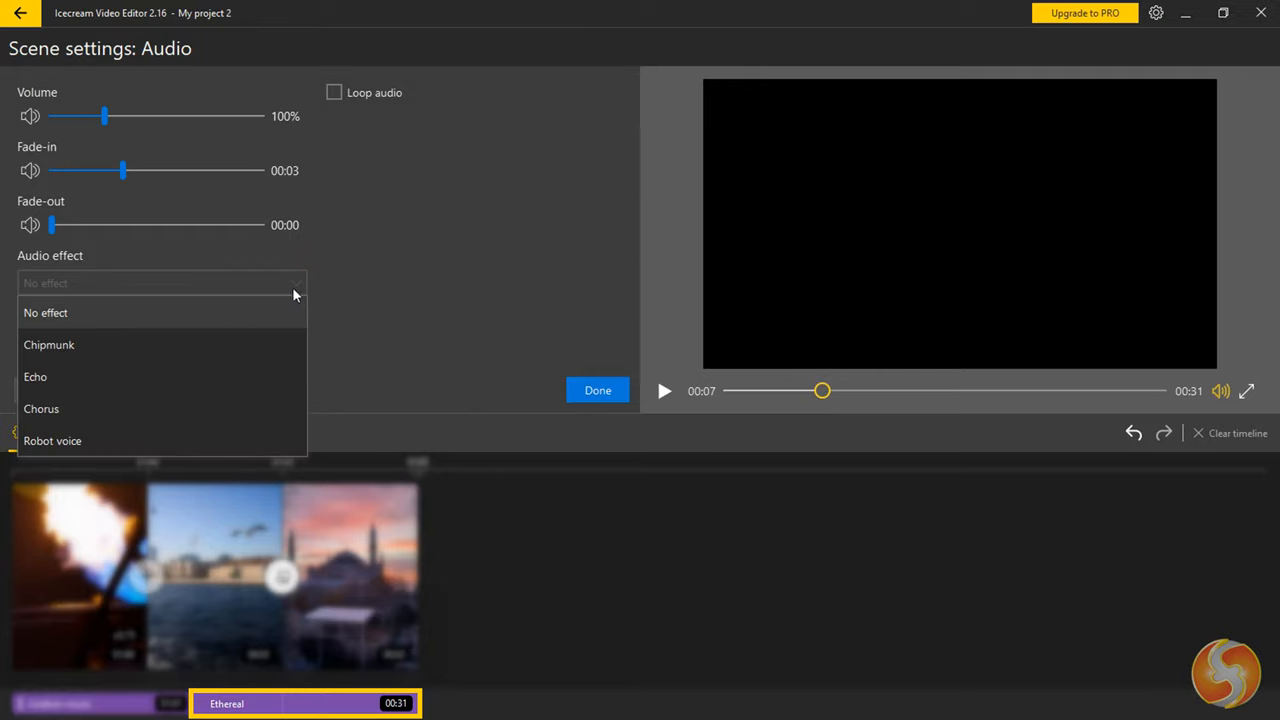
{"action": "left_click", "coordinate": [52, 440]}
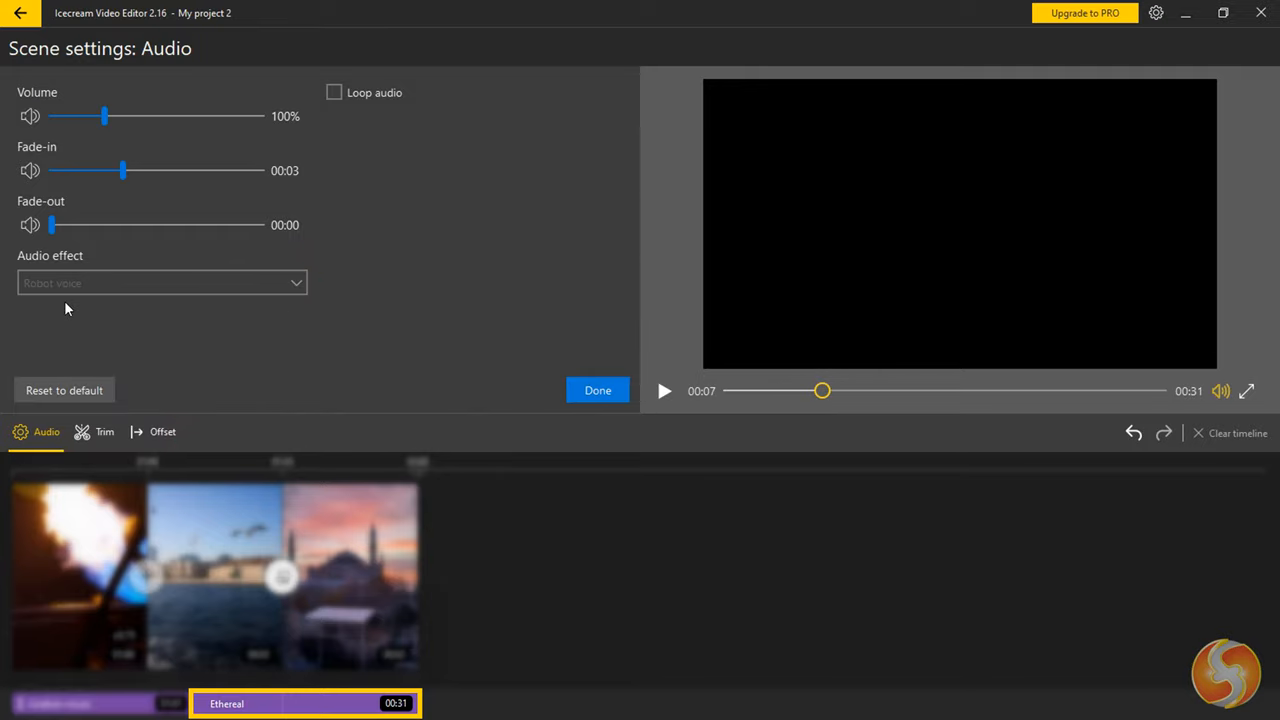
{"action": "left_click", "coordinate": [664, 390]}
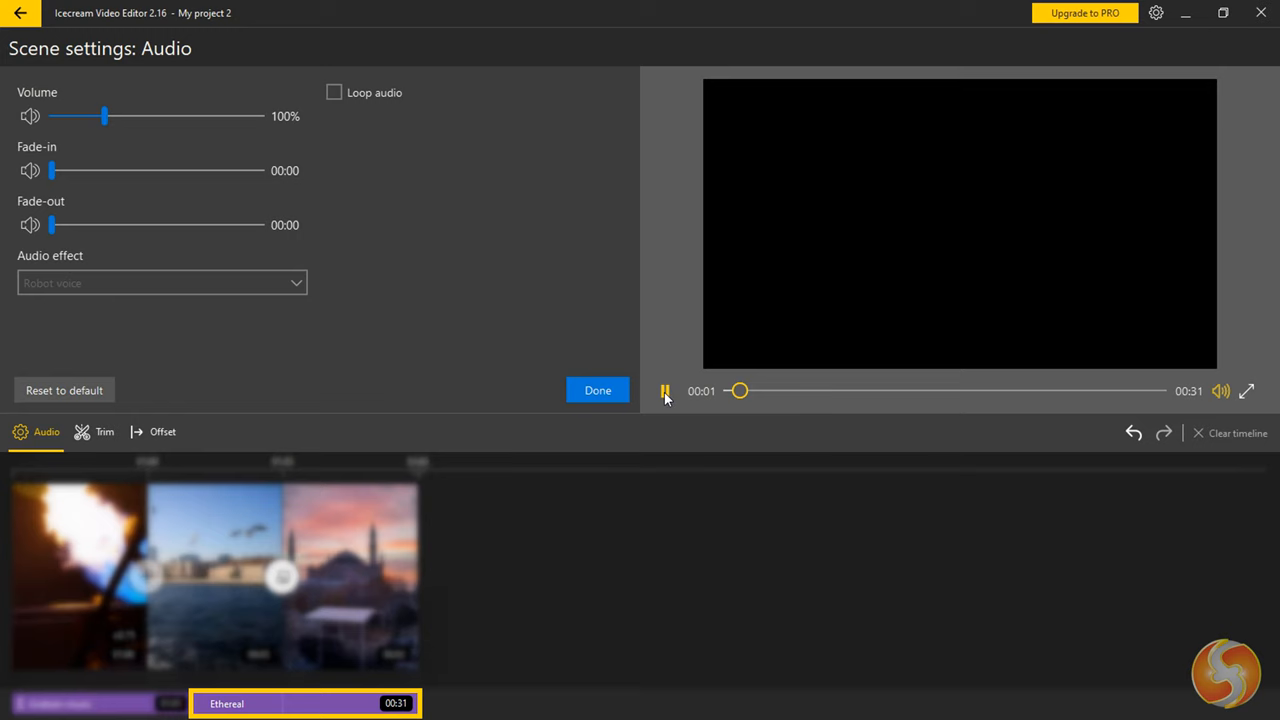
{"action": "left_click", "coordinate": [664, 390]}
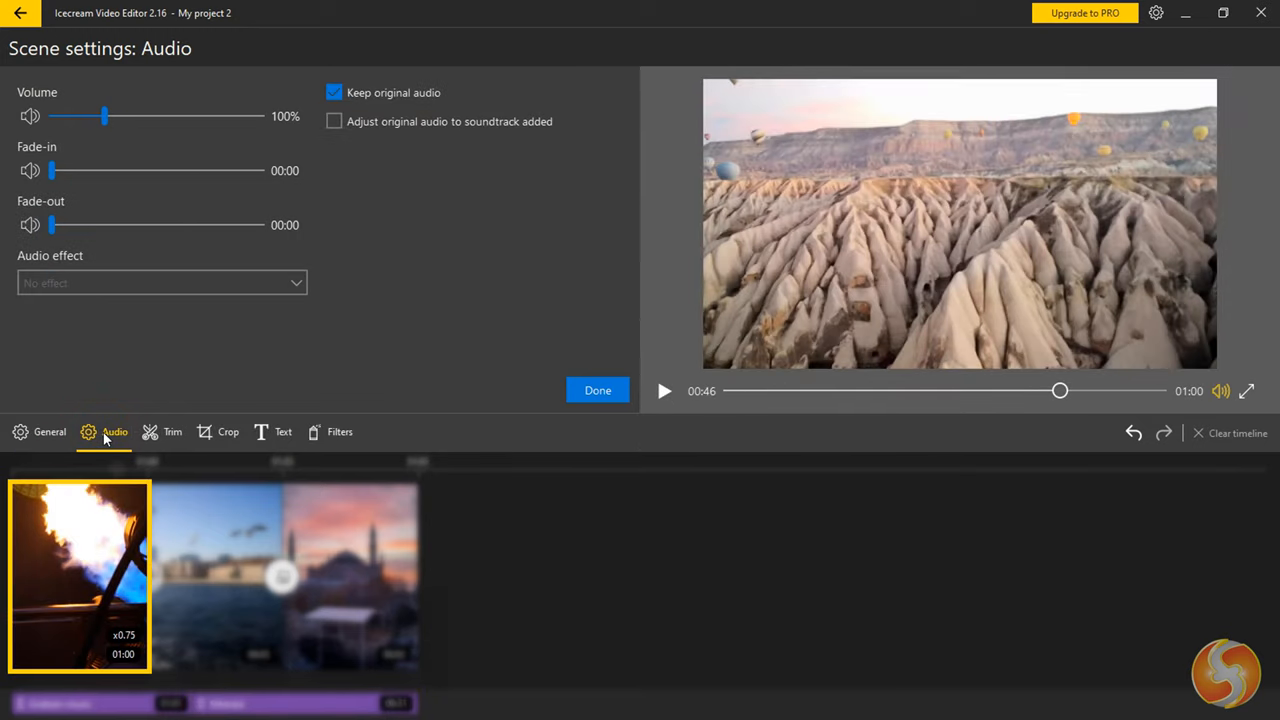
{"action": "mouse_move", "coordinate": [412, 100]}
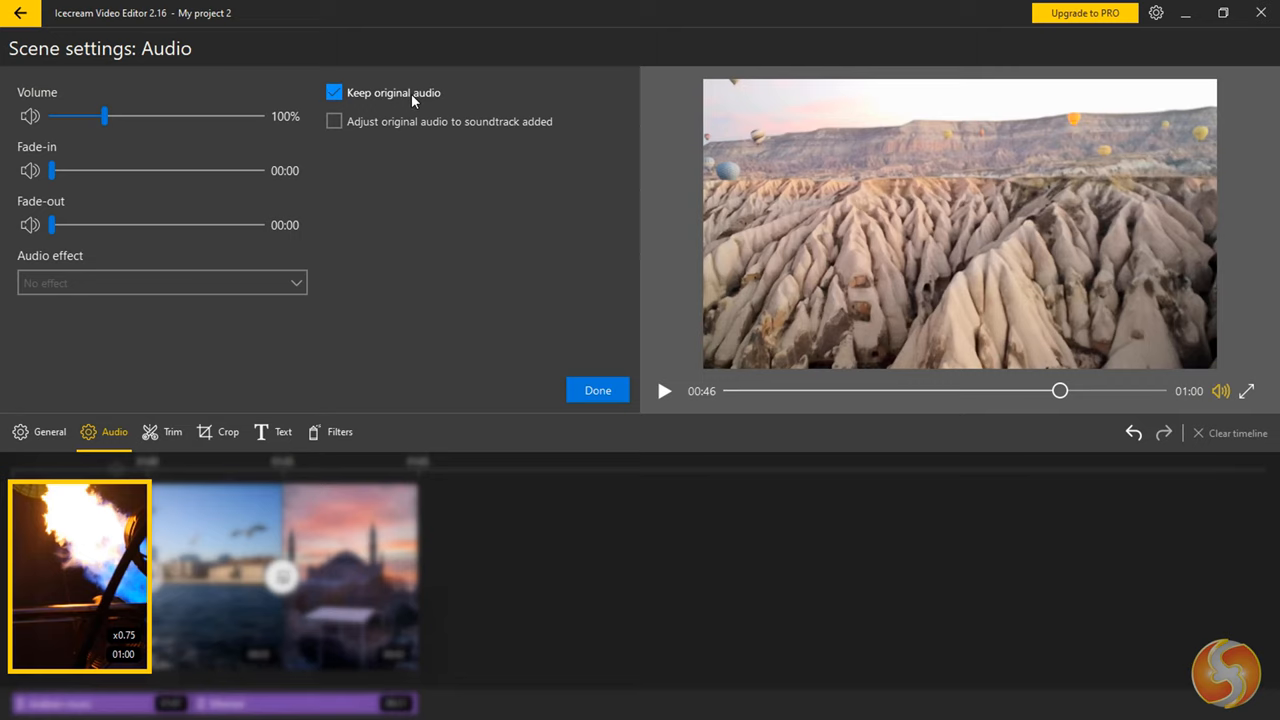
Turn off Keep original audio for the balloon clip so its own sound is silenced.
{"action": "left_click", "coordinate": [334, 92]}
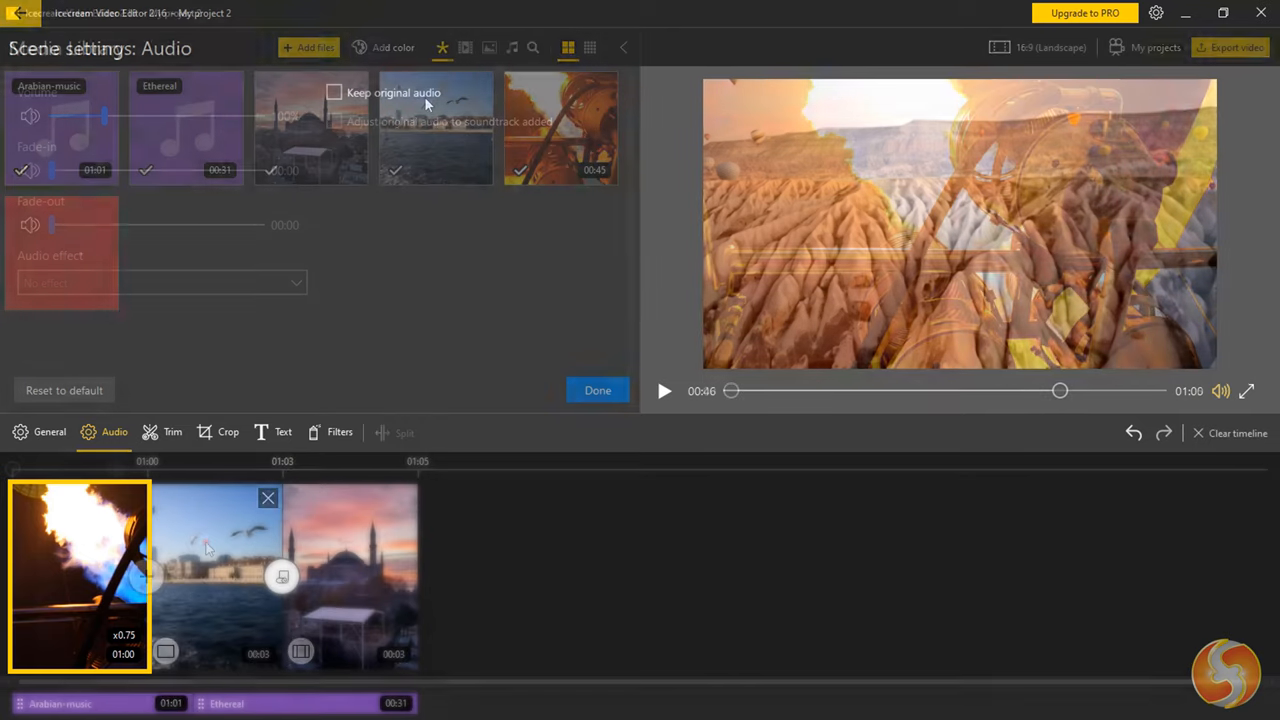
{"action": "left_click", "coordinate": [596, 390]}
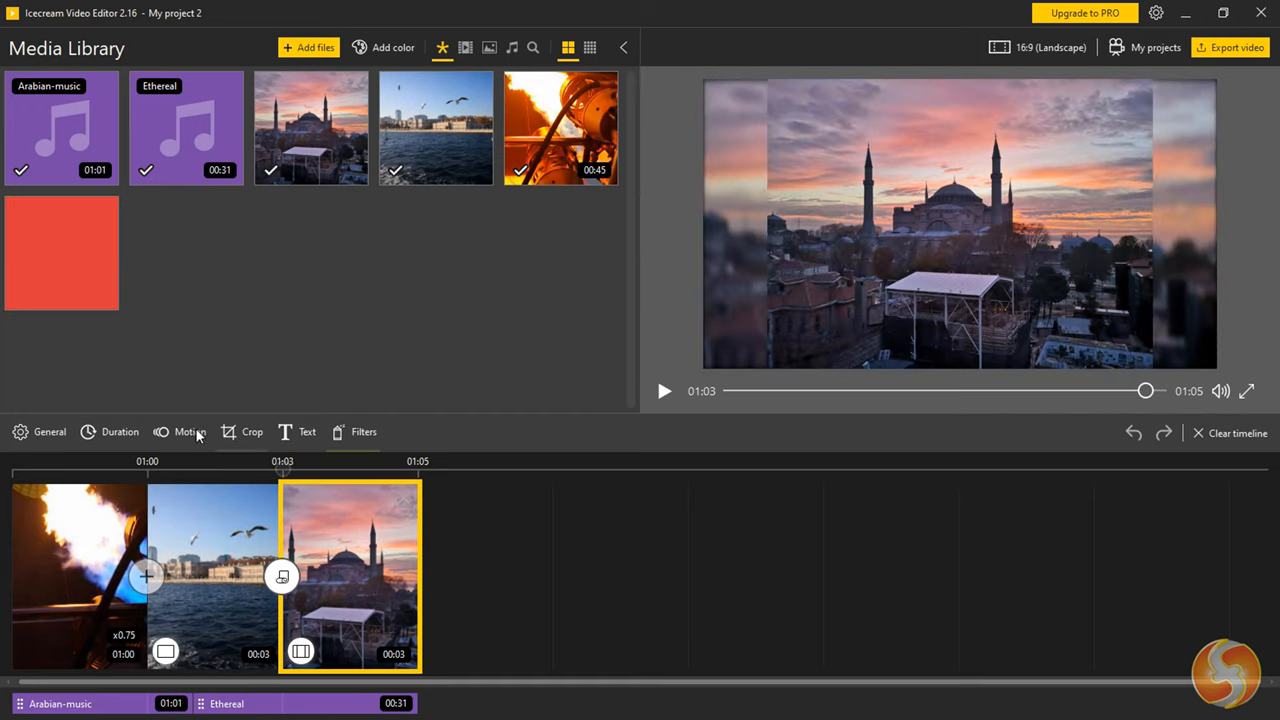
{"action": "left_click", "coordinate": [364, 432]}
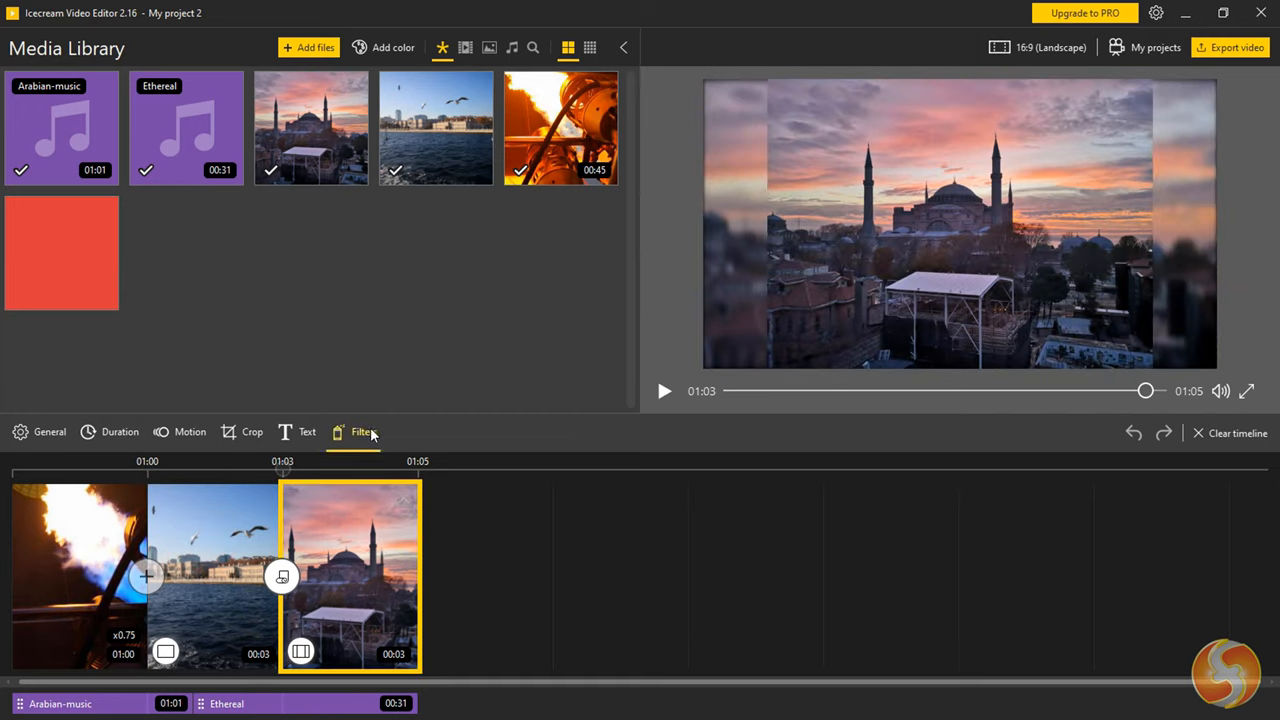
{"action": "mouse_move", "coordinate": [442, 458]}
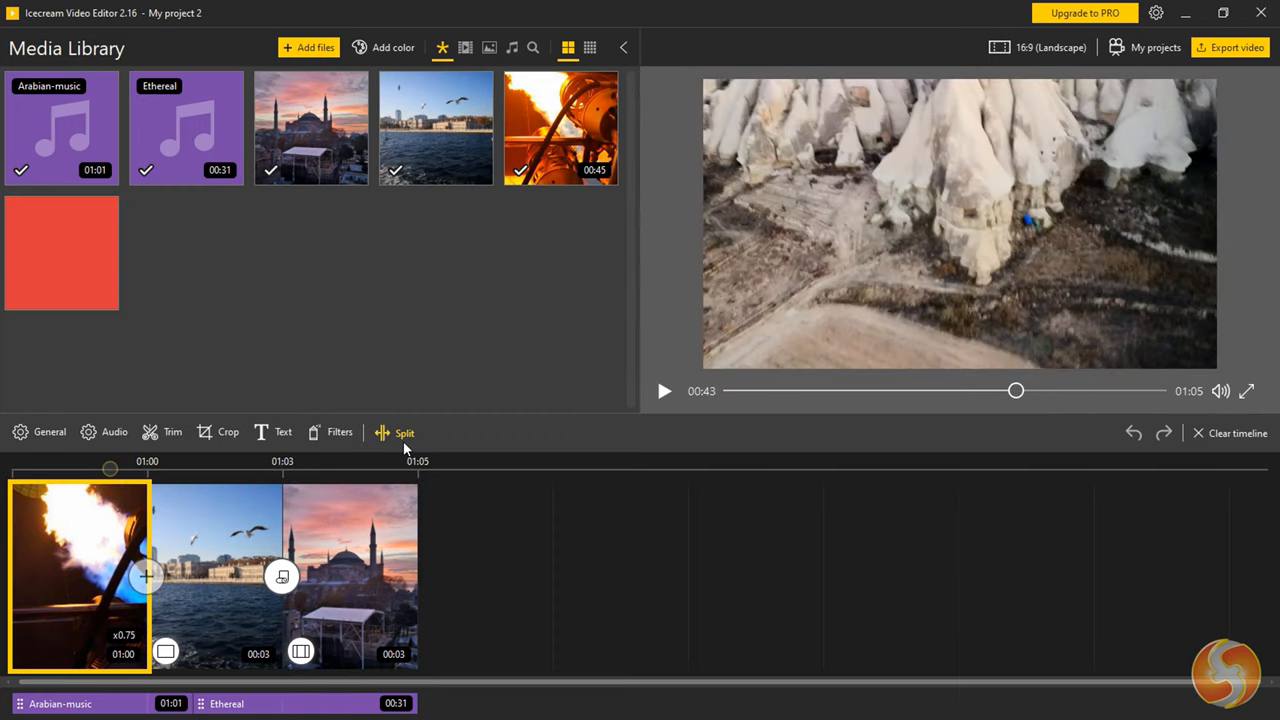
Trim the balloon clip to a shorter section between new start and end markers.
{"action": "left_click", "coordinate": [404, 432]}
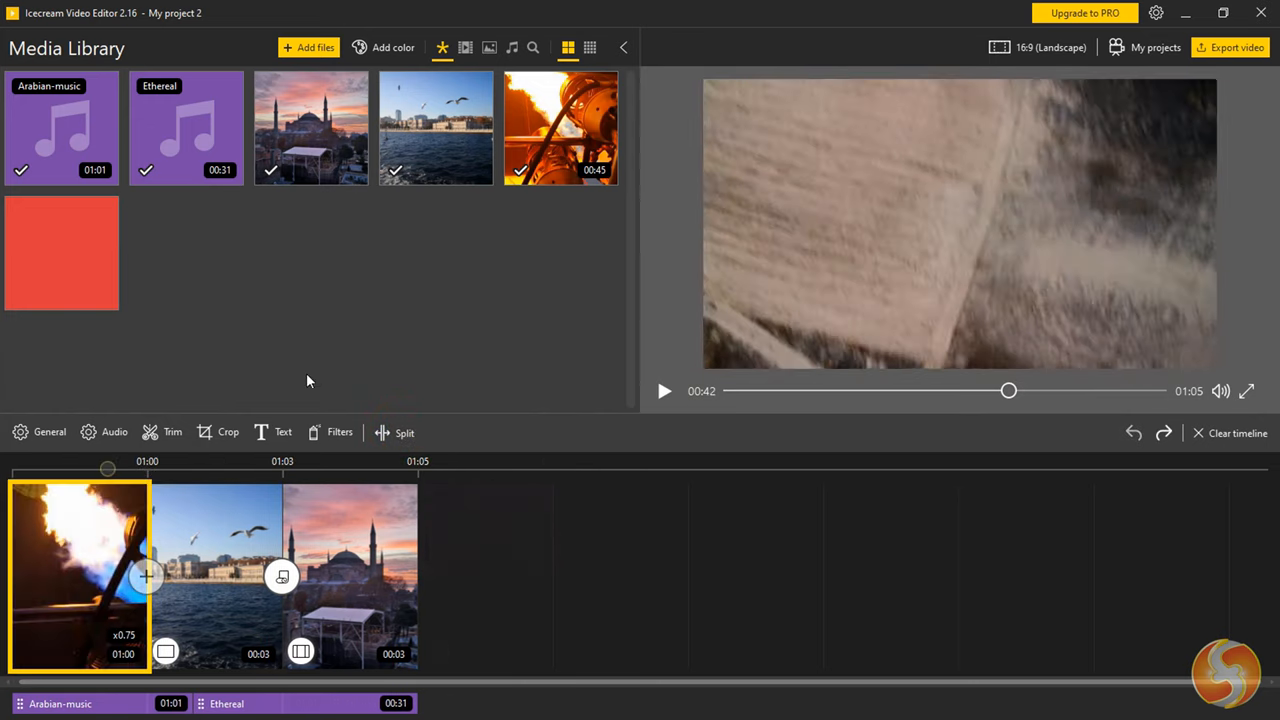
{"action": "left_click", "coordinate": [172, 432]}
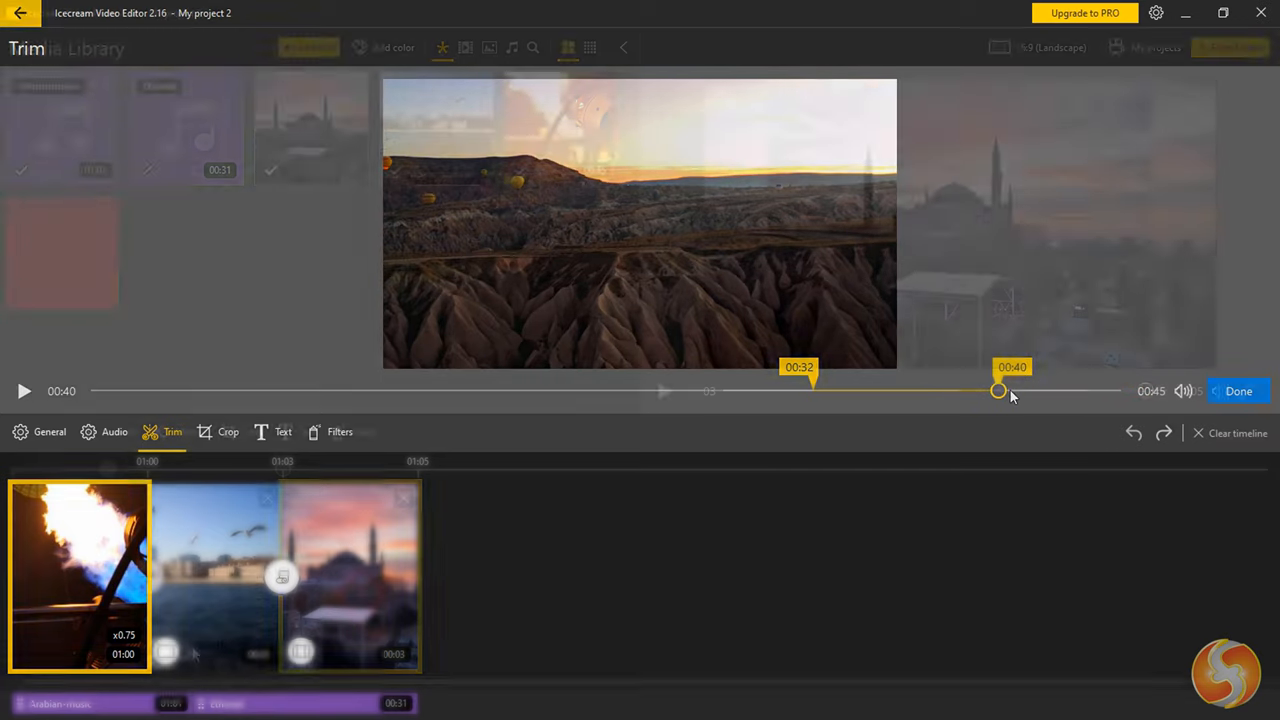
{"action": "left_click", "coordinate": [1238, 390]}
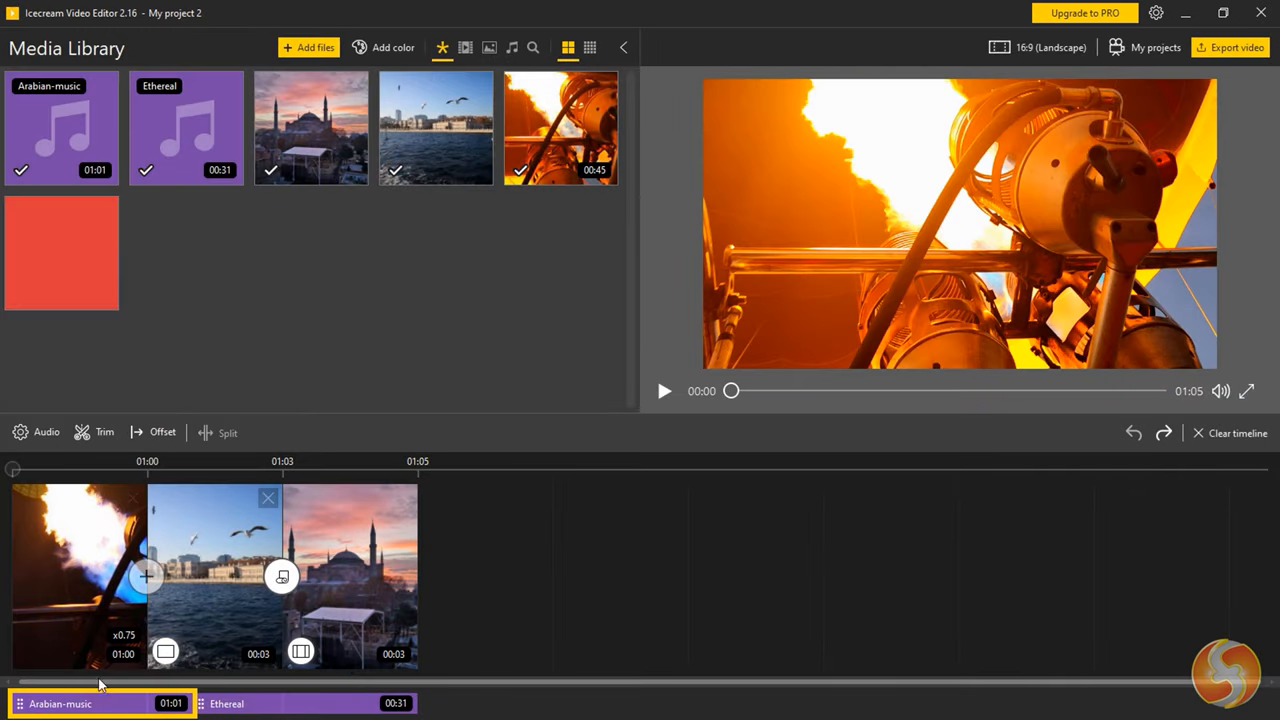
{"action": "left_click", "coordinate": [156, 432]}
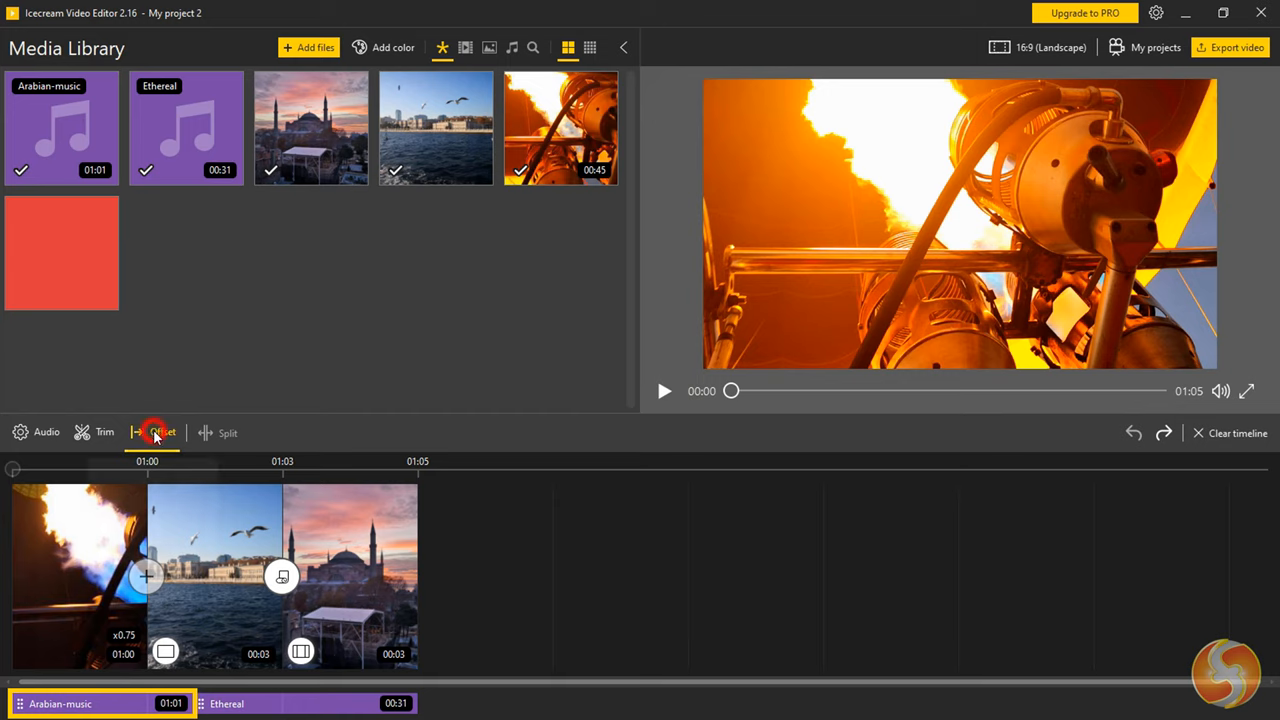
{"action": "left_click", "coordinate": [162, 432]}
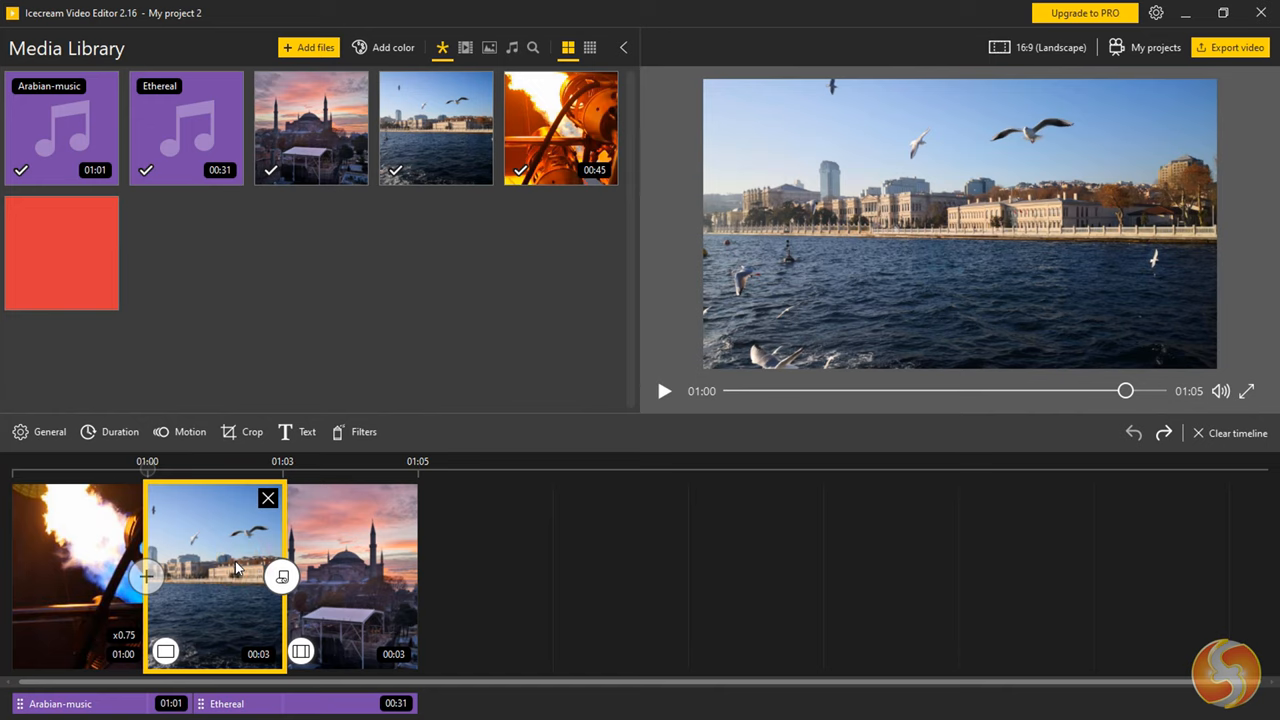
Crop the mosque-at-sunset photo with Keep project aspect ratio so it fills the frame.
{"action": "left_click", "coordinate": [180, 432]}
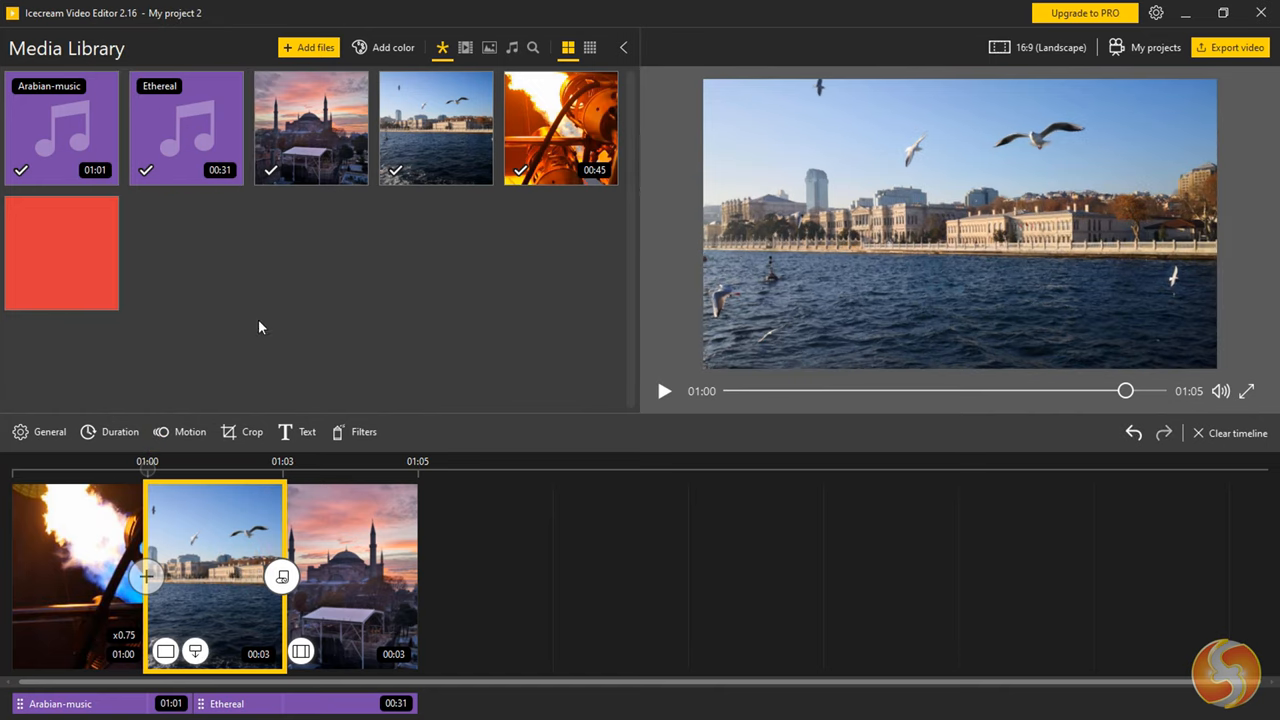
{"action": "left_click", "coordinate": [664, 390]}
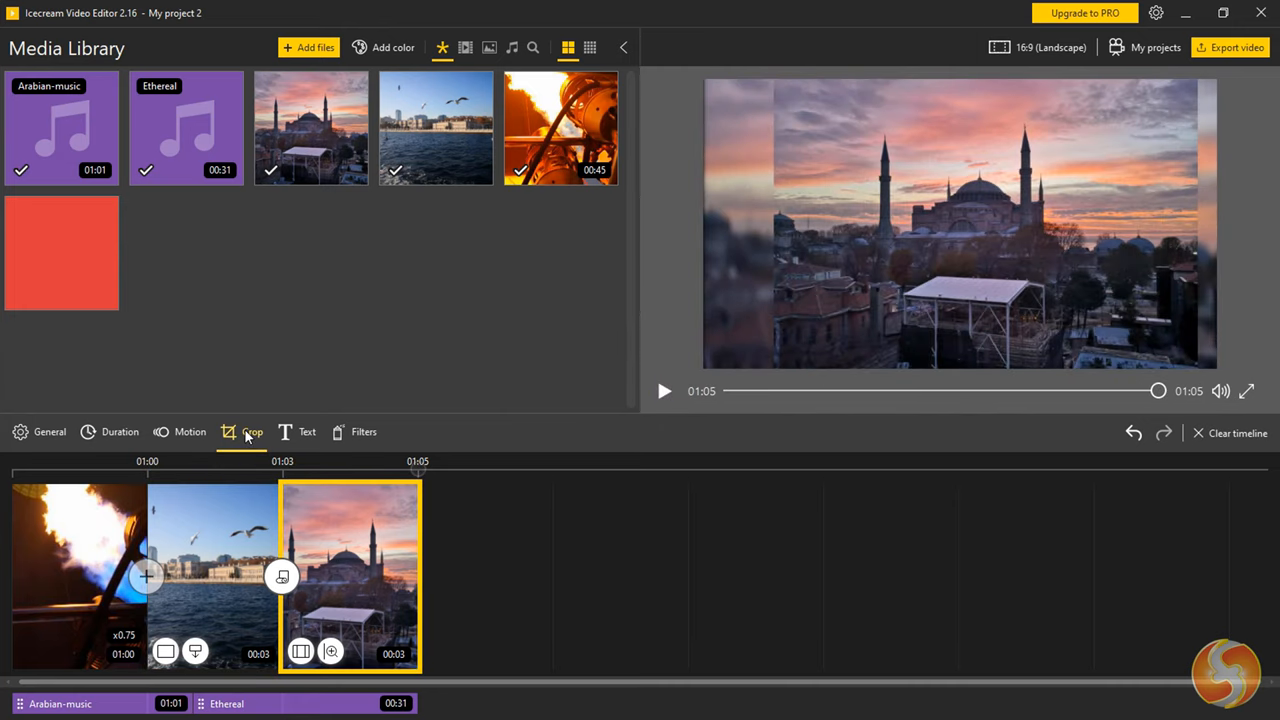
{"action": "left_click", "coordinate": [252, 432]}
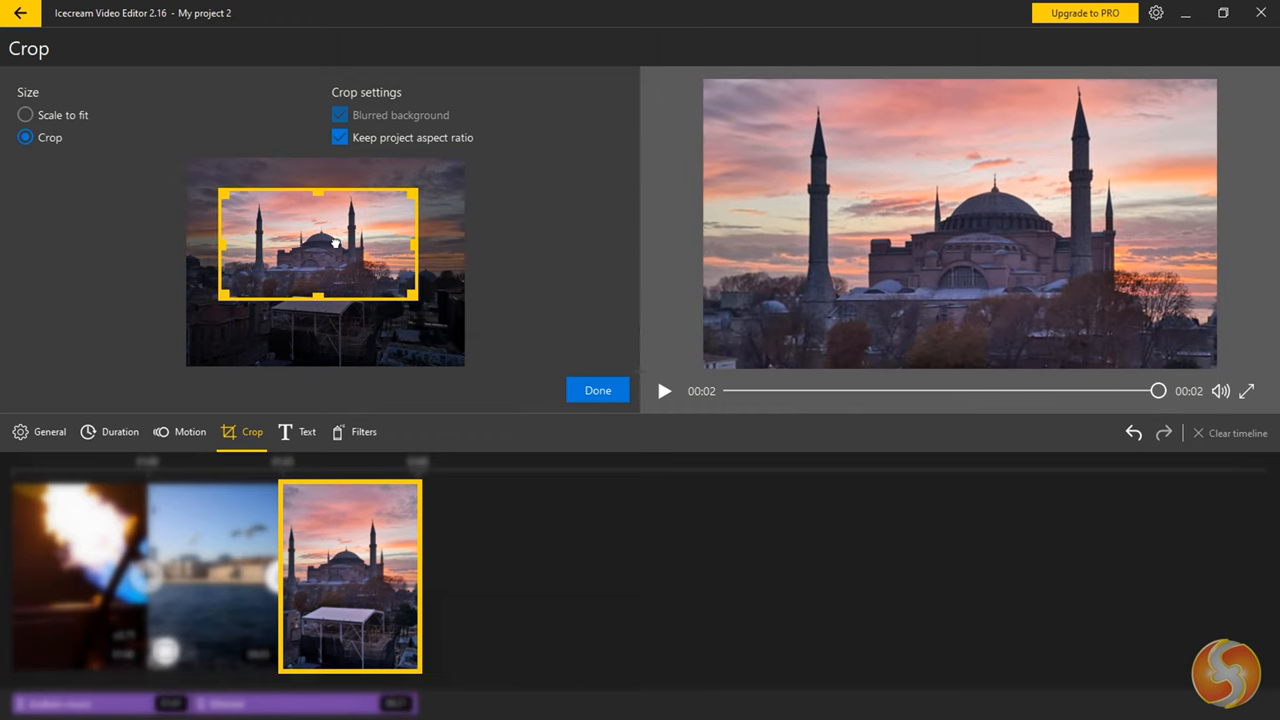
{"action": "left_click", "coordinate": [596, 390]}
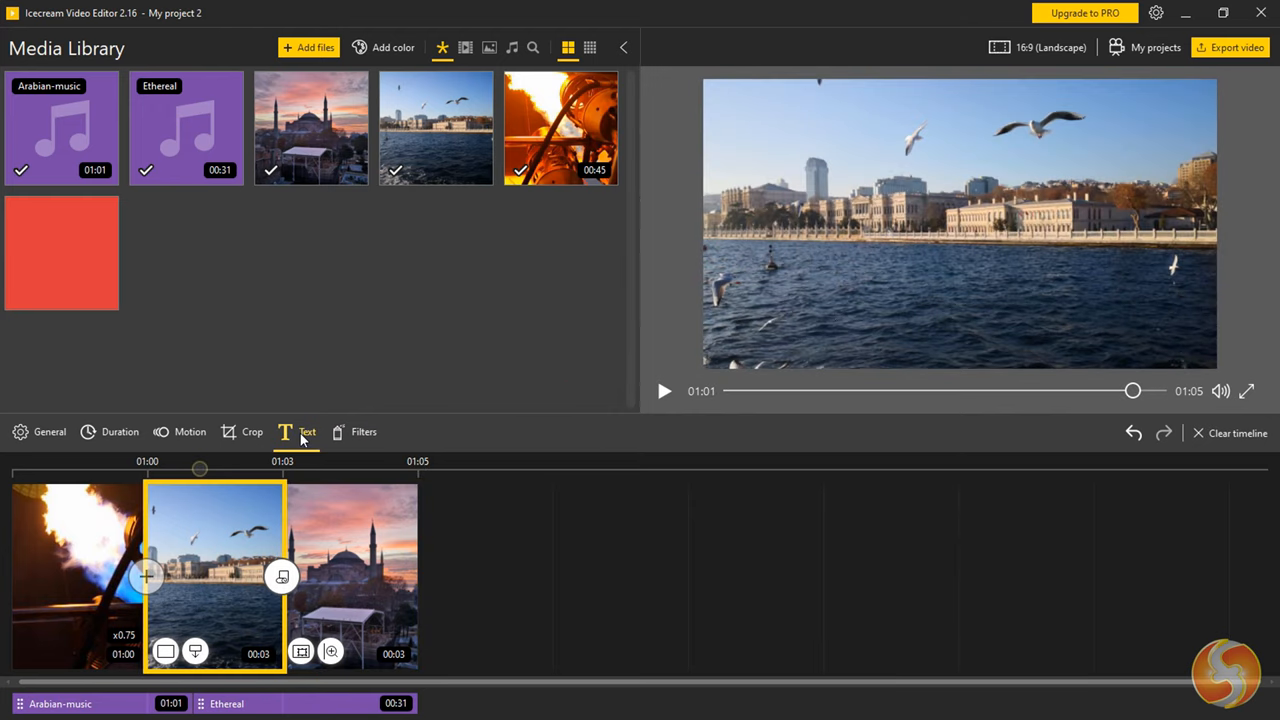
Add a white 'Awesome!!!' caption to the seagulls clip positioned at the top-left.
{"action": "left_click", "coordinate": [308, 432]}
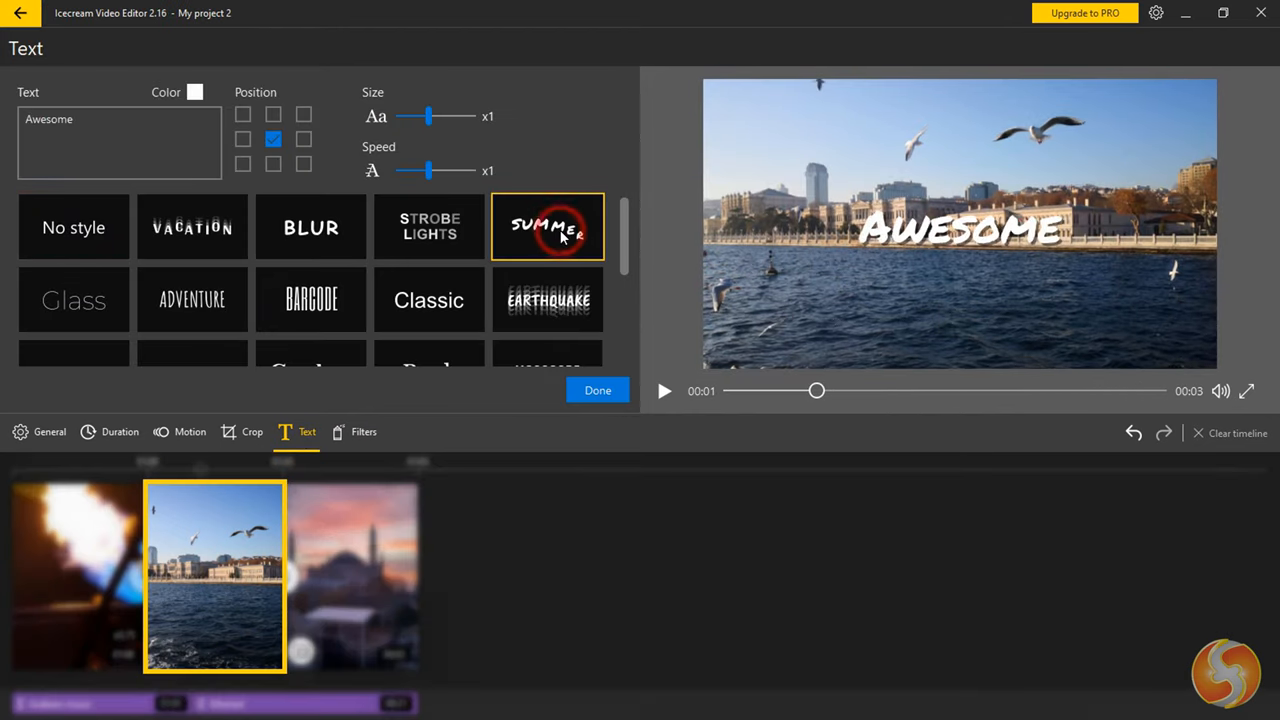
{"action": "scroll", "scroll_direction": "down", "scroll_amount": 3}
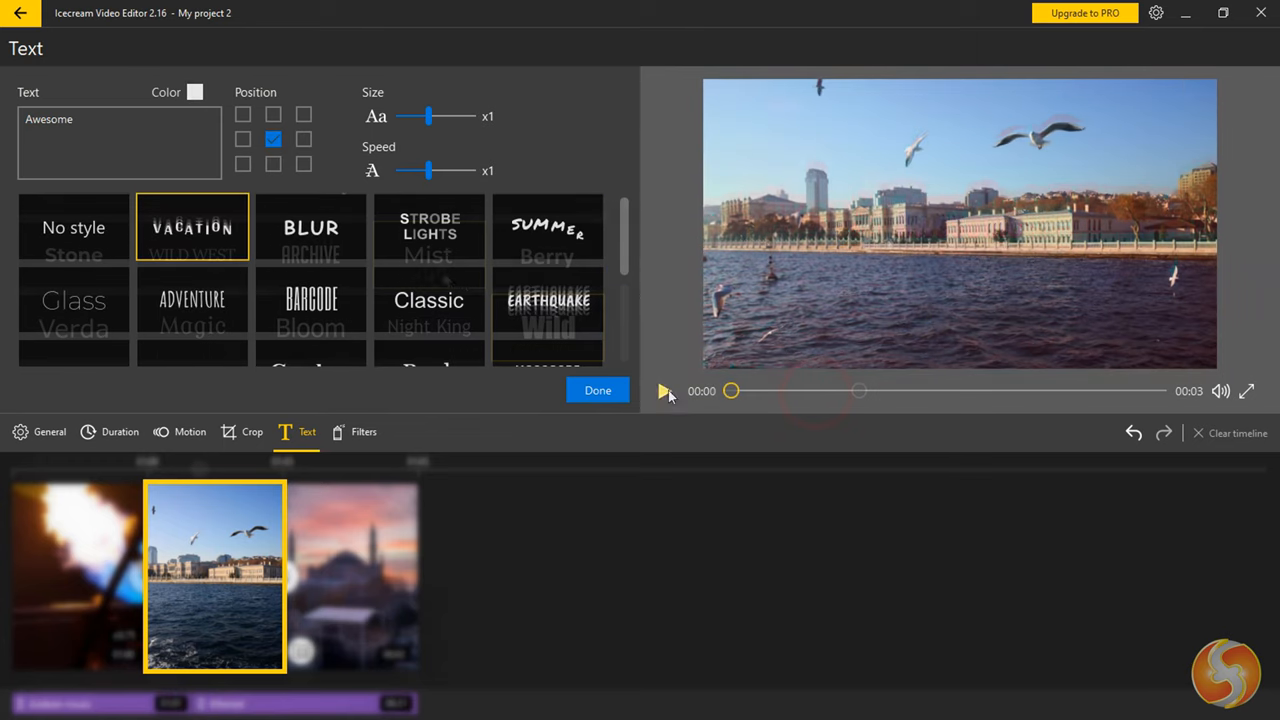
{"action": "left_click", "coordinate": [664, 390]}
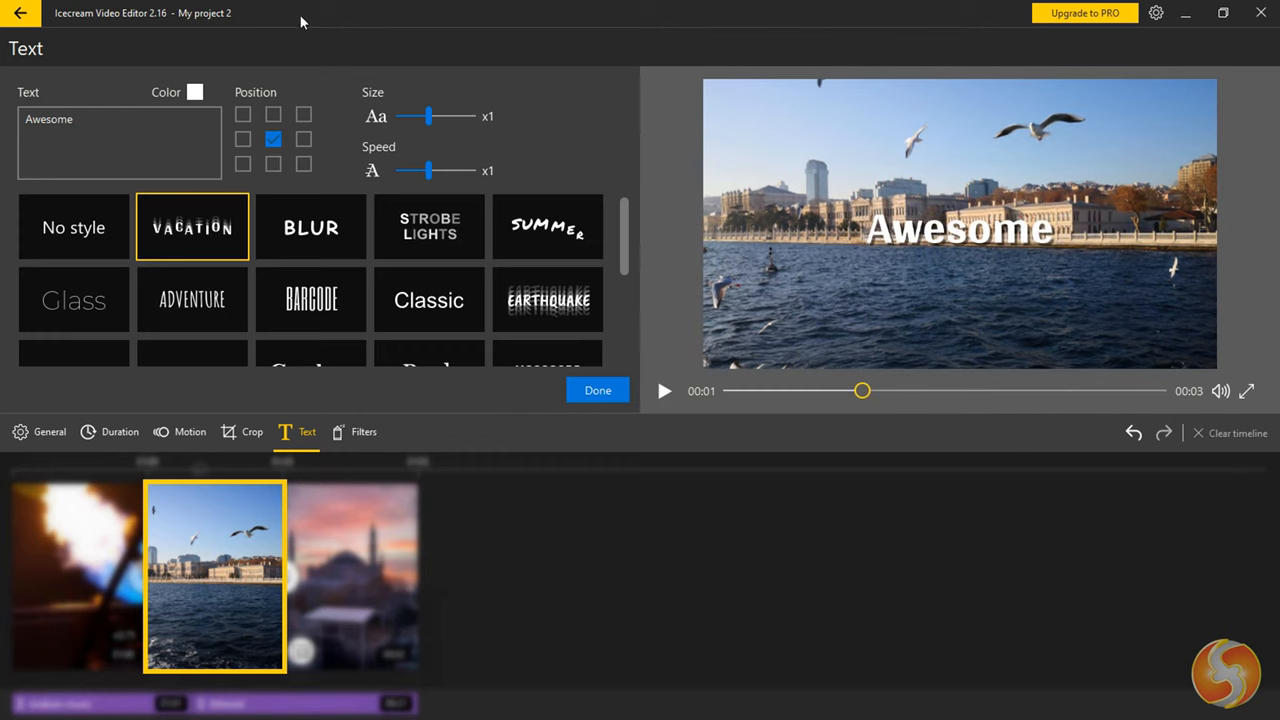
{"action": "left_click", "coordinate": [244, 114]}
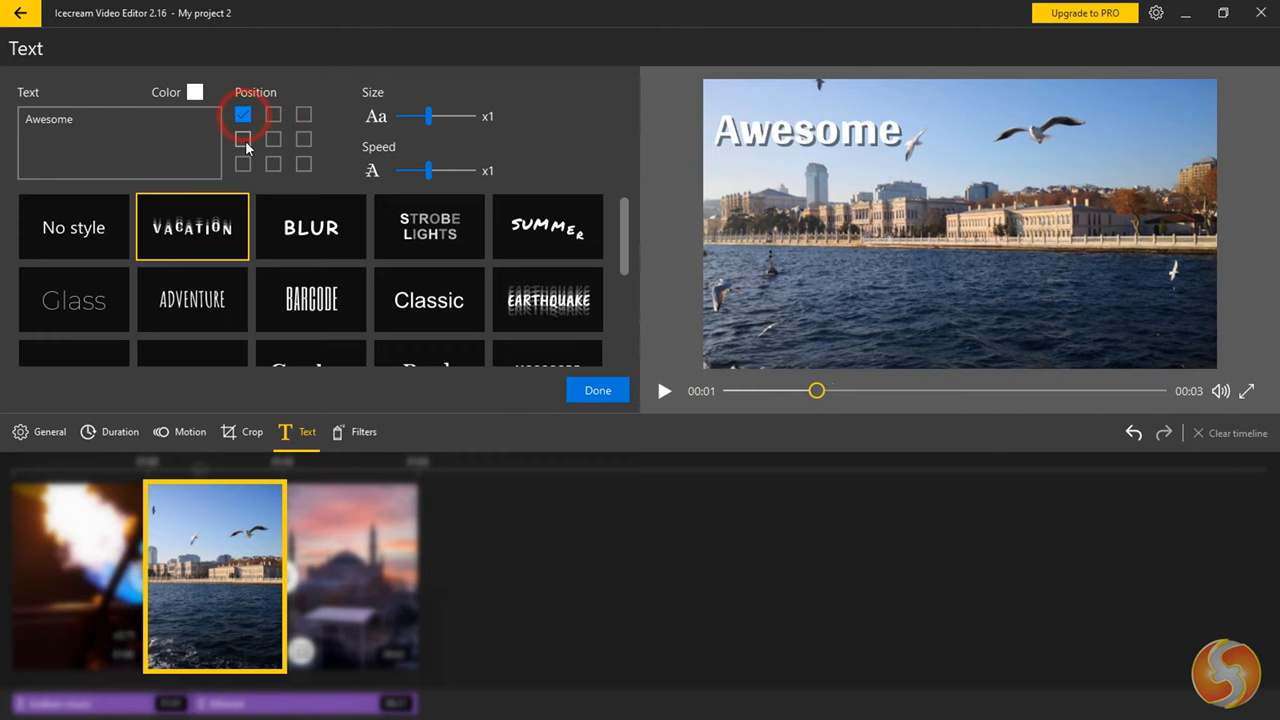
{"action": "left_click", "coordinate": [364, 432]}
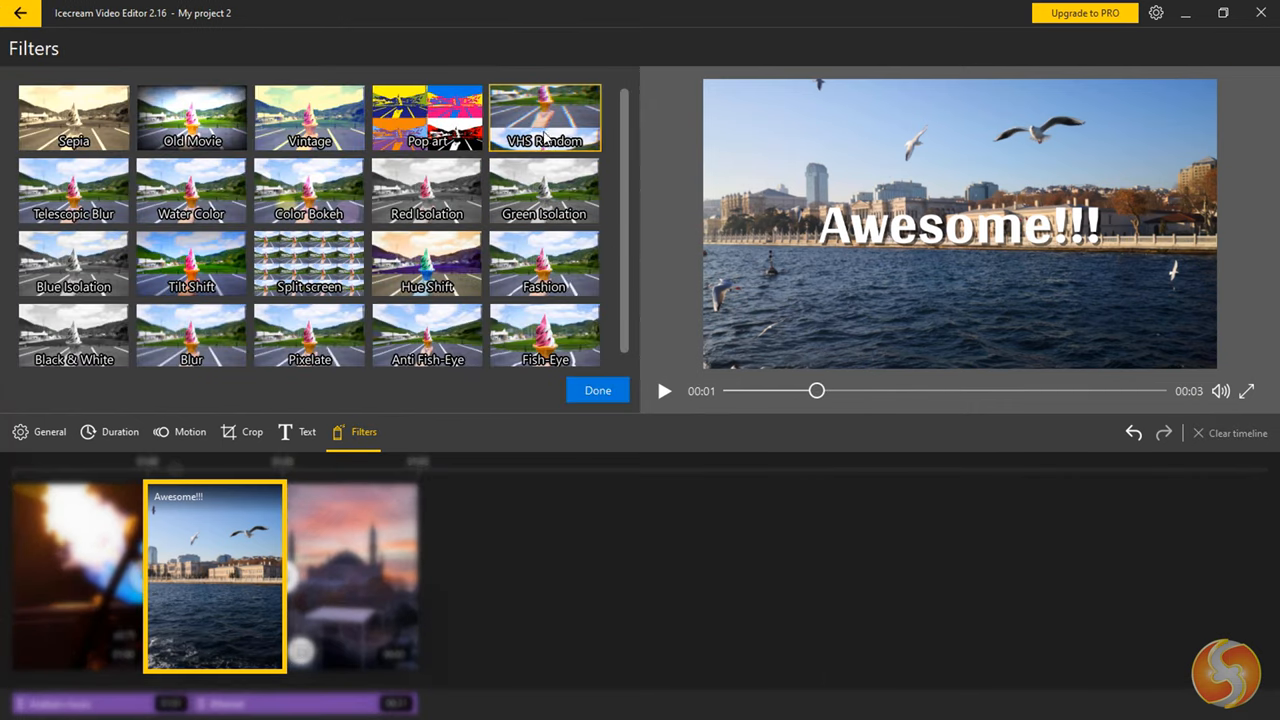
Stack Green Isolation and Fashion filters onto VHS Random for a black-and-white look.
{"action": "left_click", "coordinate": [544, 190]}
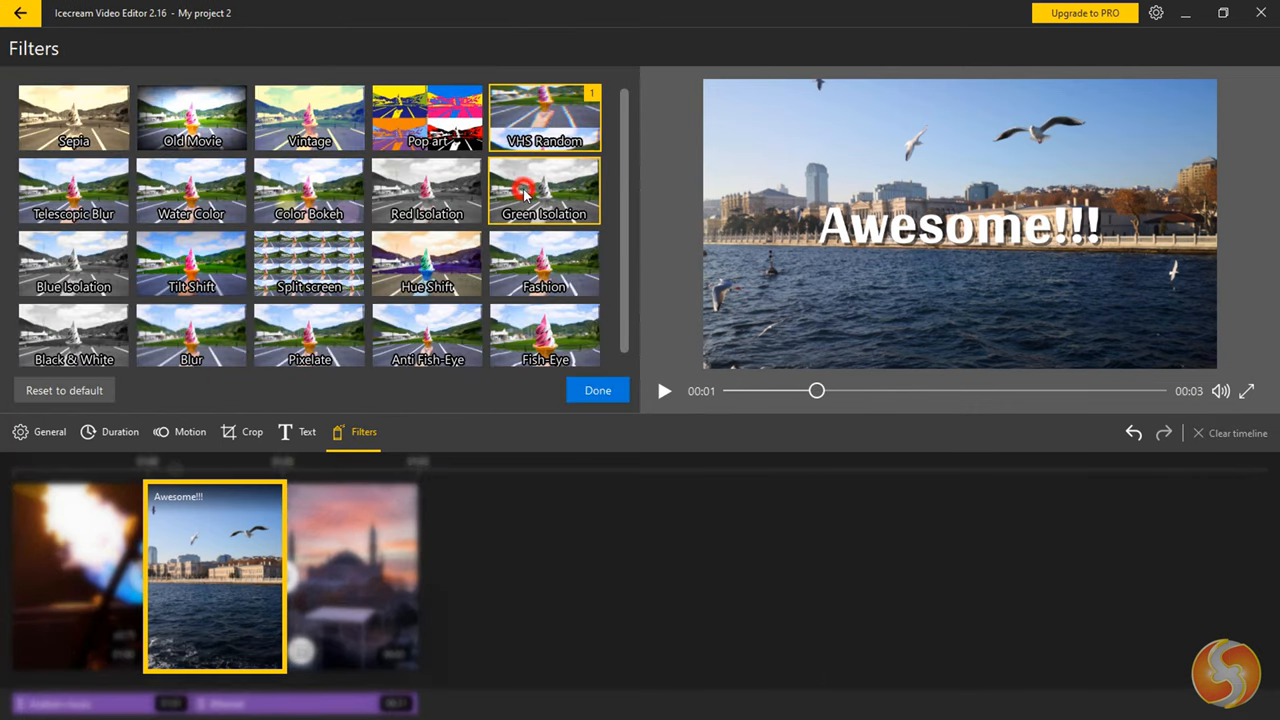
{"action": "left_click", "coordinate": [544, 264]}
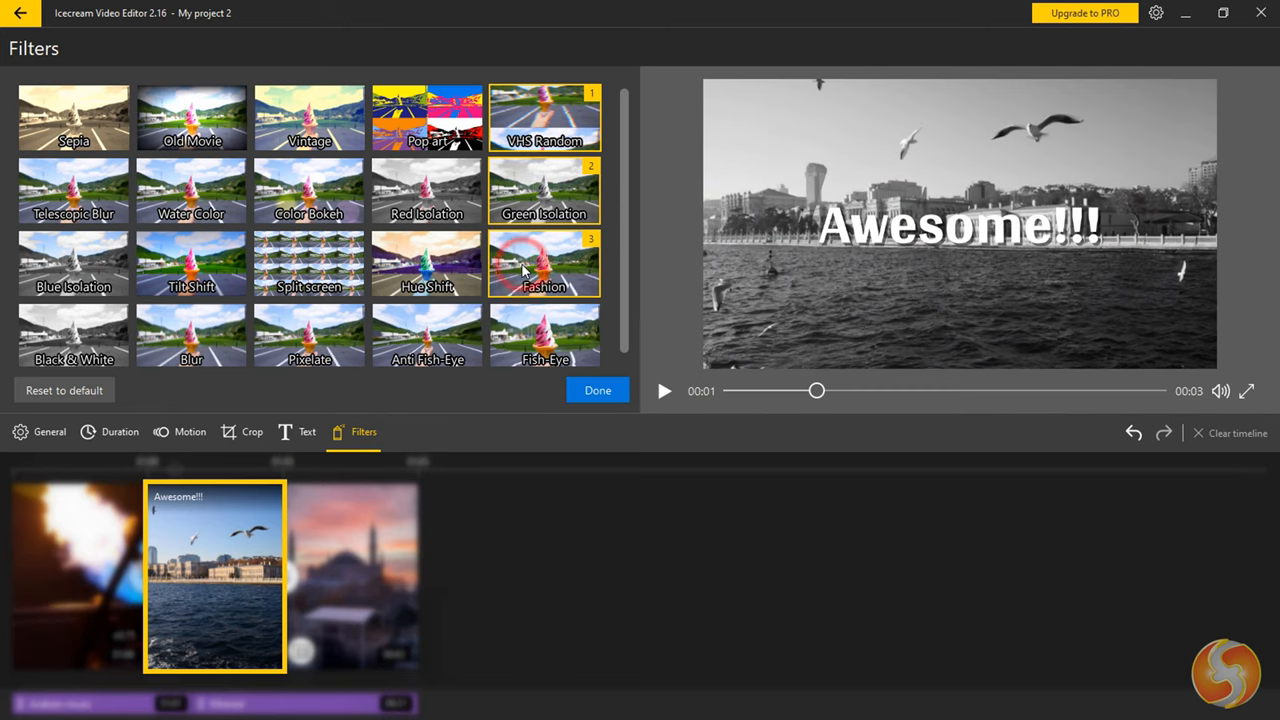
{"action": "left_click", "coordinate": [596, 390]}
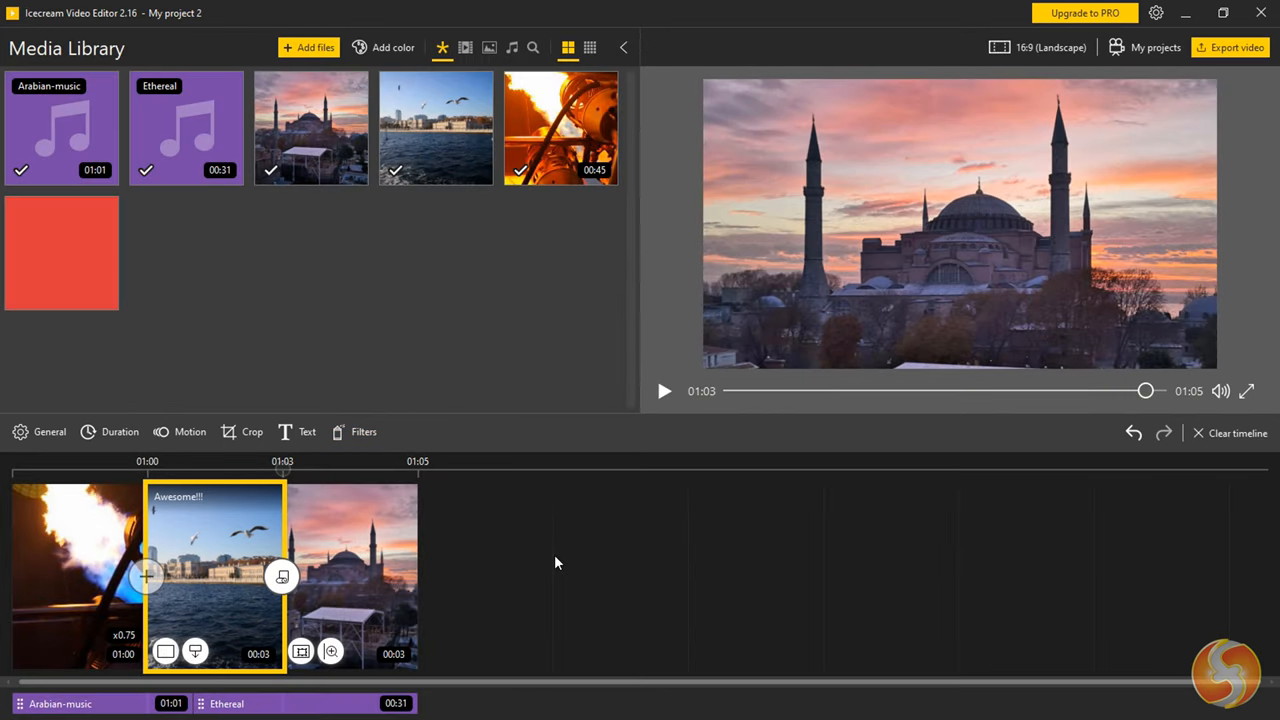
{"action": "mouse_move", "coordinate": [794, 540]}
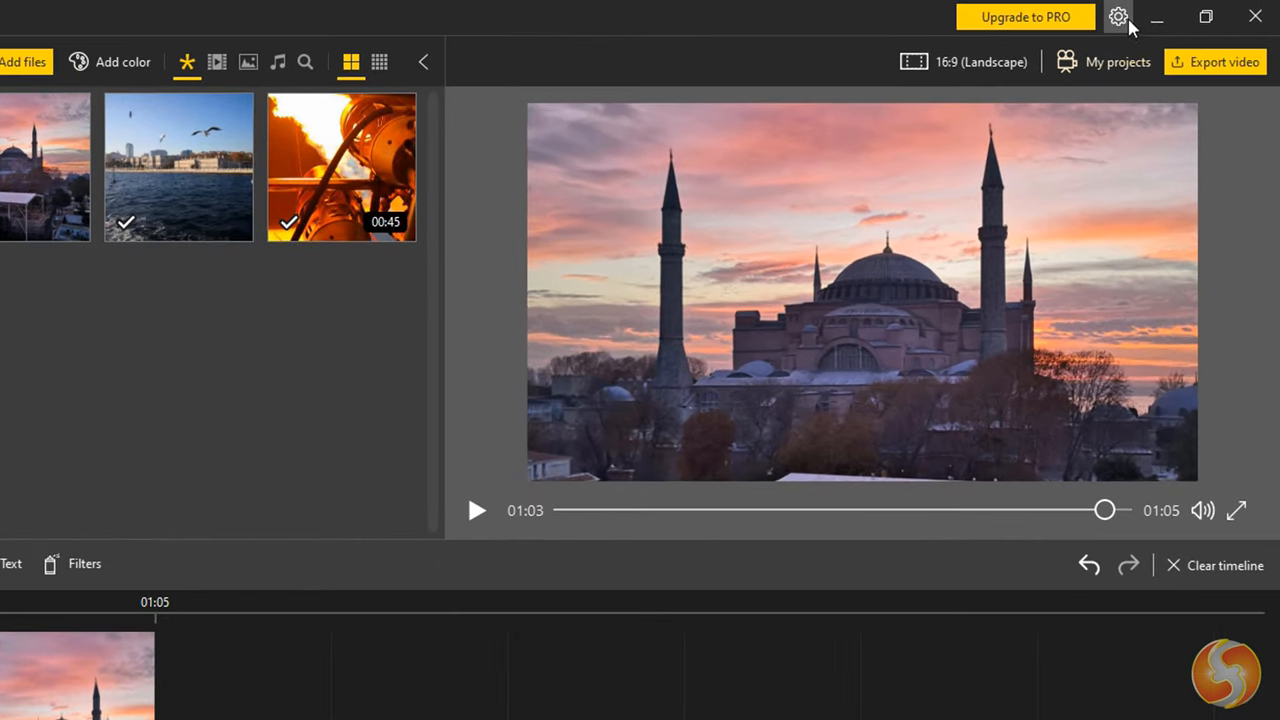
{"action": "left_click", "coordinate": [1118, 16]}
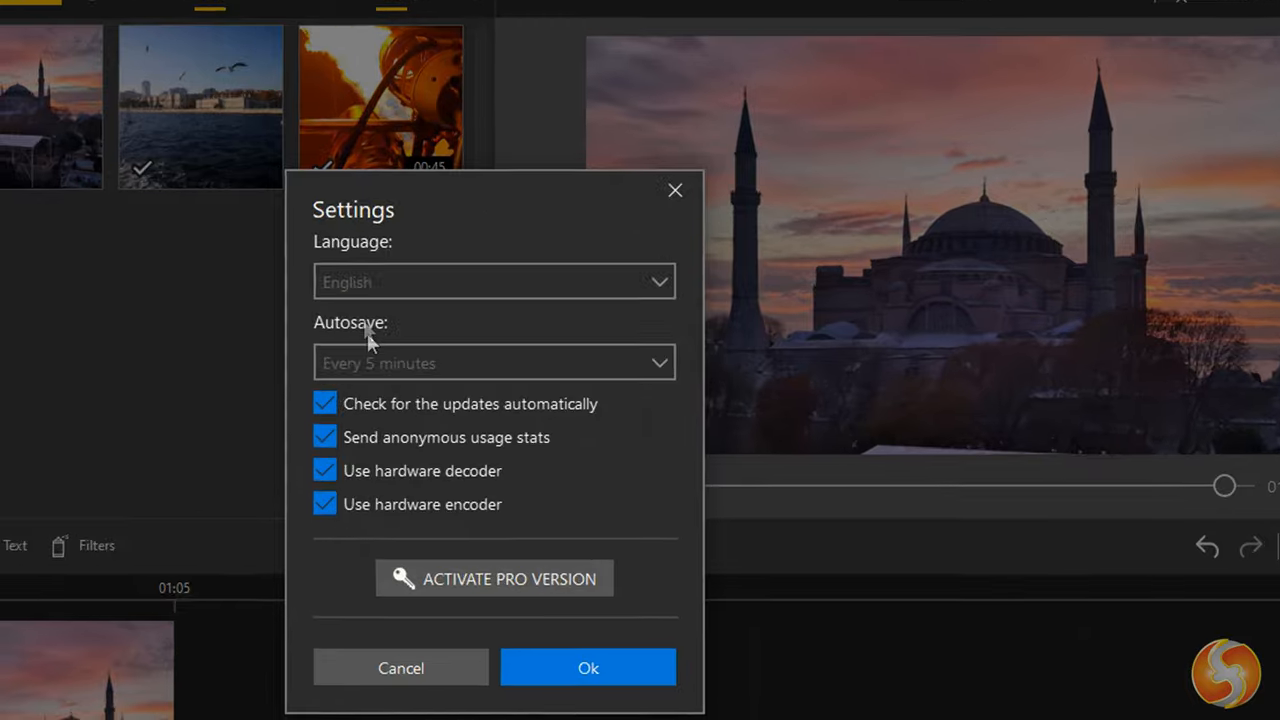
{"action": "left_click", "coordinate": [494, 362]}
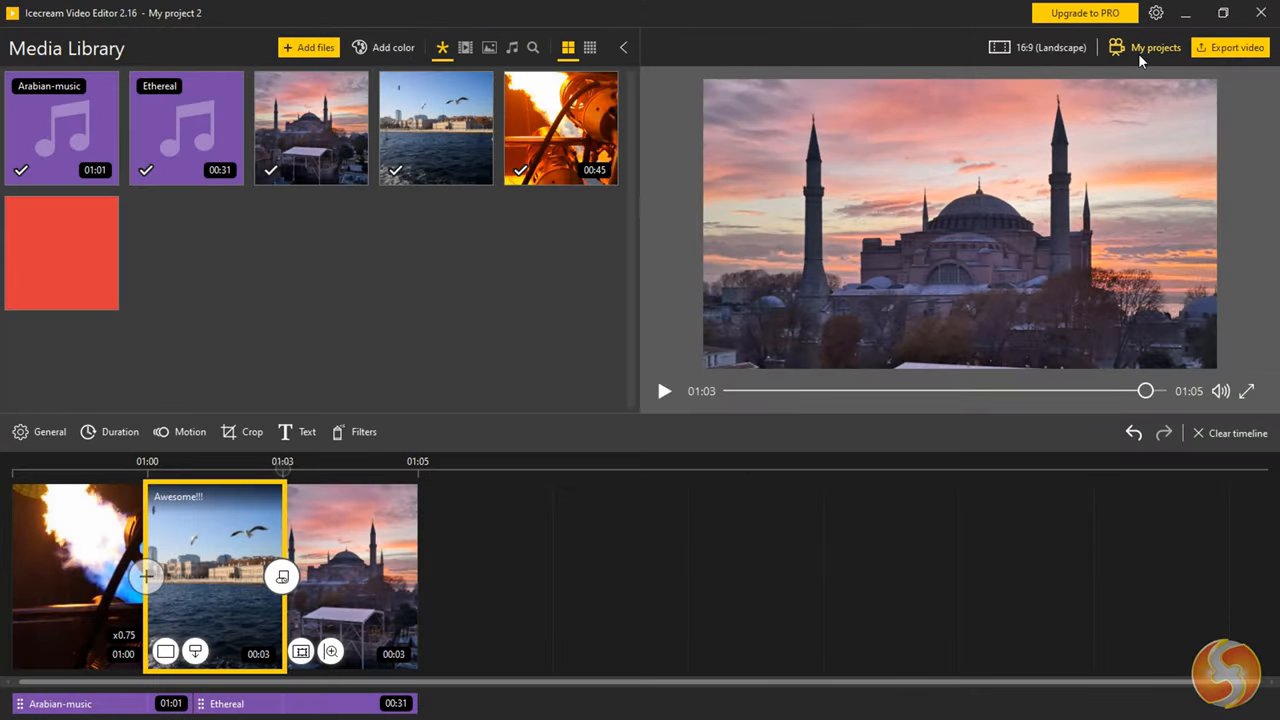
{"action": "left_click", "coordinate": [1156, 48]}
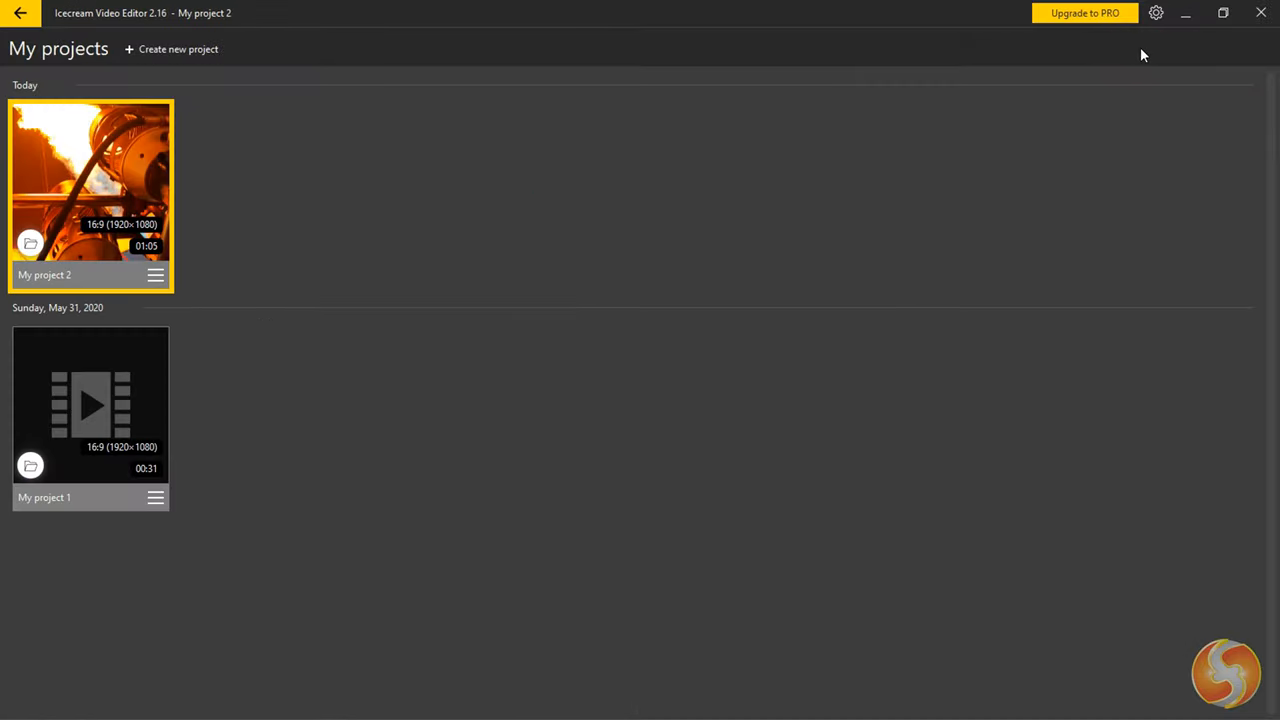
{"action": "left_click", "coordinate": [90, 404]}
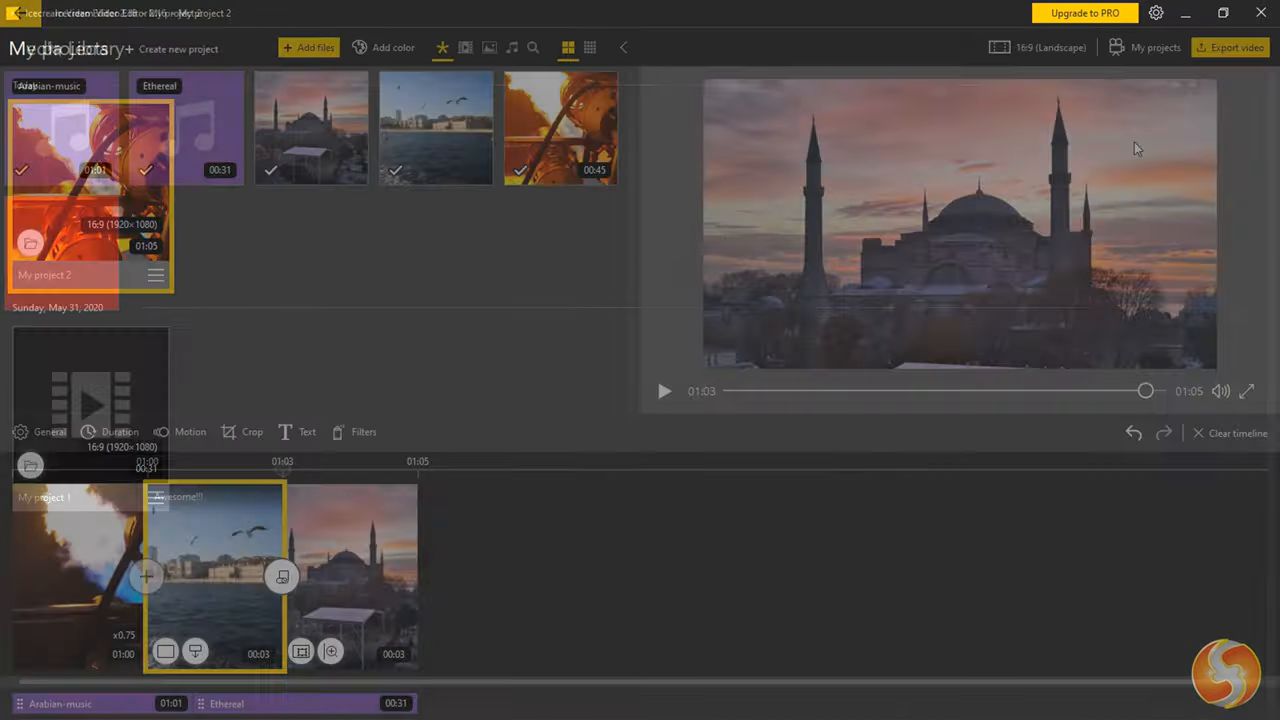
Export the project as MP4 at FullHD 1920×1080 to the desktop and start rendering.
{"action": "left_click", "coordinate": [1234, 48]}
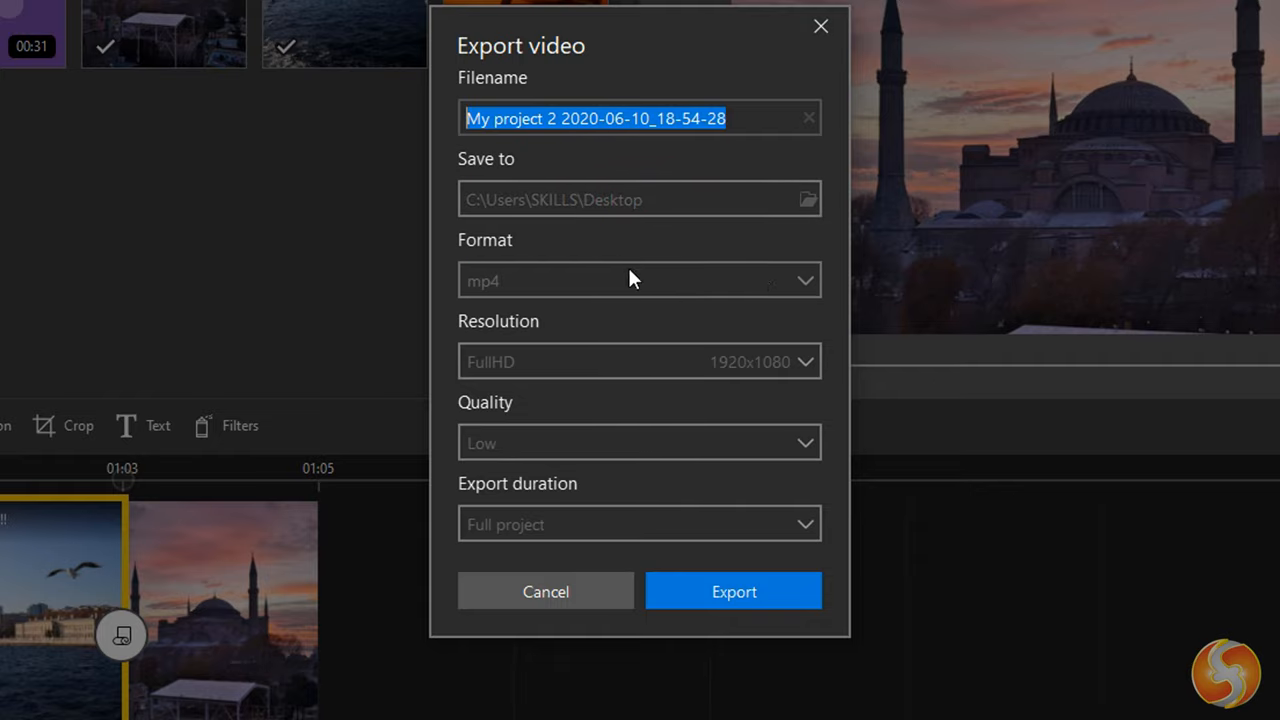
{"action": "left_click", "coordinate": [640, 280]}
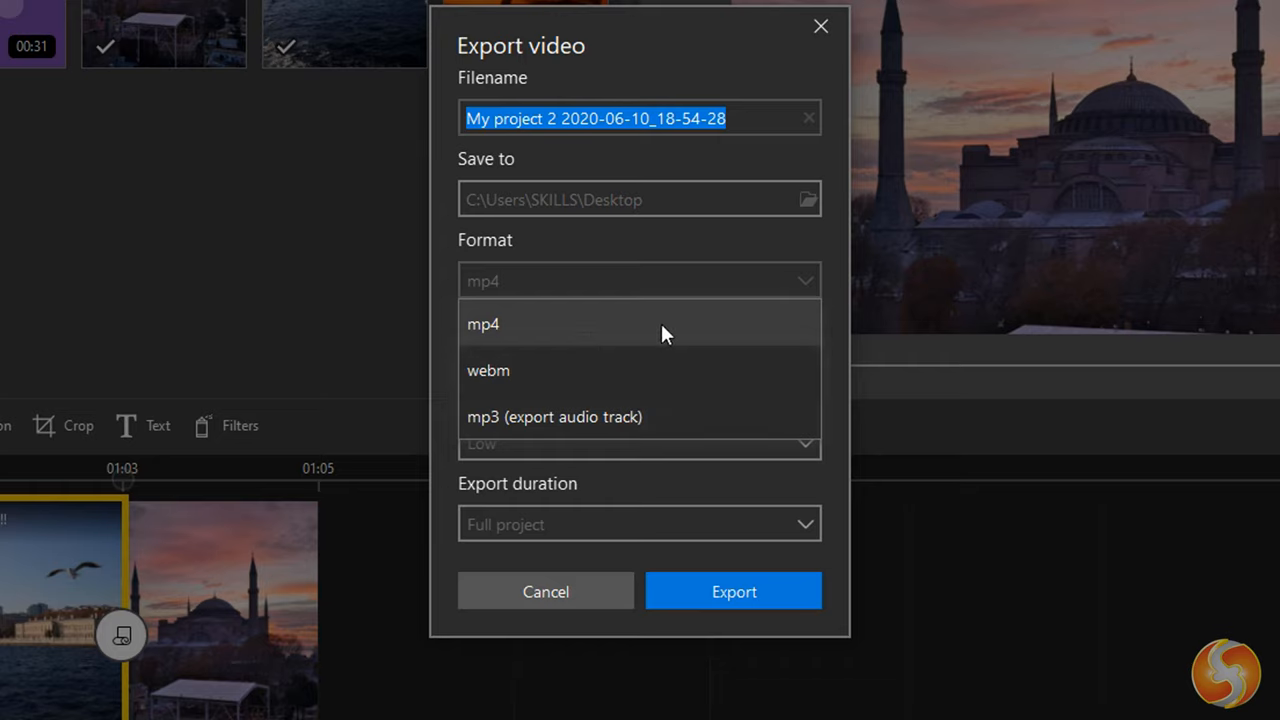
{"action": "mouse_move", "coordinate": [690, 430]}
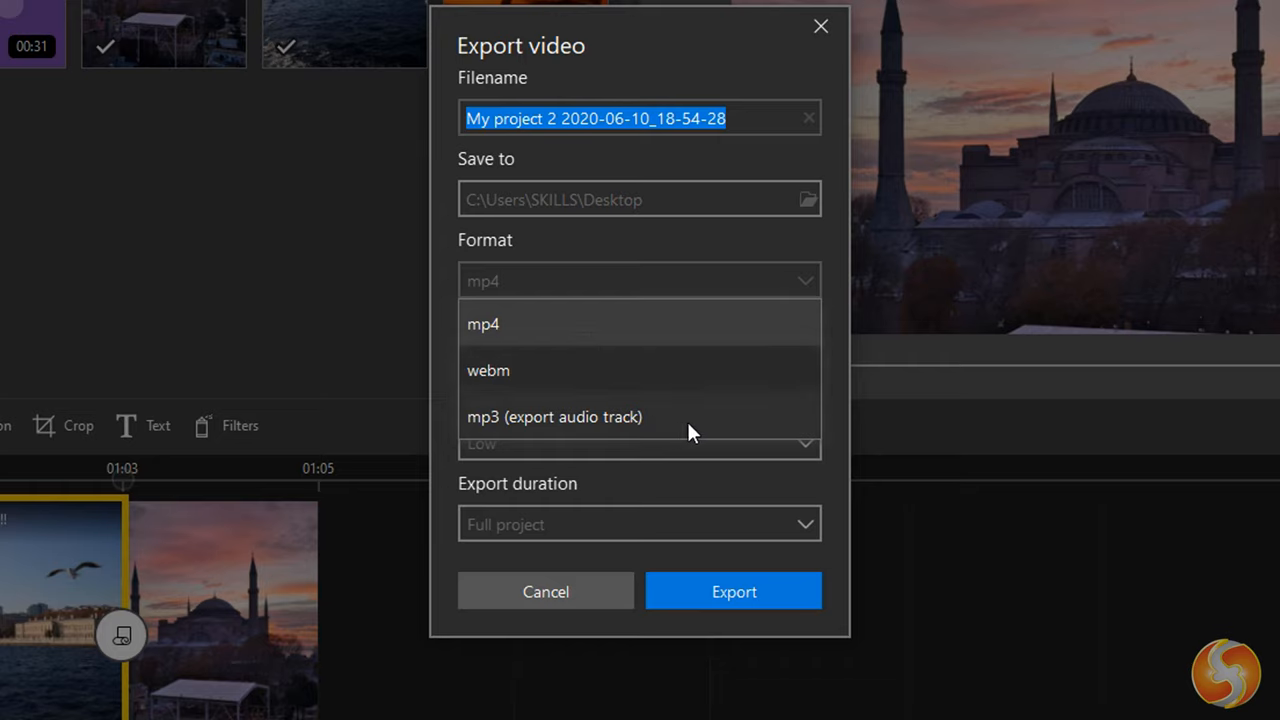
{"action": "mouse_move", "coordinate": [644, 336]}
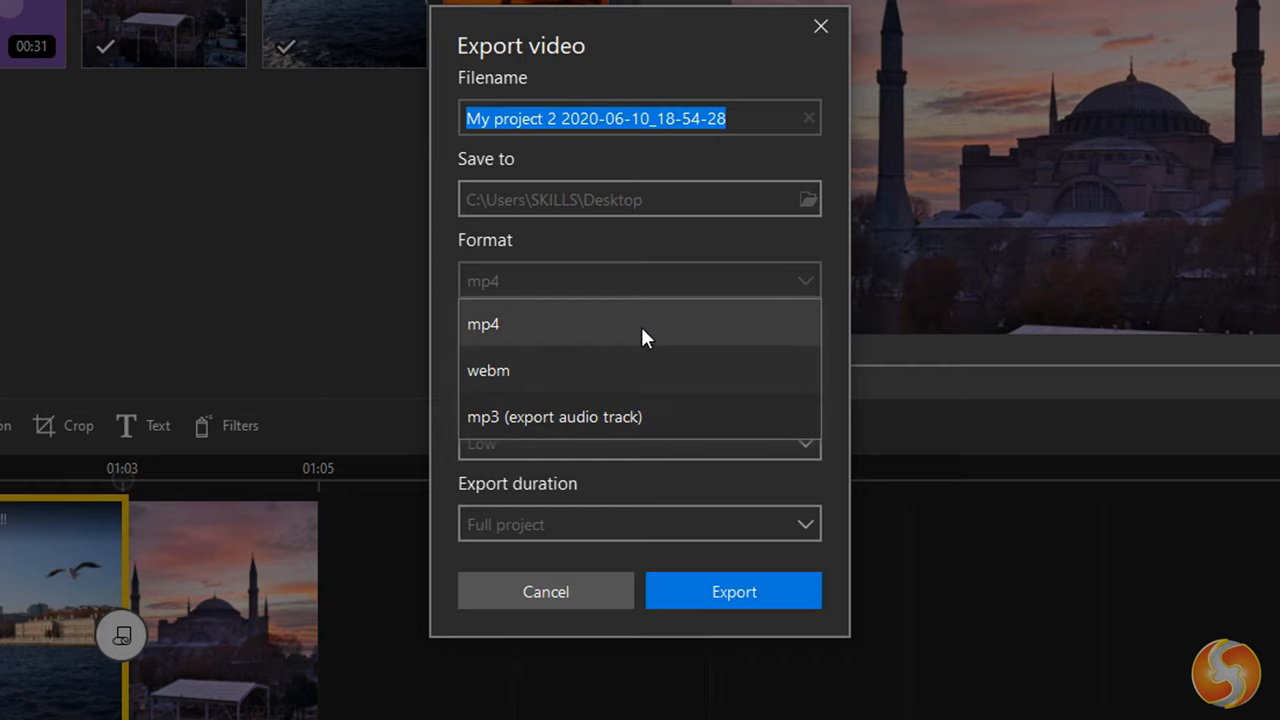
{"action": "left_click", "coordinate": [484, 324]}
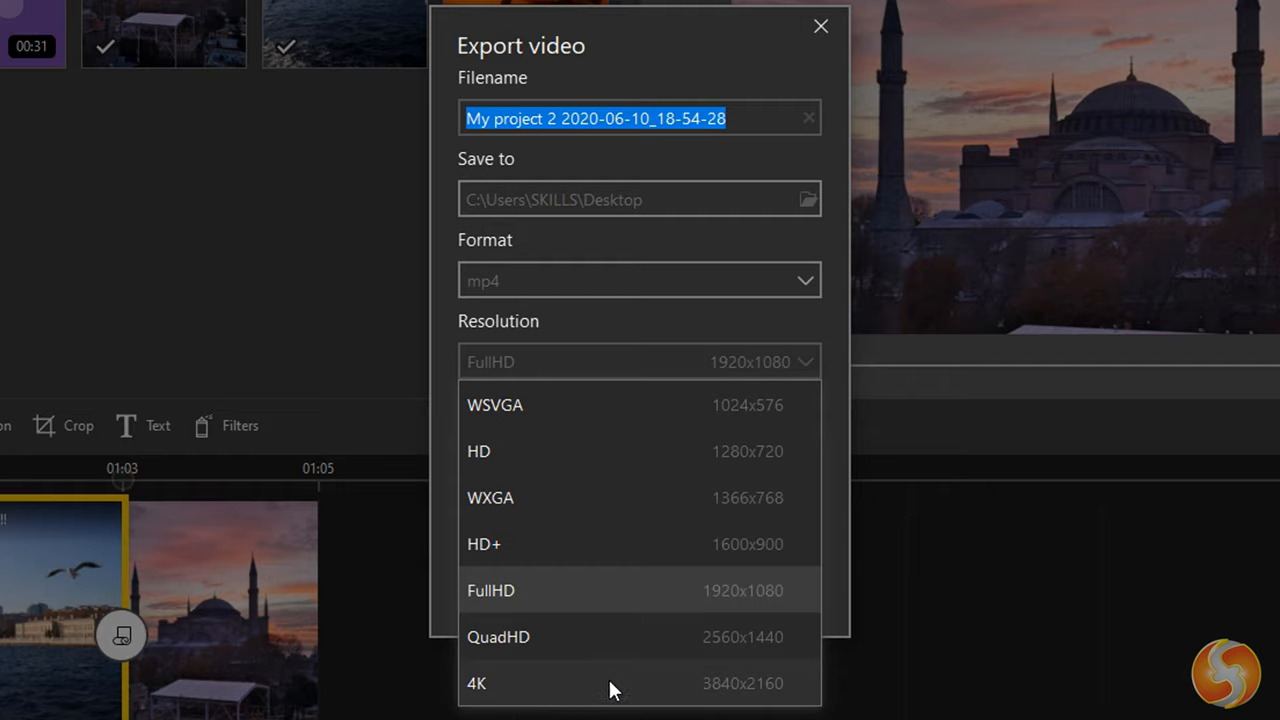
{"action": "left_click", "coordinate": [806, 280]}
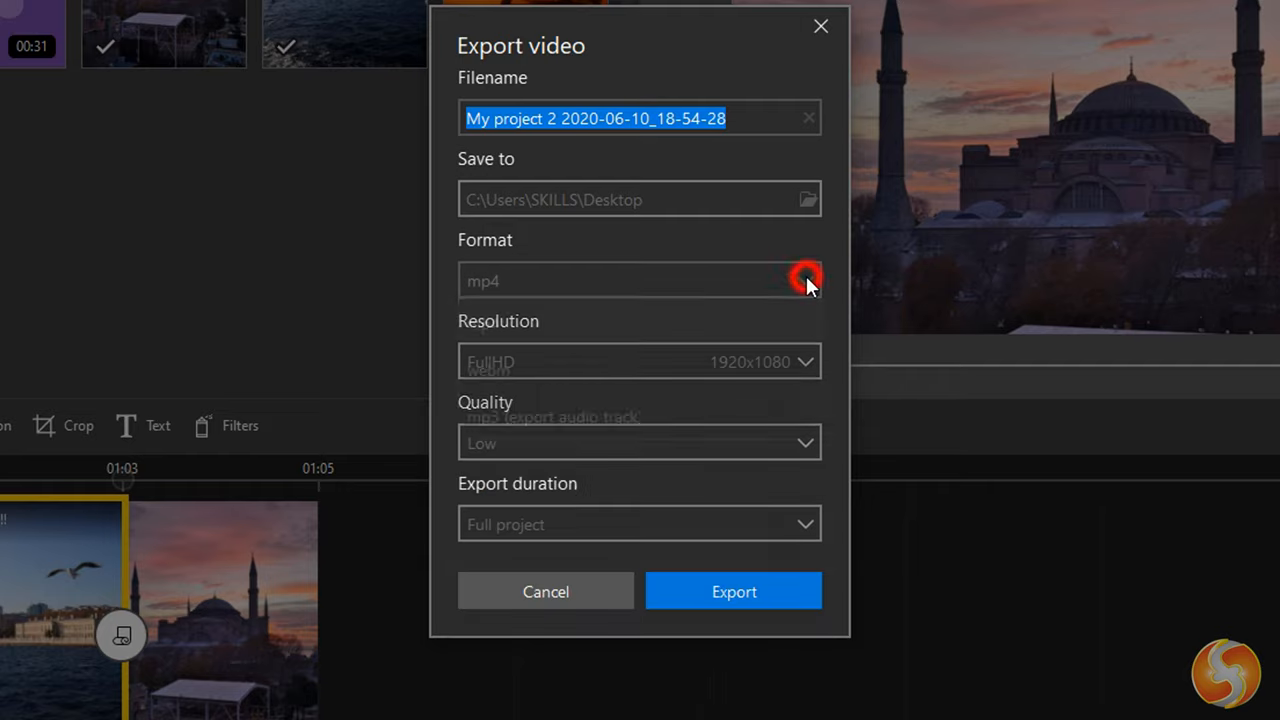
{"action": "left_click", "coordinate": [806, 280]}
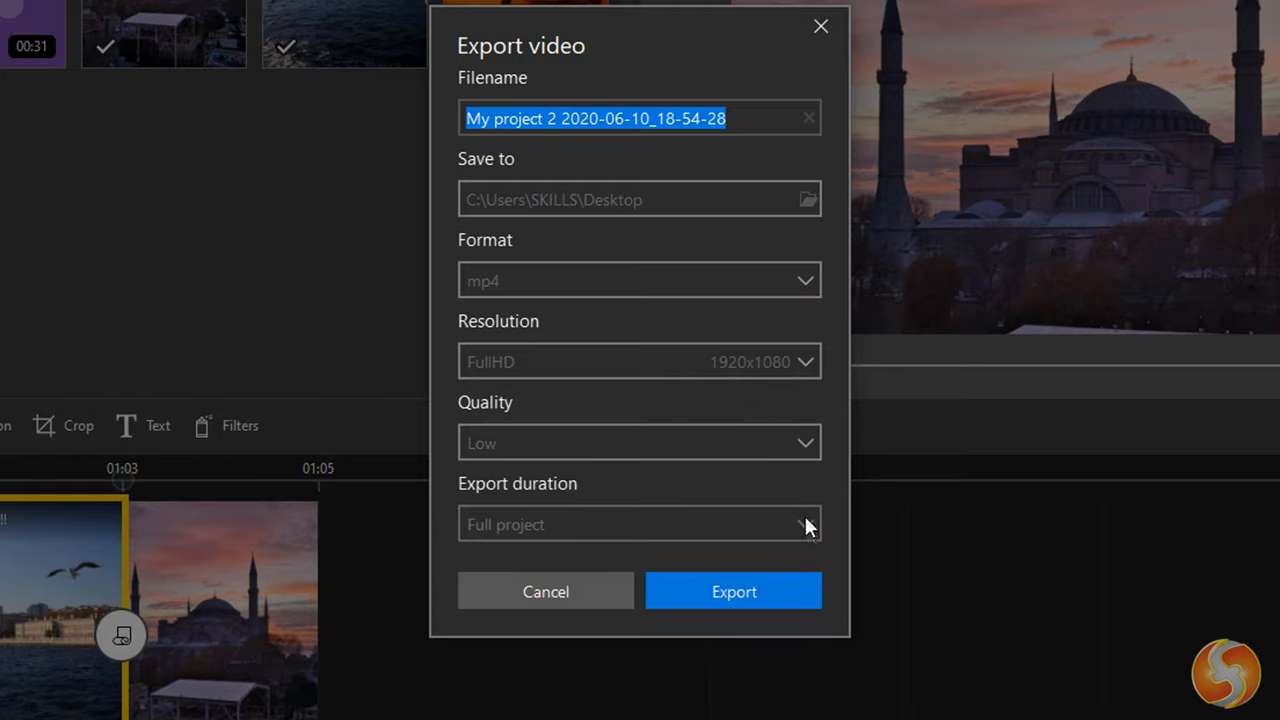
{"action": "left_click", "coordinate": [732, 592]}
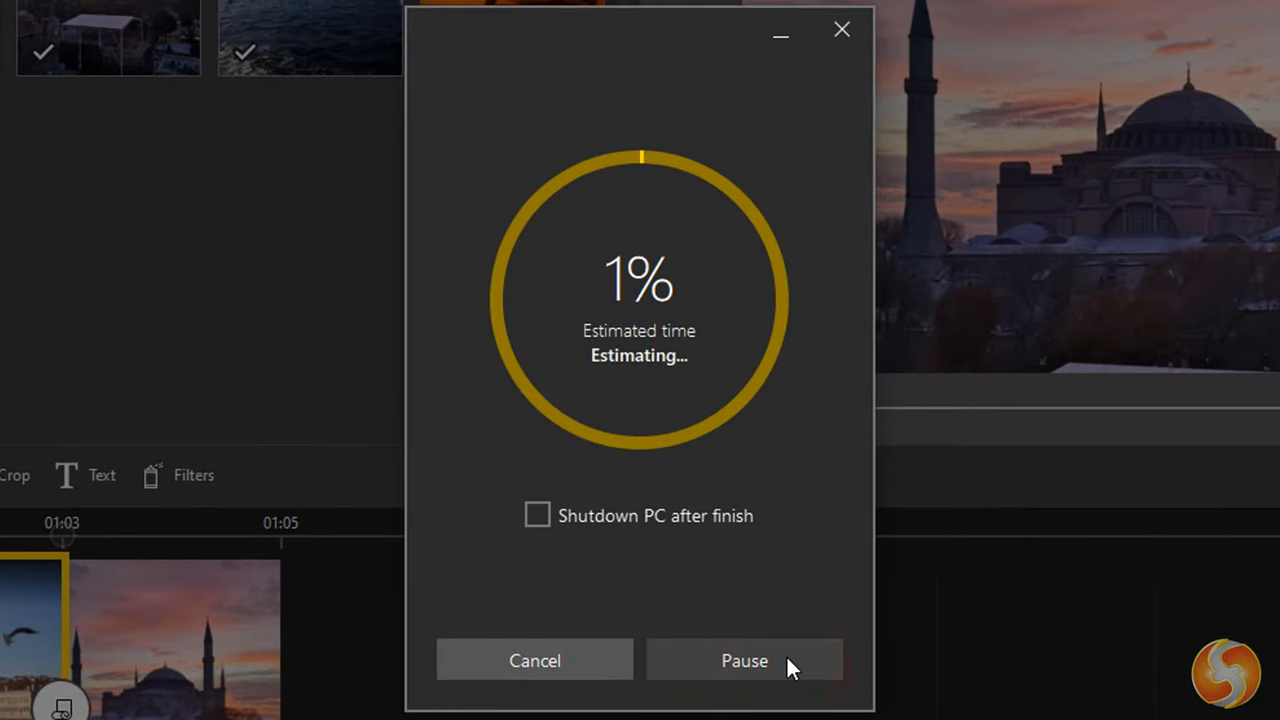
{"action": "mouse_move", "coordinate": [900, 532]}
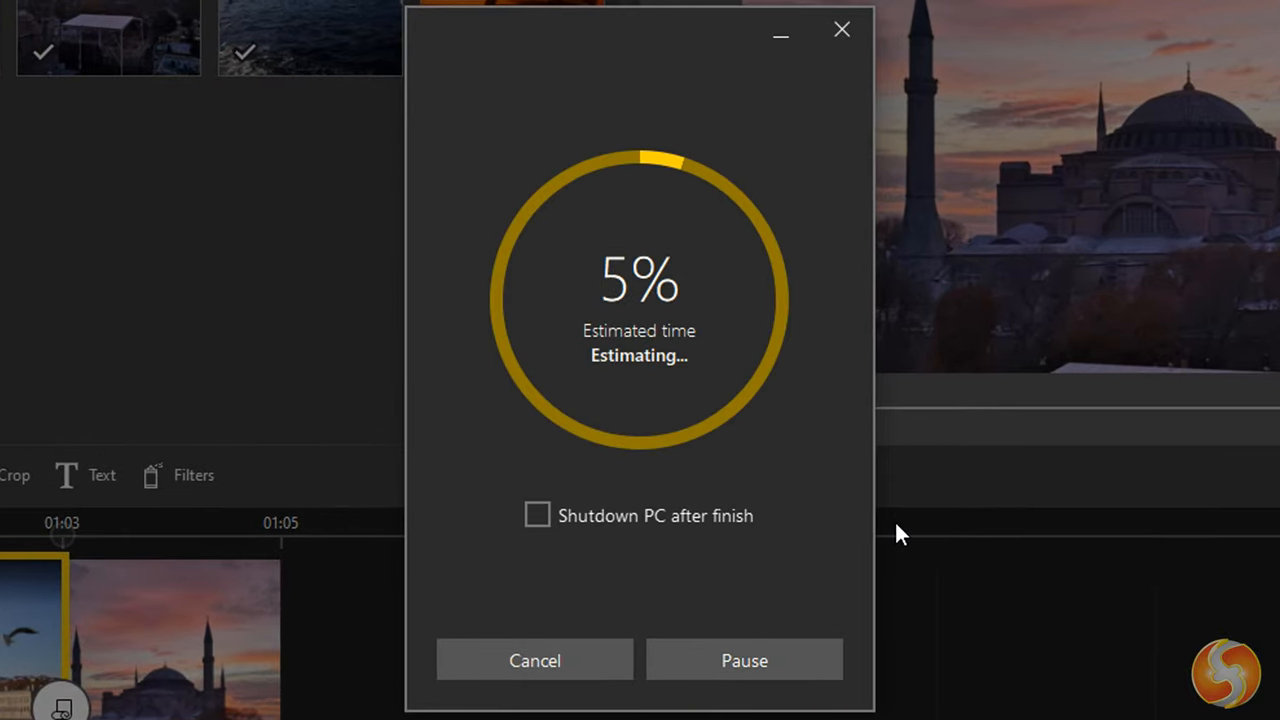